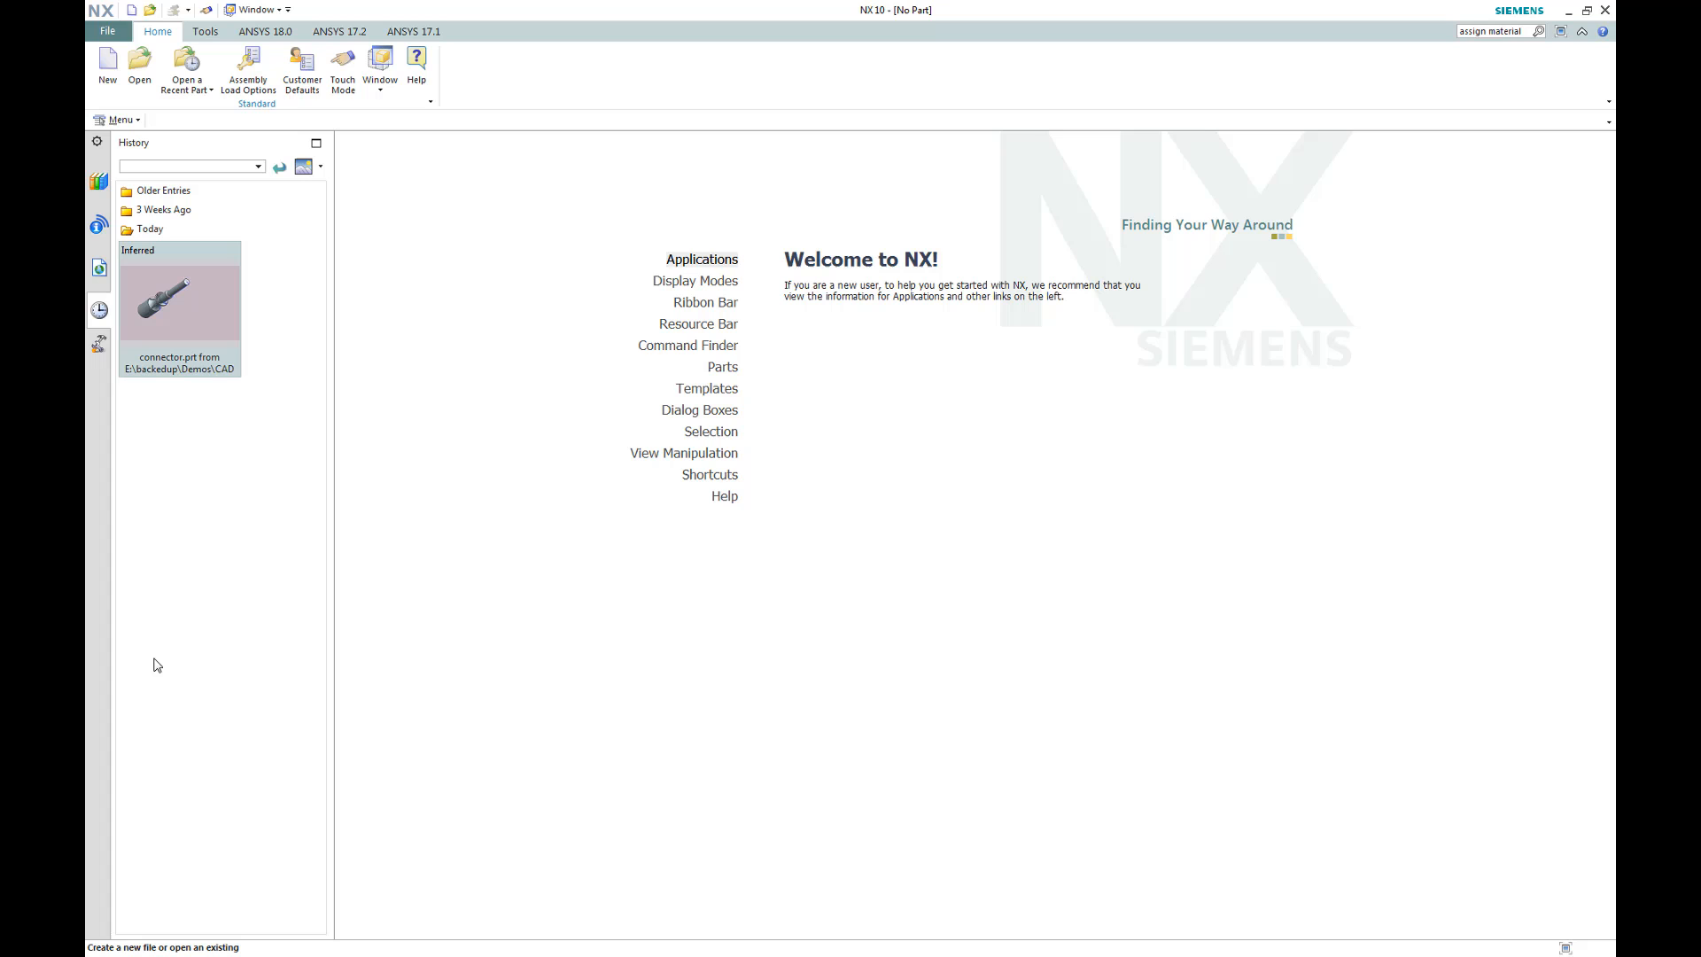
Open connector.prt from History and assign ABS to the inner shaft body
double_click(179, 298)
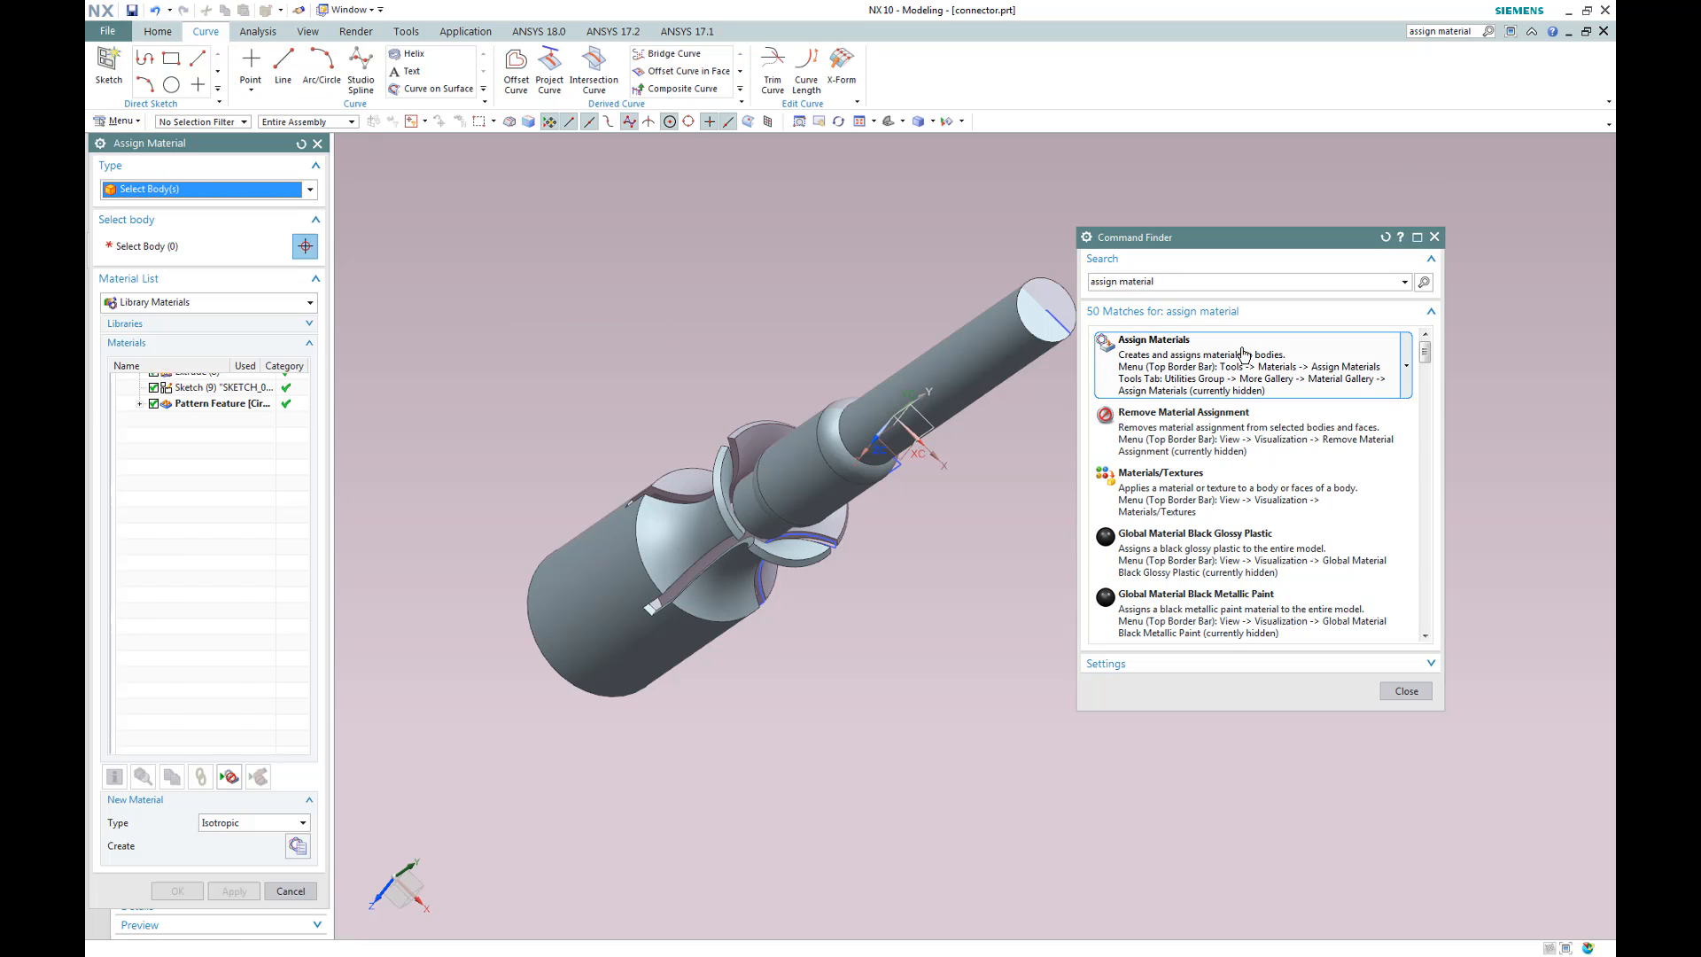
left_click(955, 347)
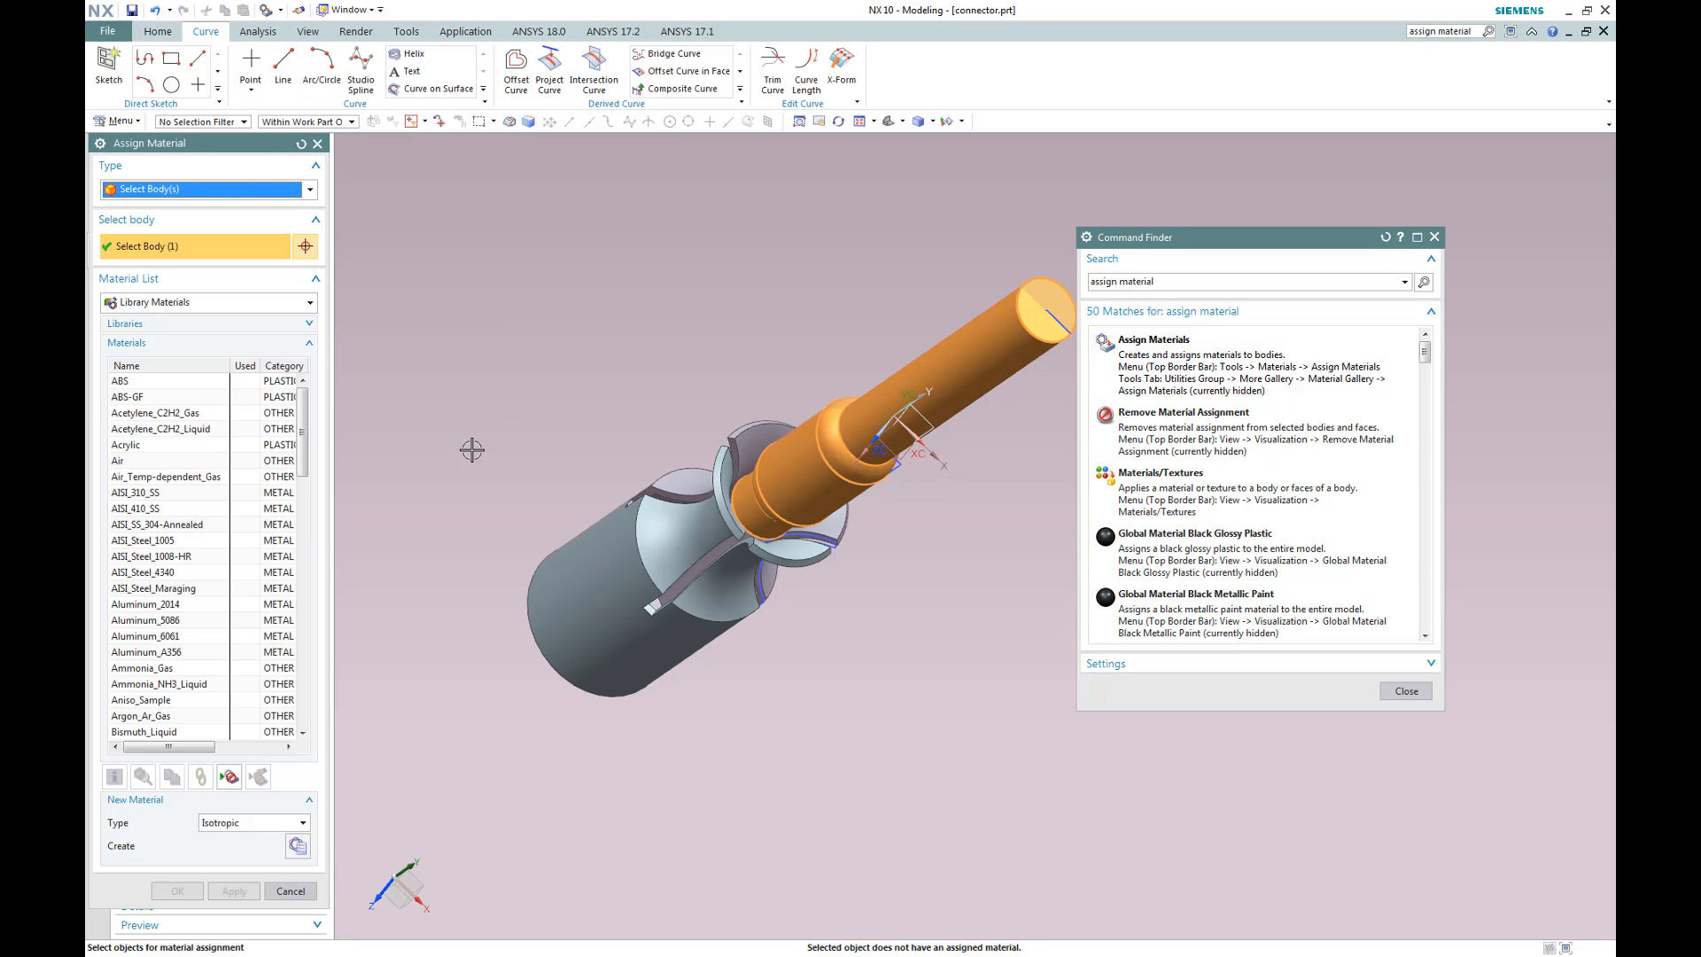
left_click(130, 381)
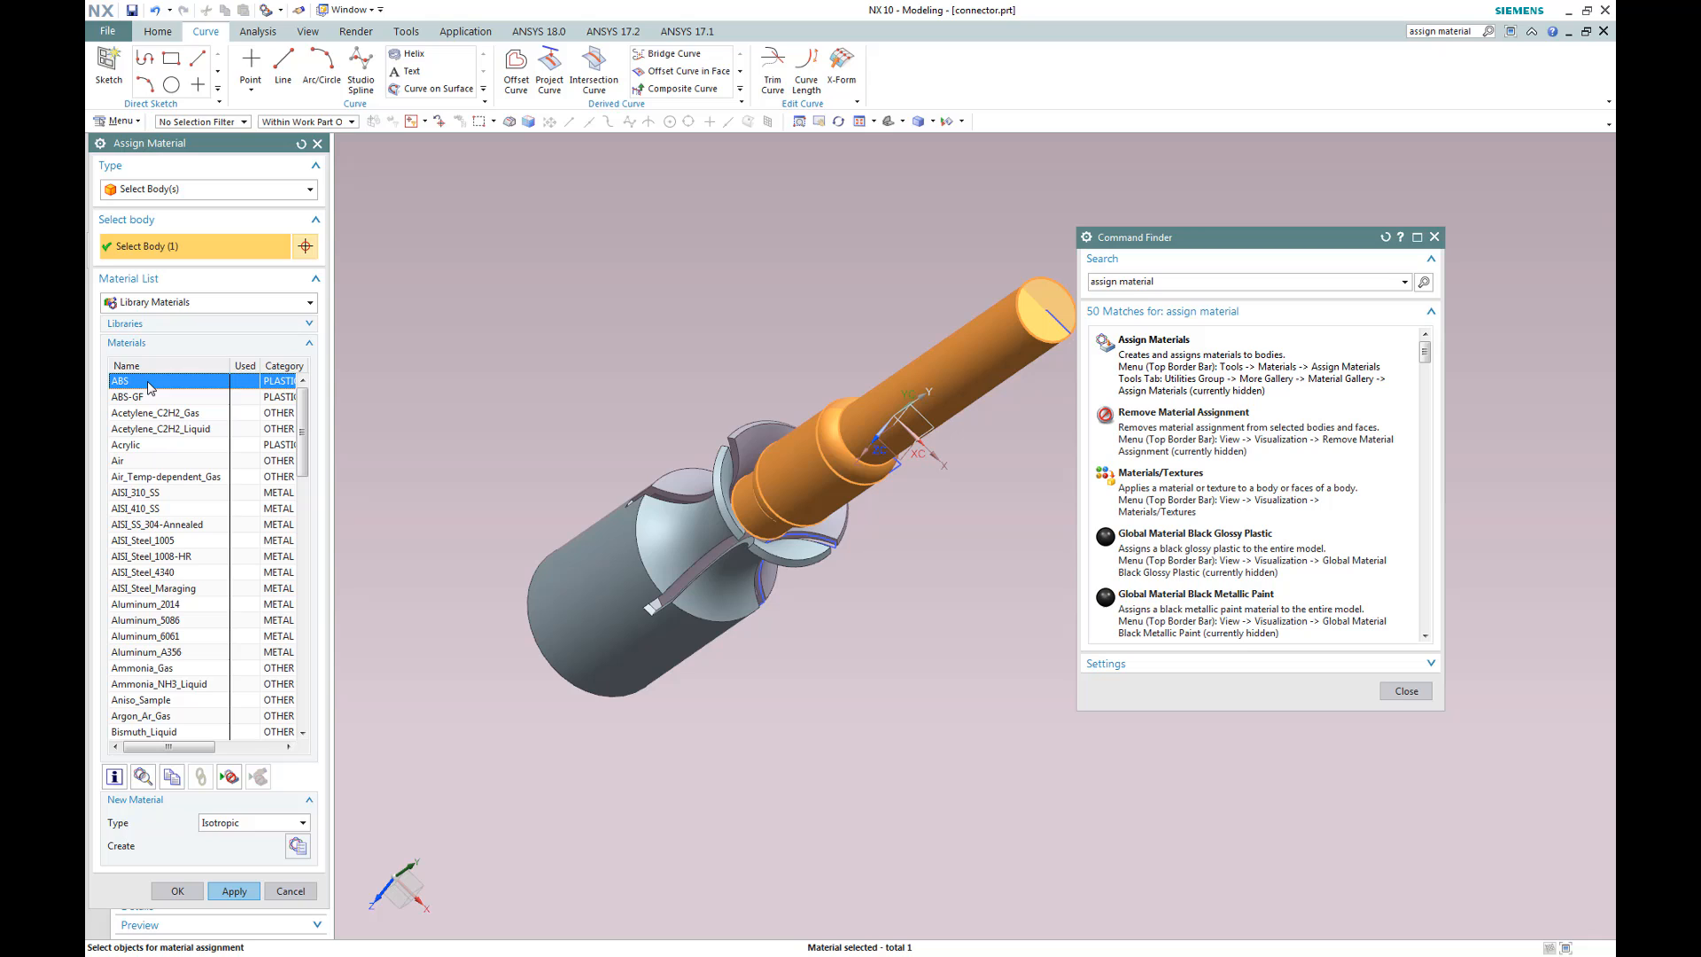
left_click(234, 890)
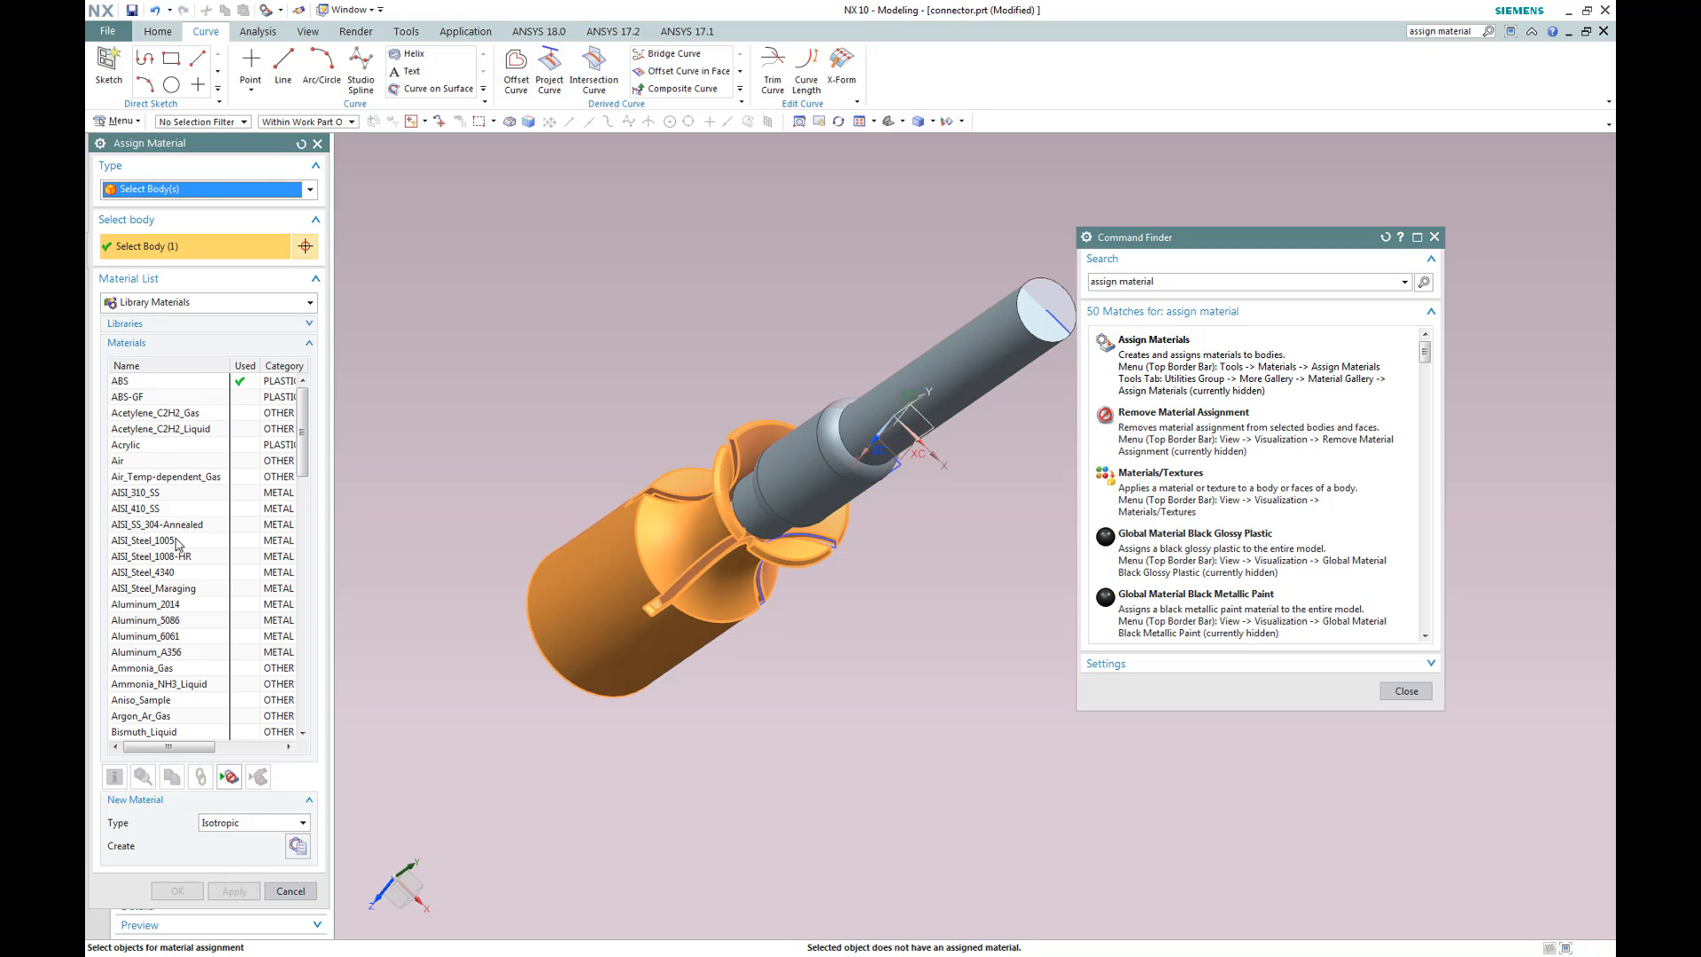
Assign AISI_Steel_1005 to the outer housing and finish material assignment
left_click(142, 541)
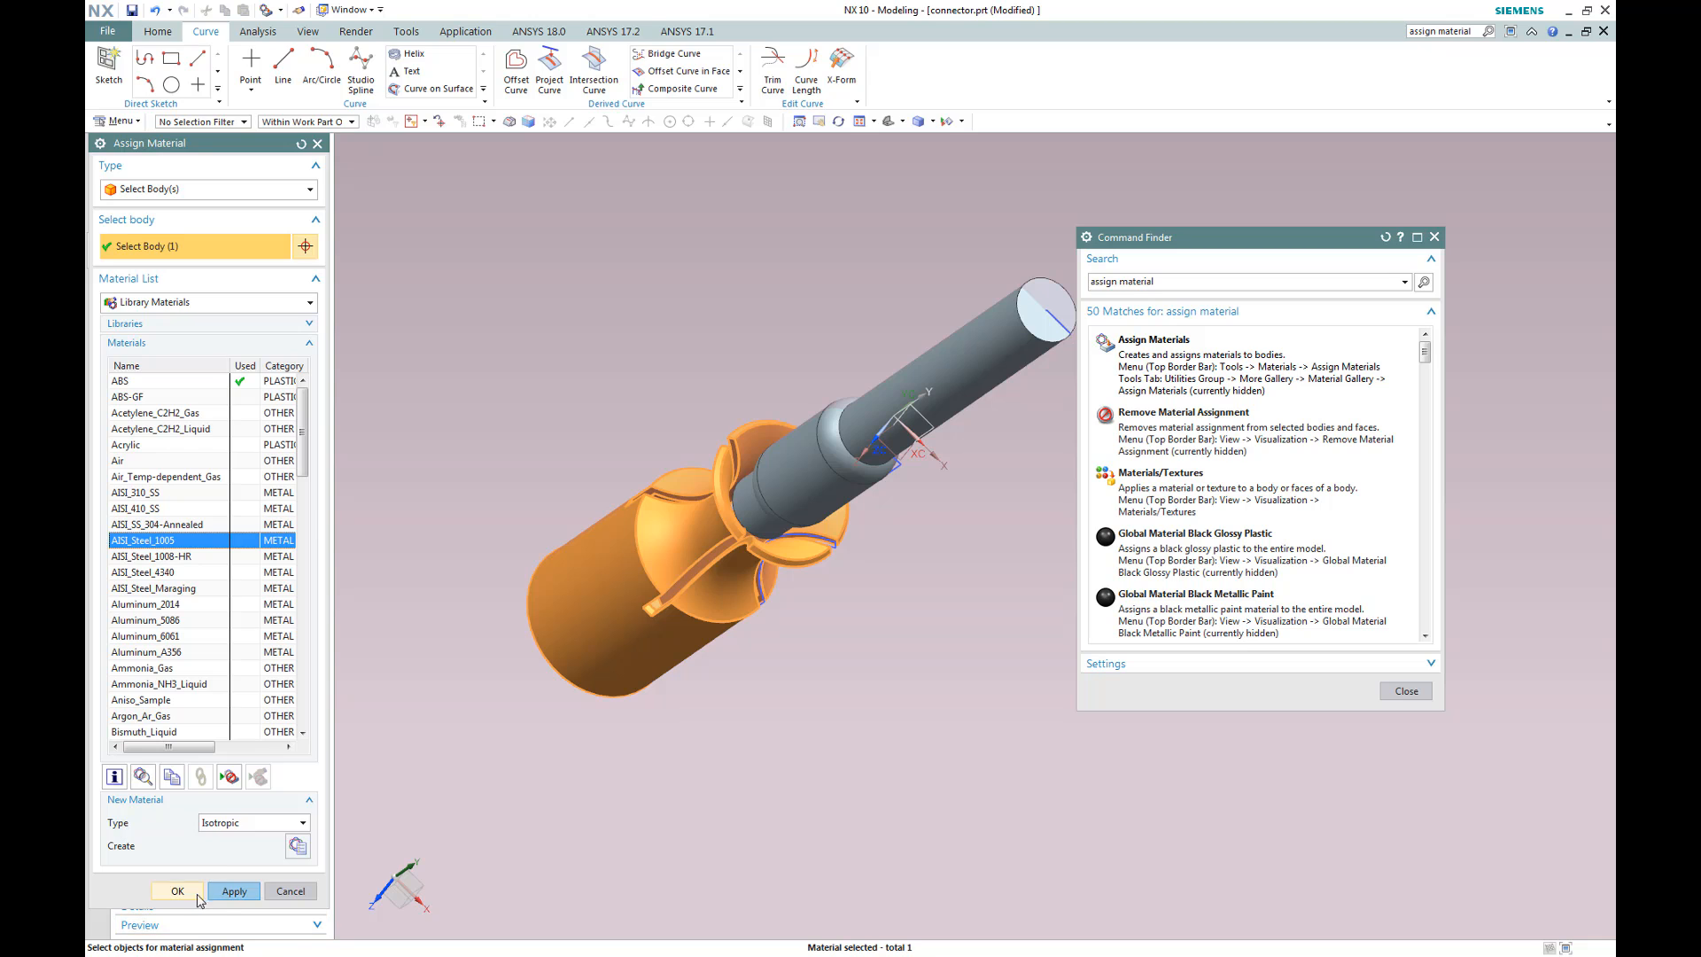
left_click(175, 891)
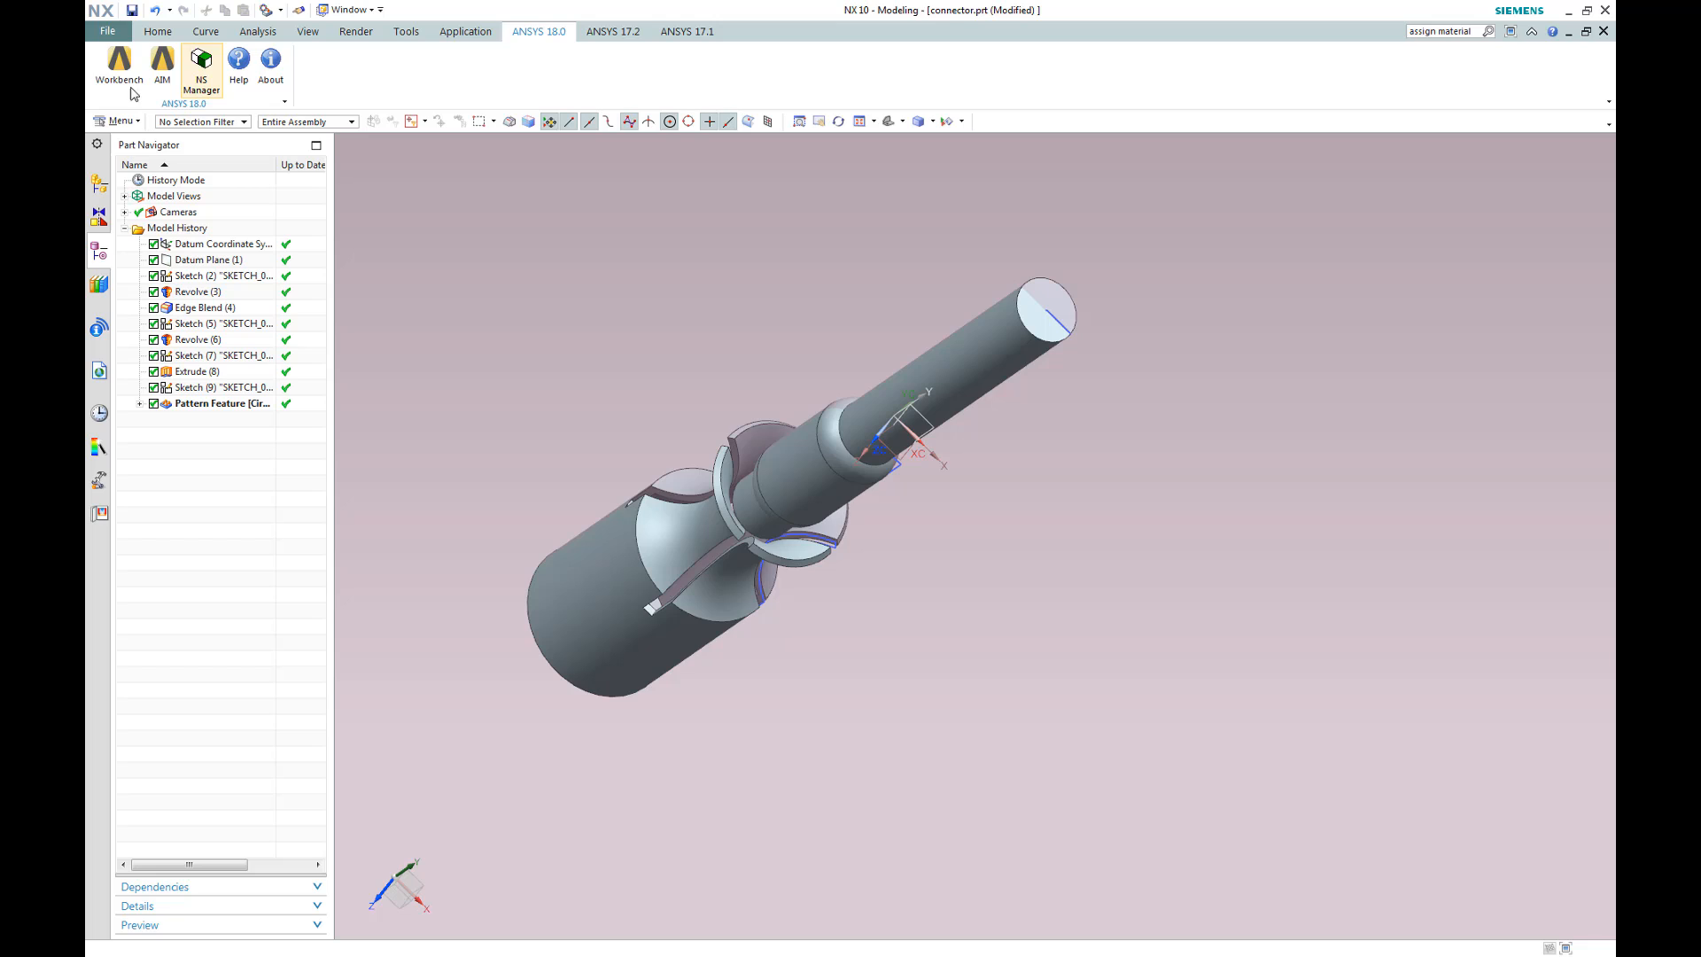
Launch Workbench from NX and add a Static Structural system sharing the connector geometry
left_click(119, 62)
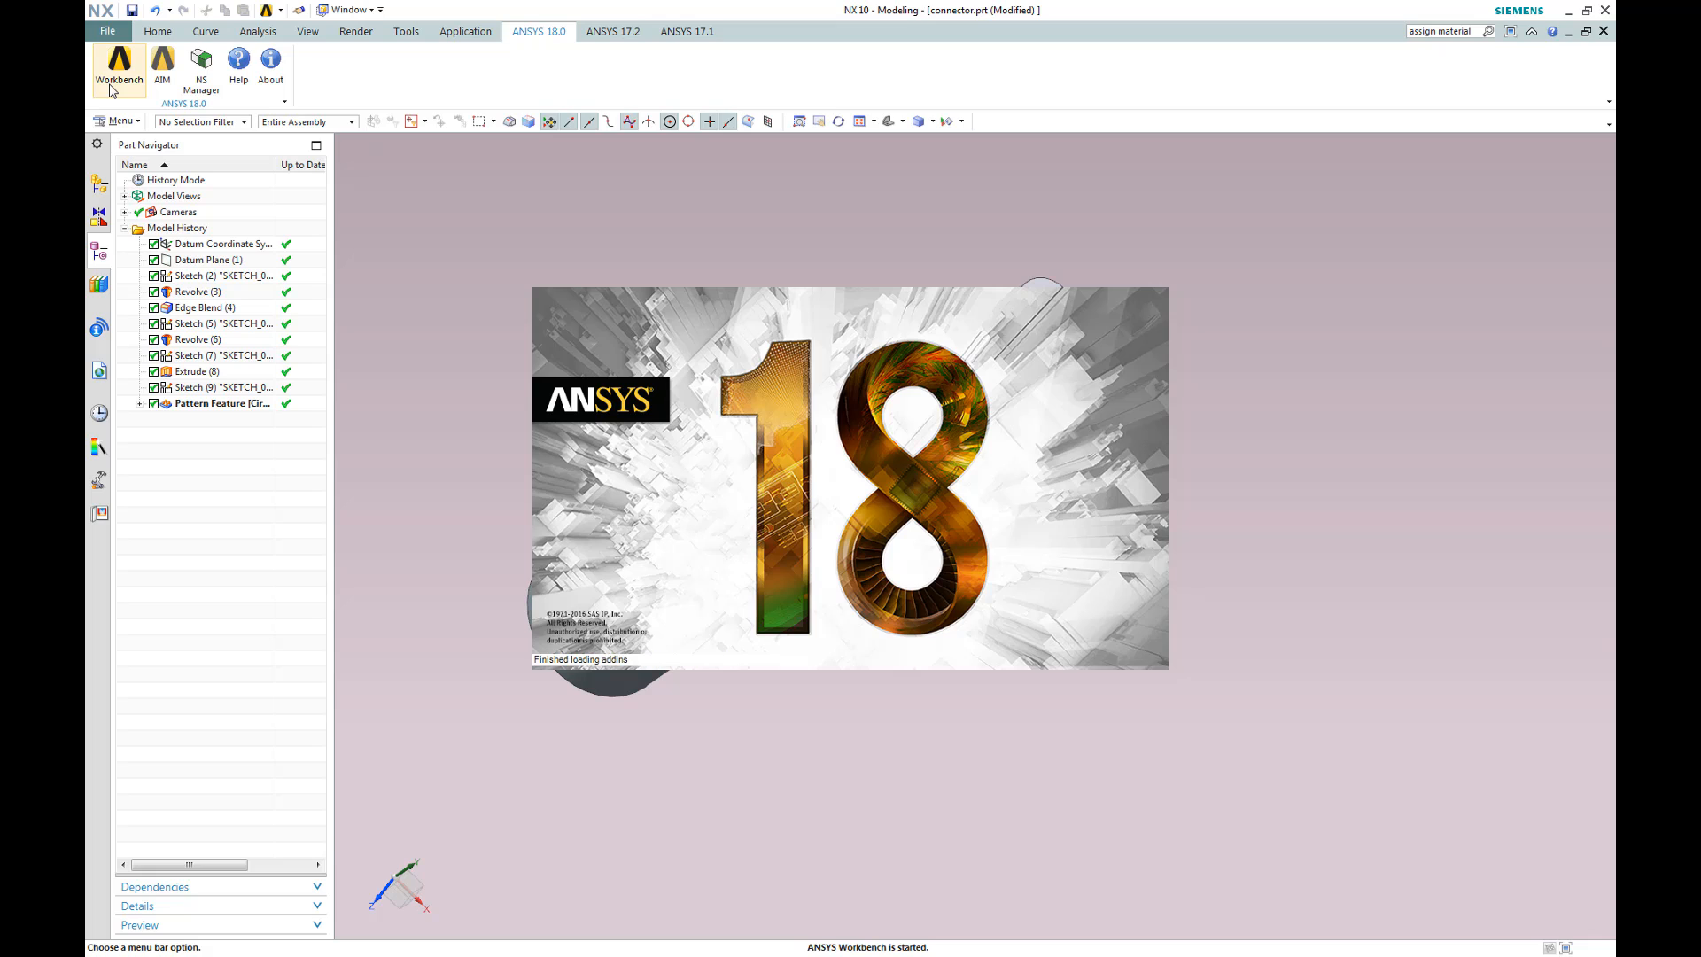
left_click(119, 67)
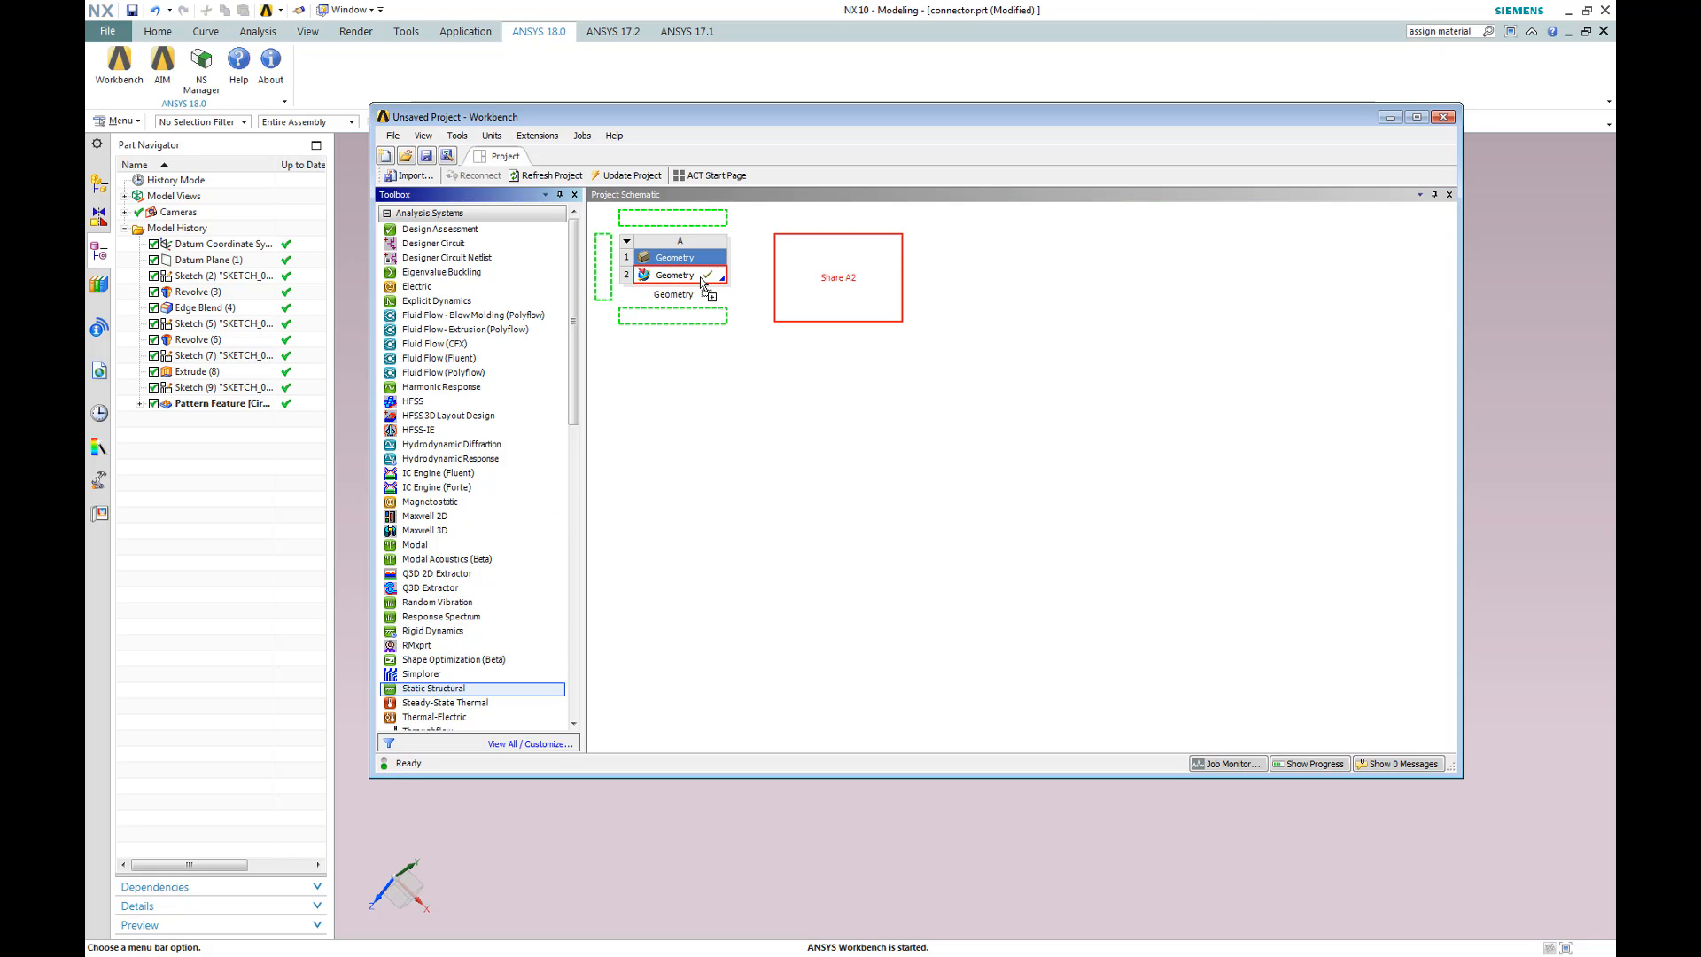
double_click(432, 688)
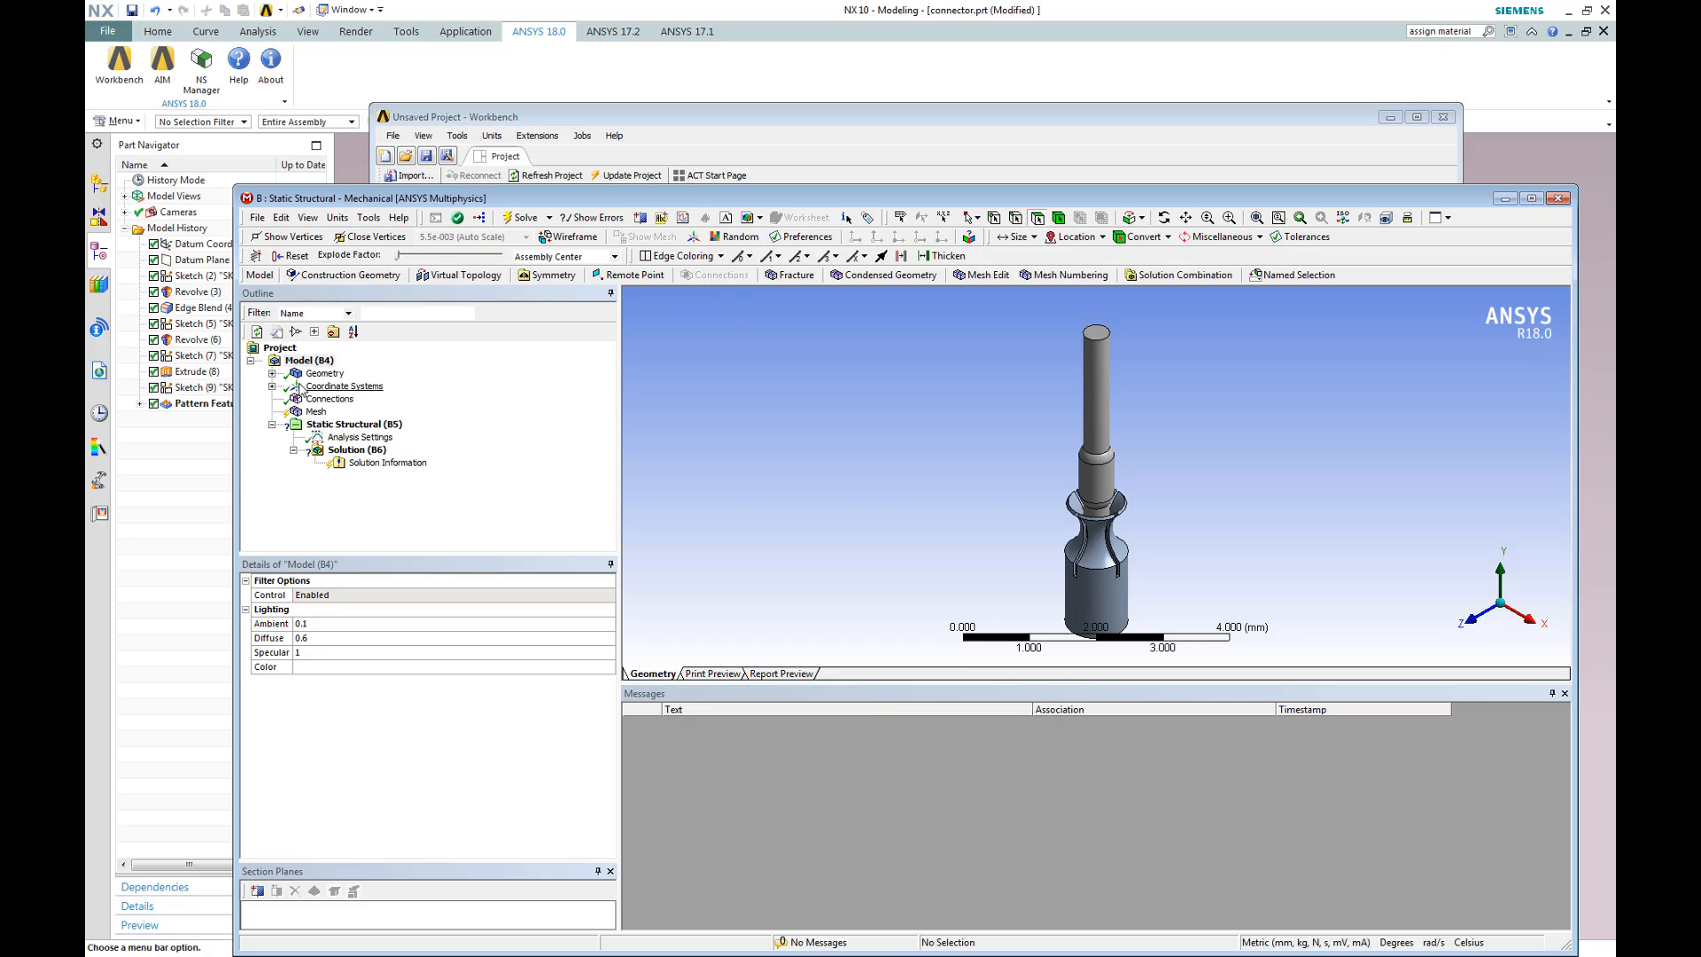
Expand the connector geometry and check the material on connector (1) and connector (2)
left_click(273, 372)
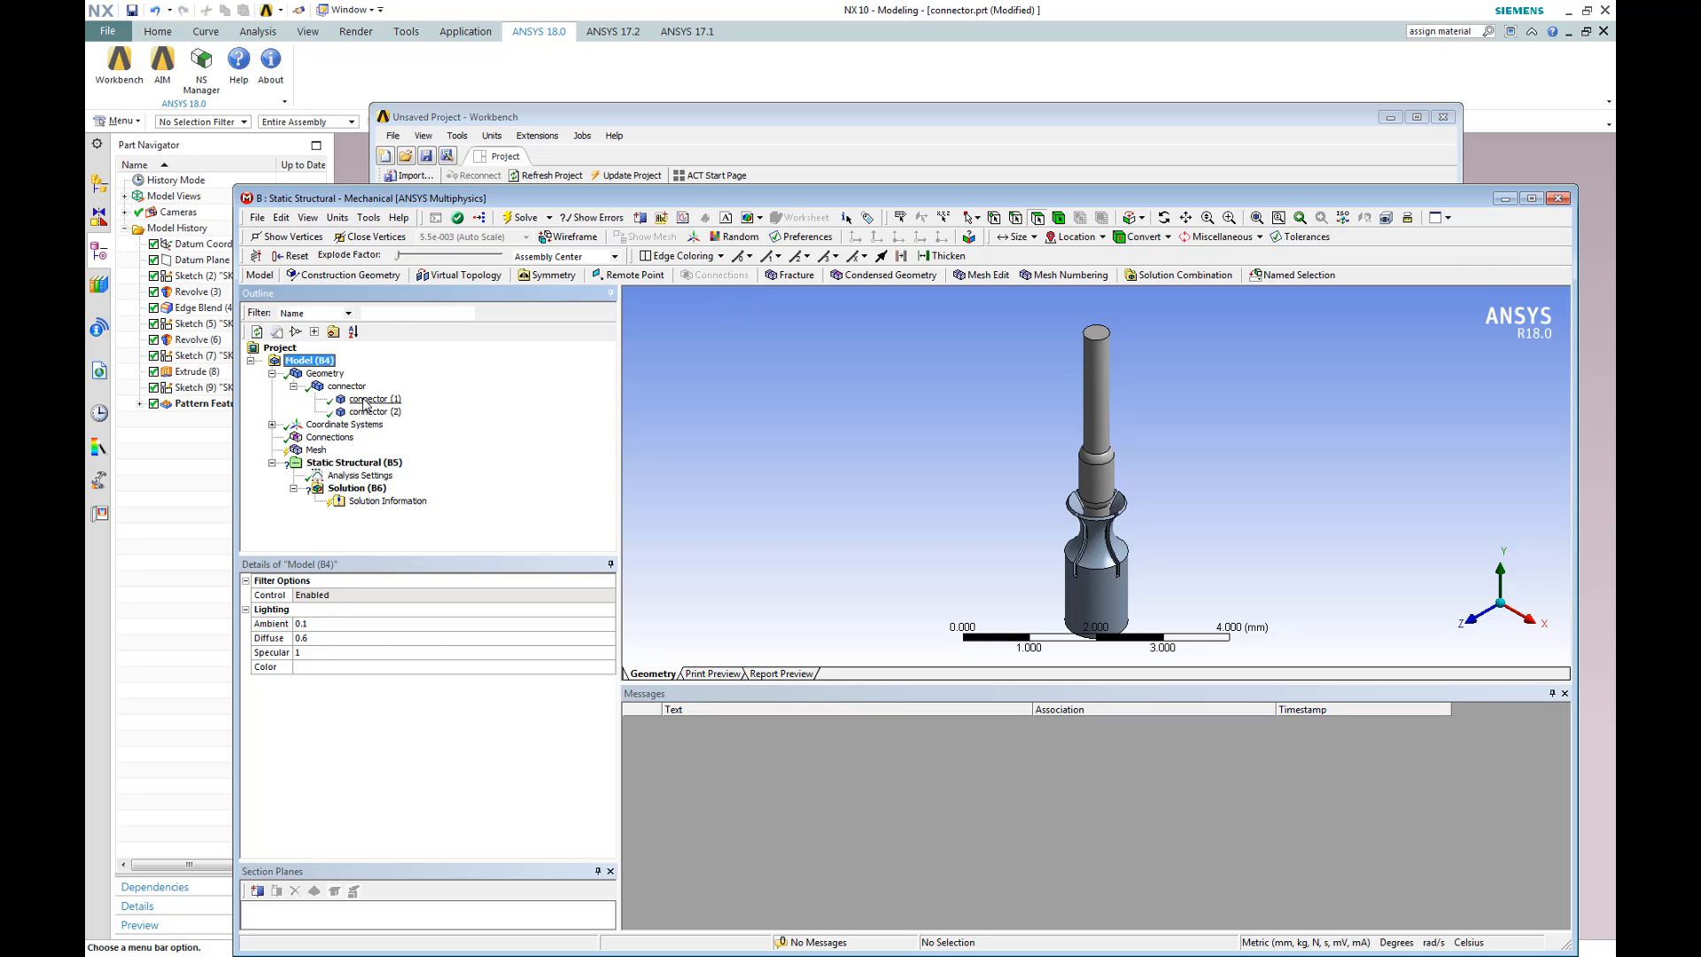
left_click(374, 399)
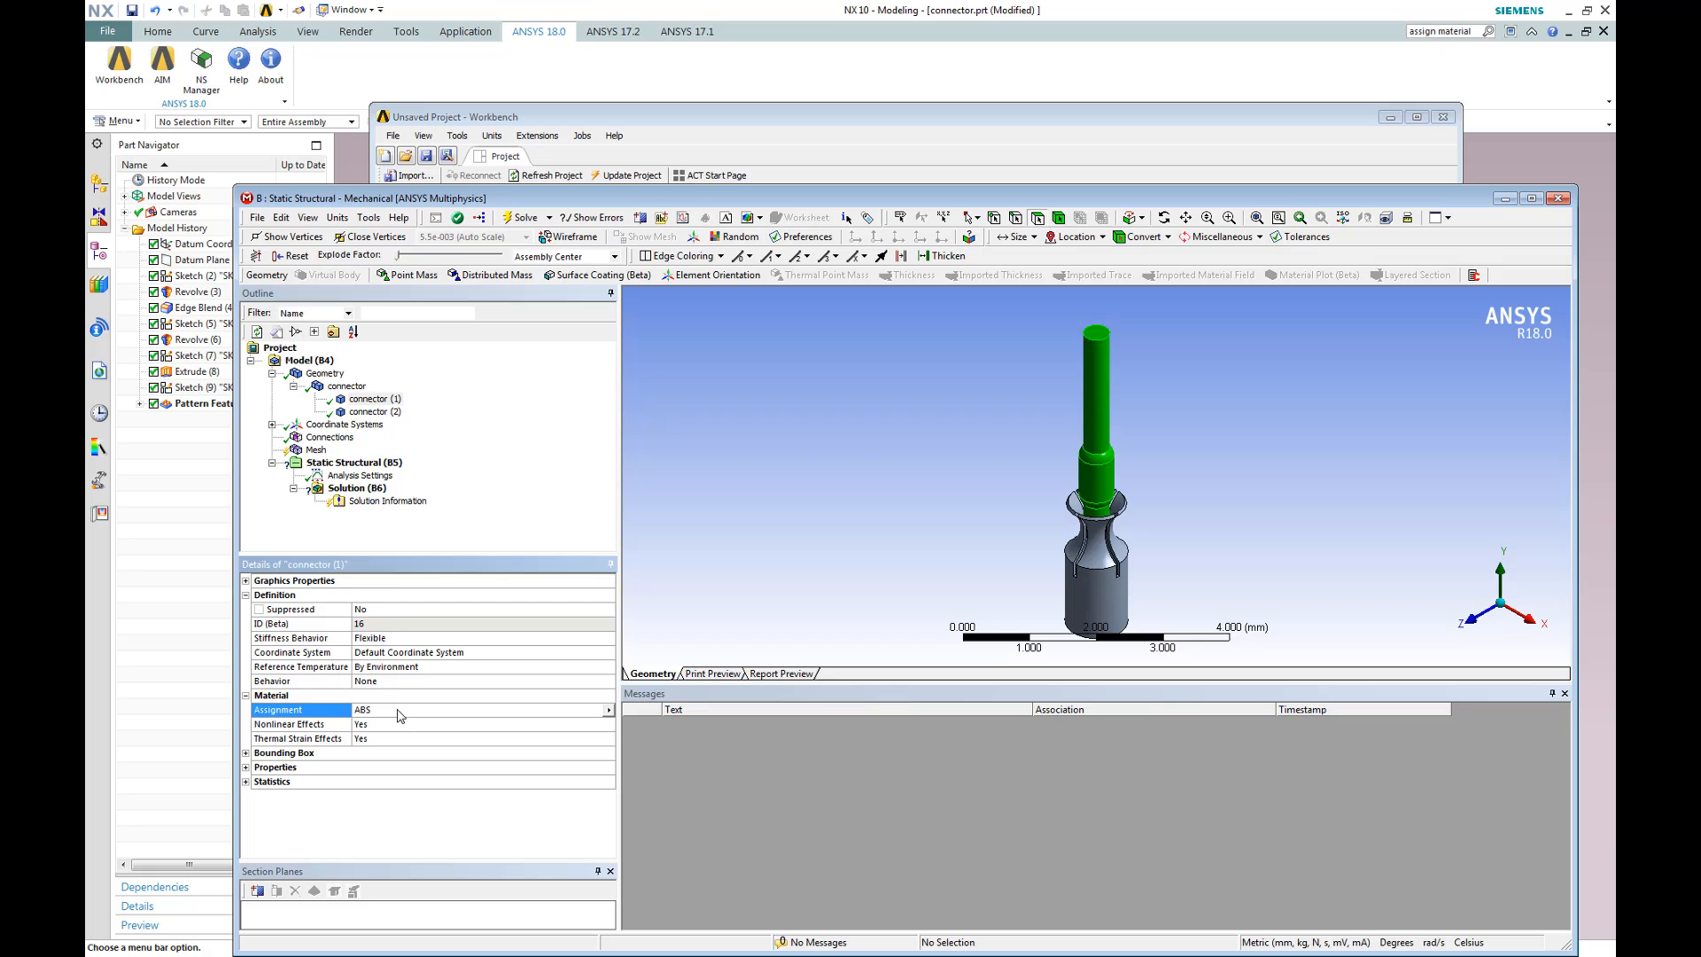
left_click(374, 412)
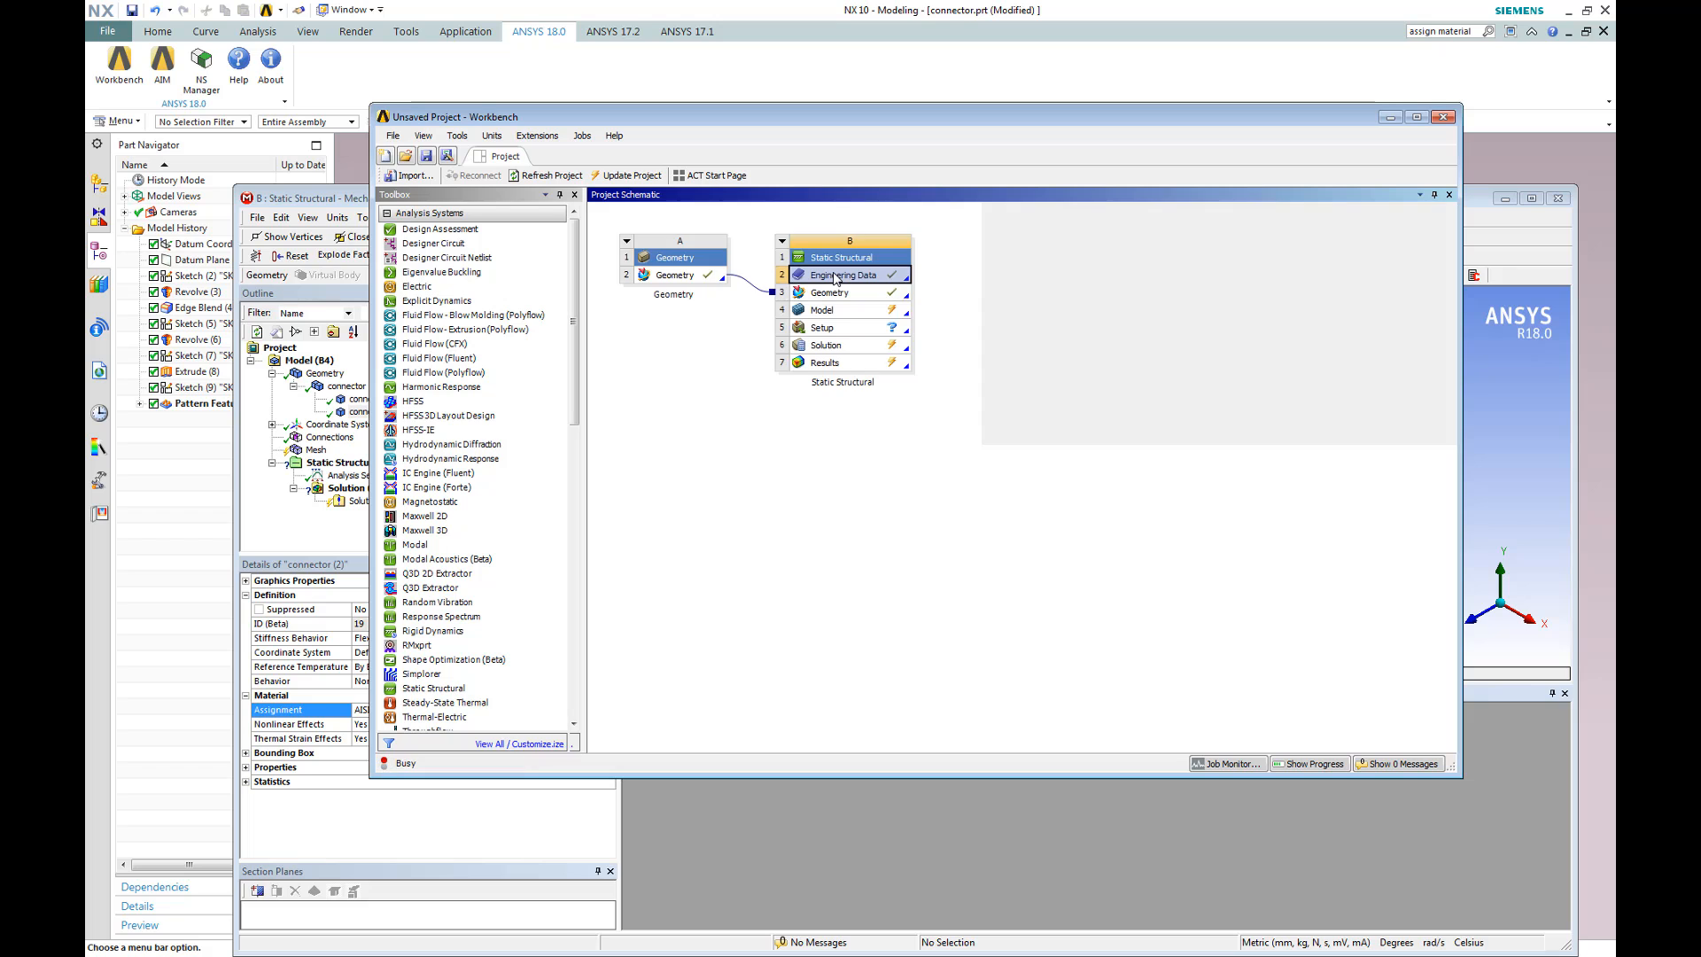
View AISI_Steel_1005's properties under CADMaterials in Engineering Data Sources
double_click(840, 273)
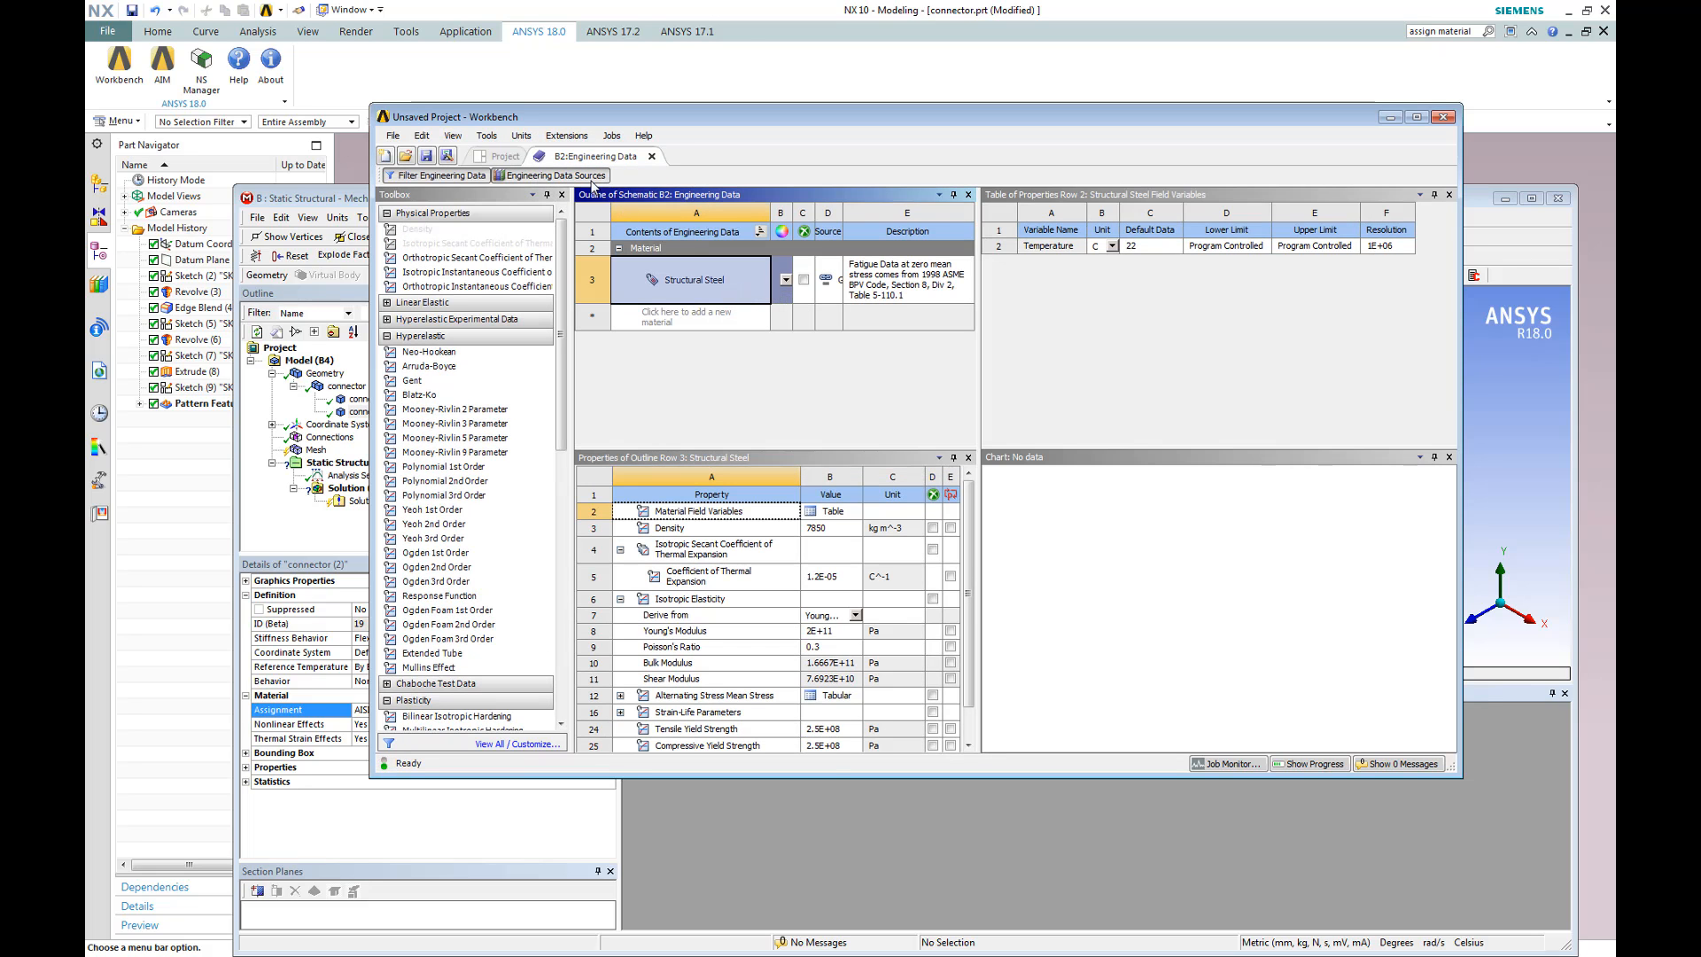
left_click(551, 176)
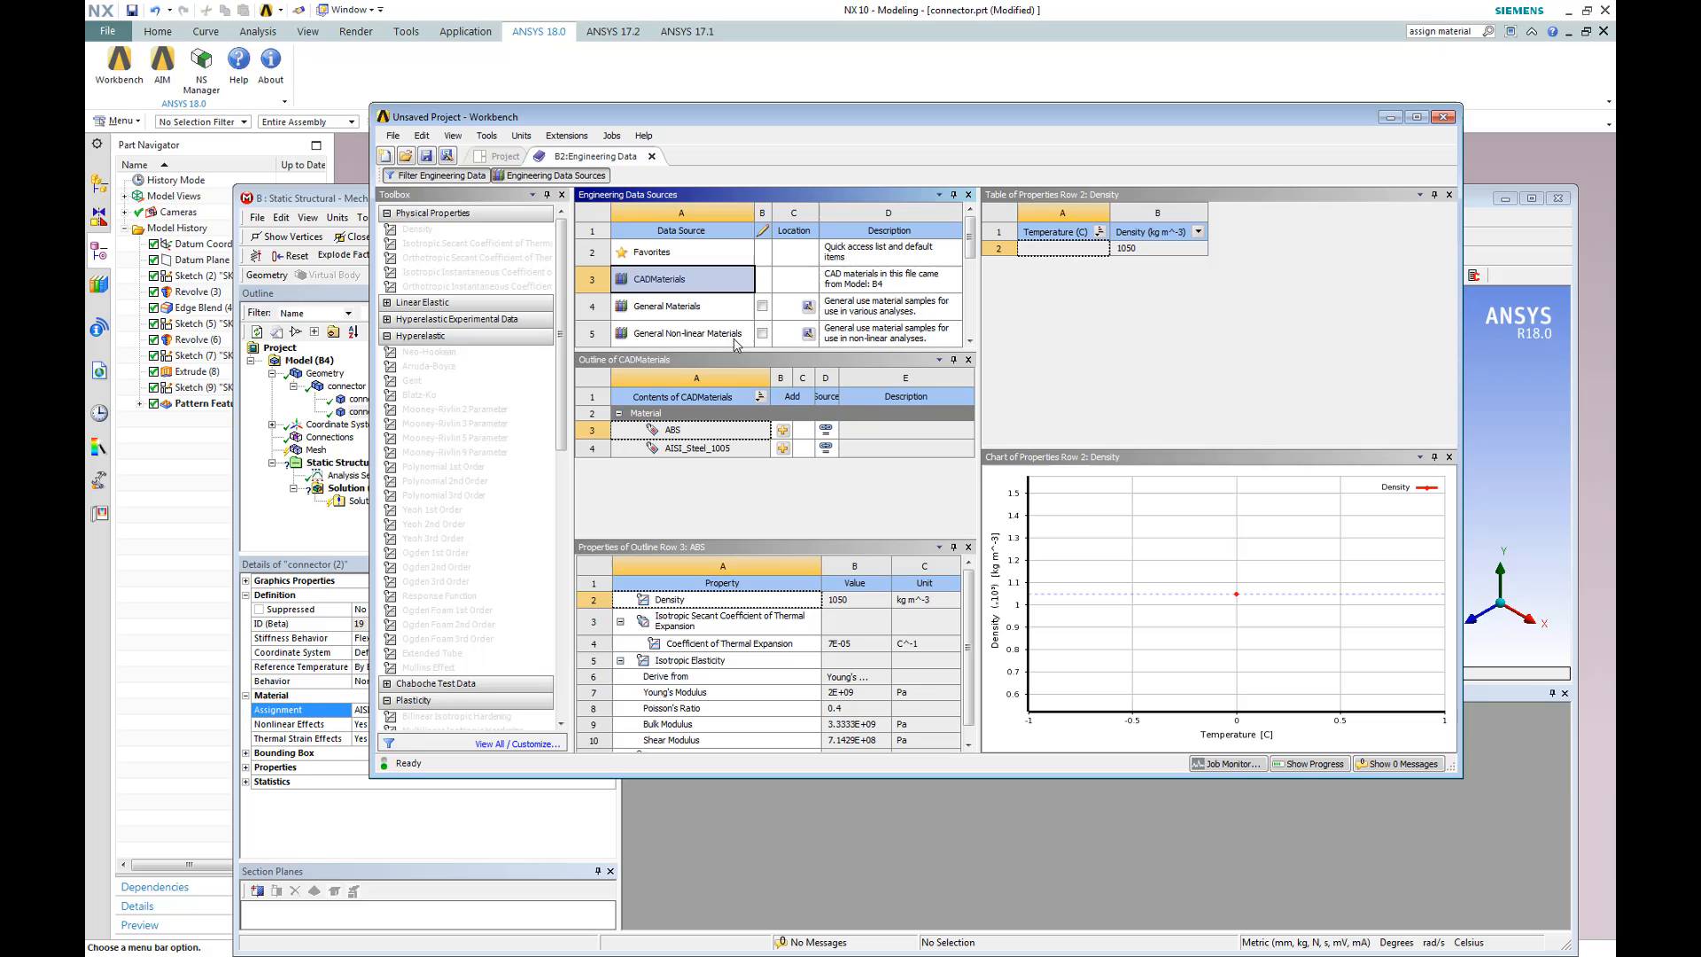
left_click(693, 448)
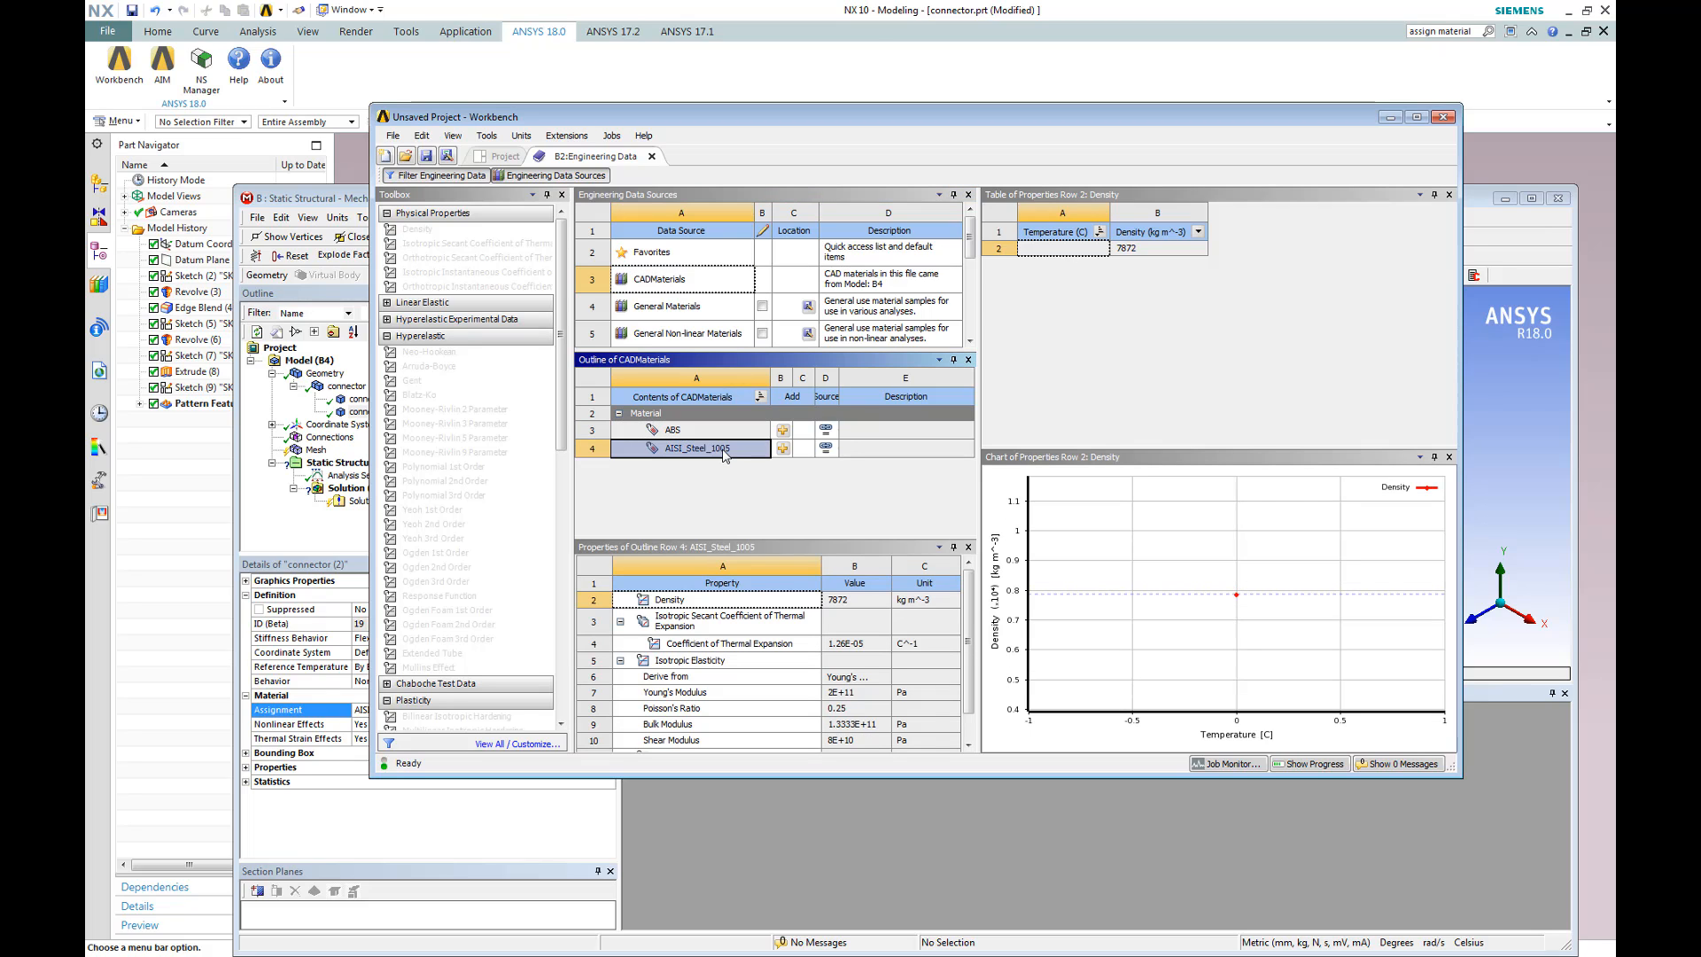
scroll("down", 3)
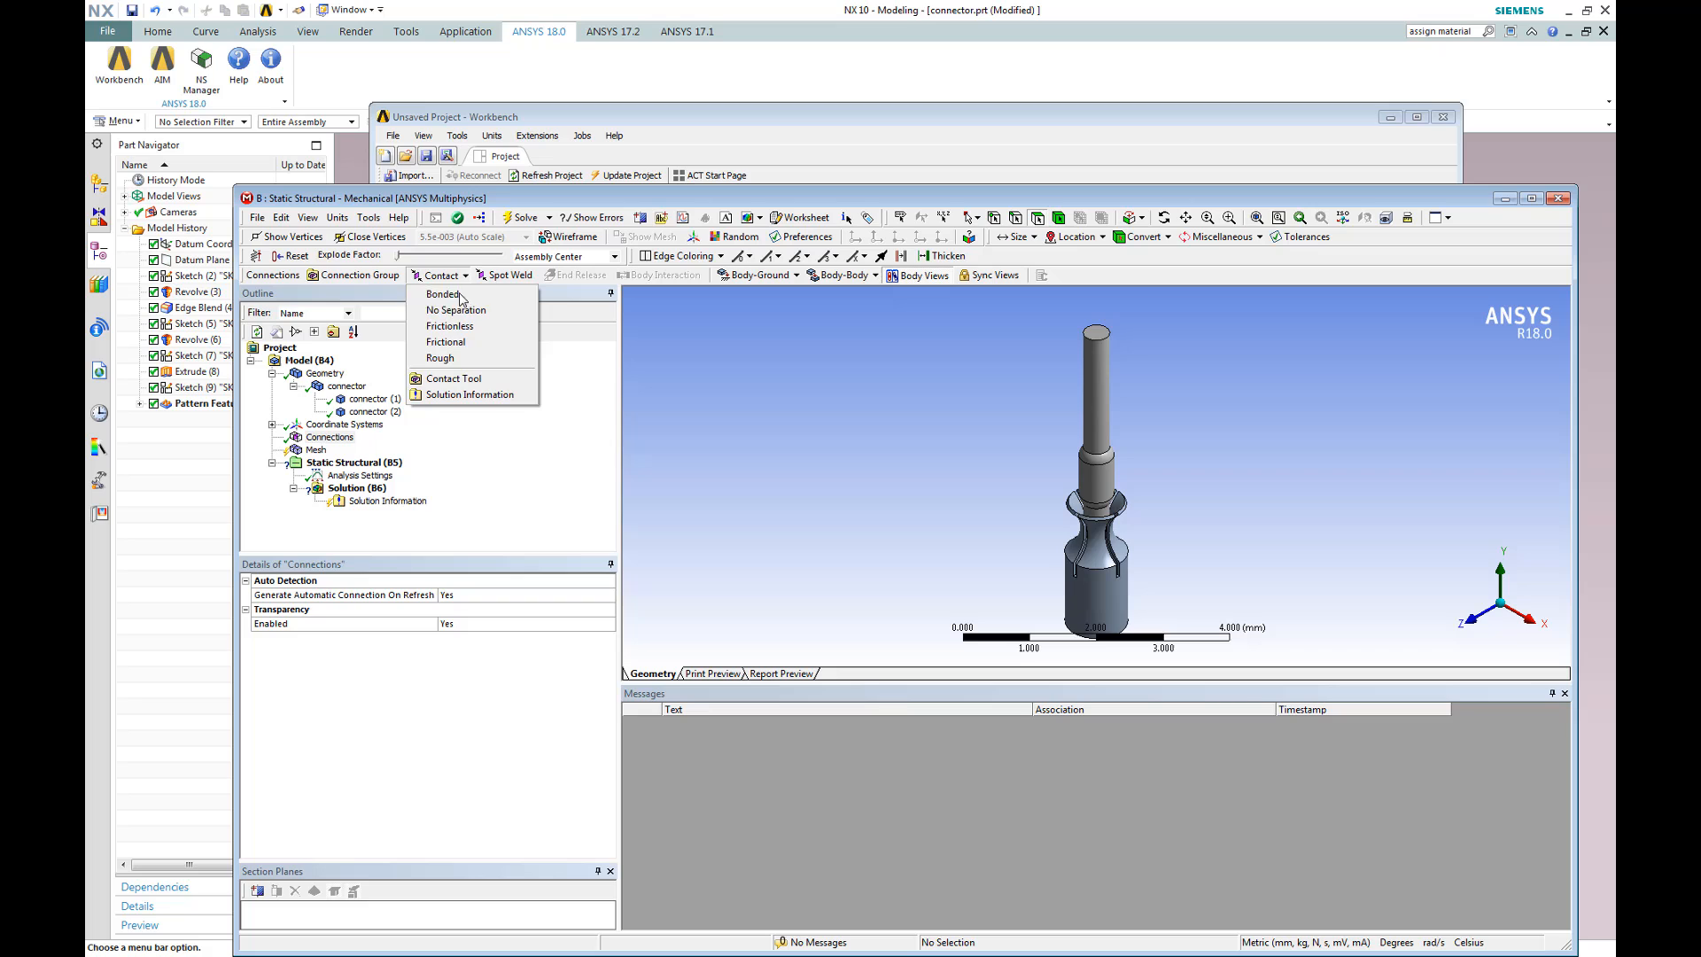
Add a frictionless contact from three faces of connector (1) to four faces of connector (2)
left_click(448, 326)
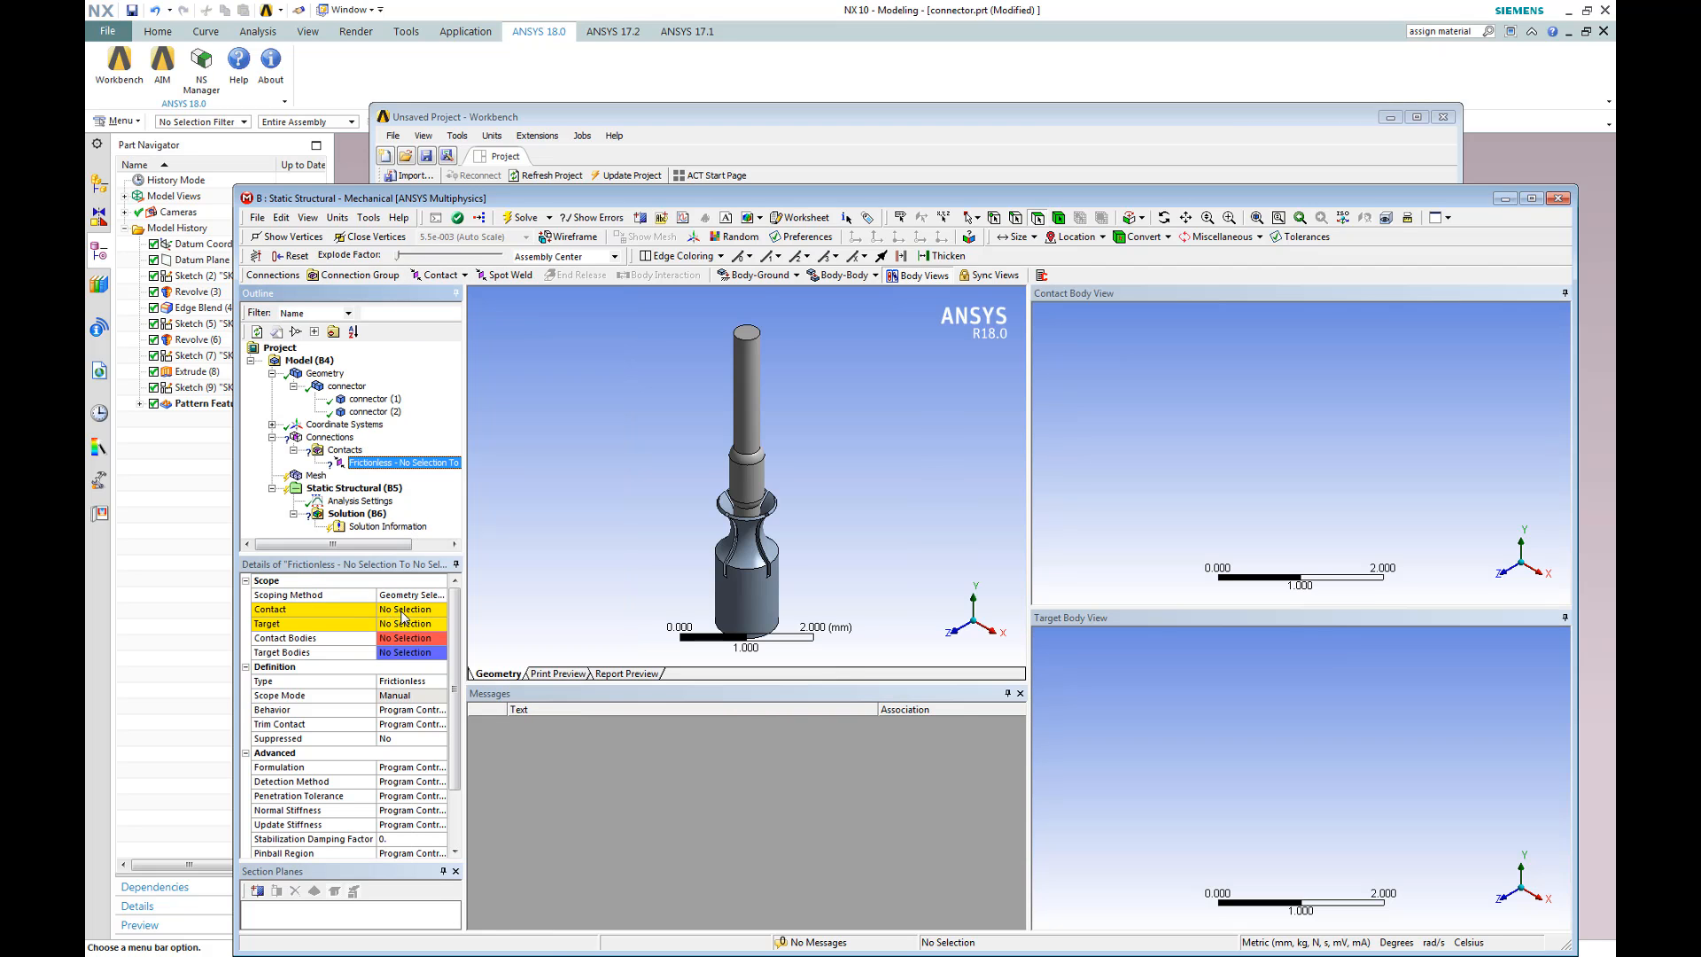
left_click(748, 482)
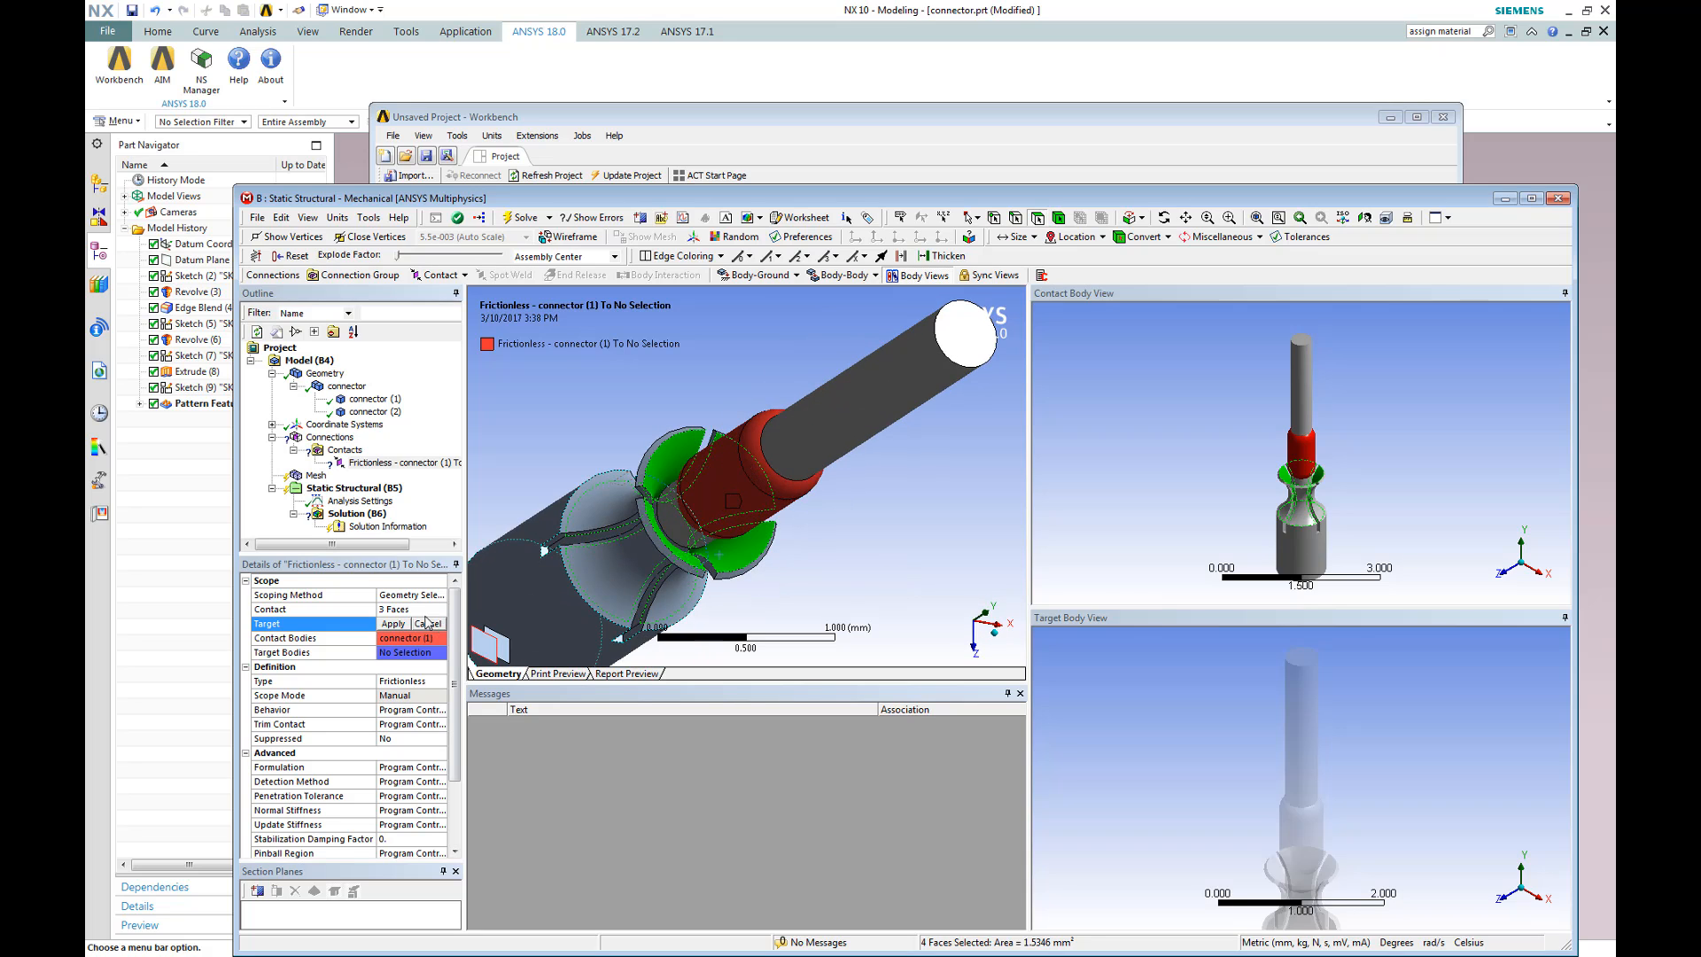
left_click(393, 624)
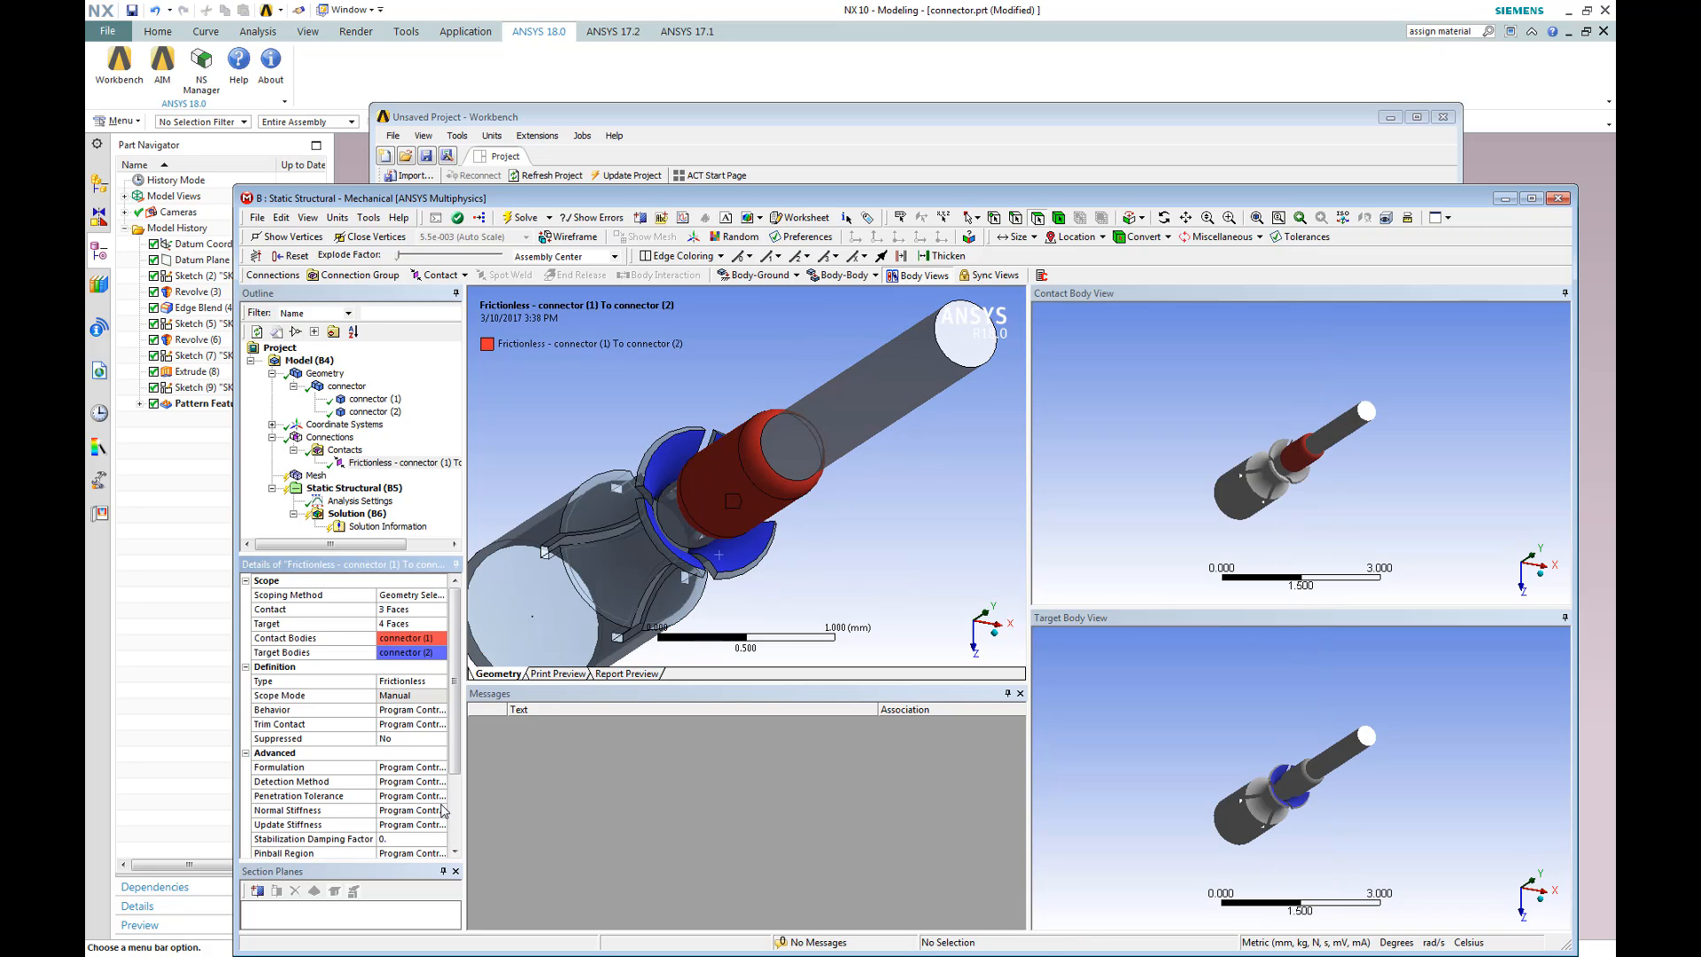
Set the contact's Update Stiffness to Each Iteration
left_click(413, 824)
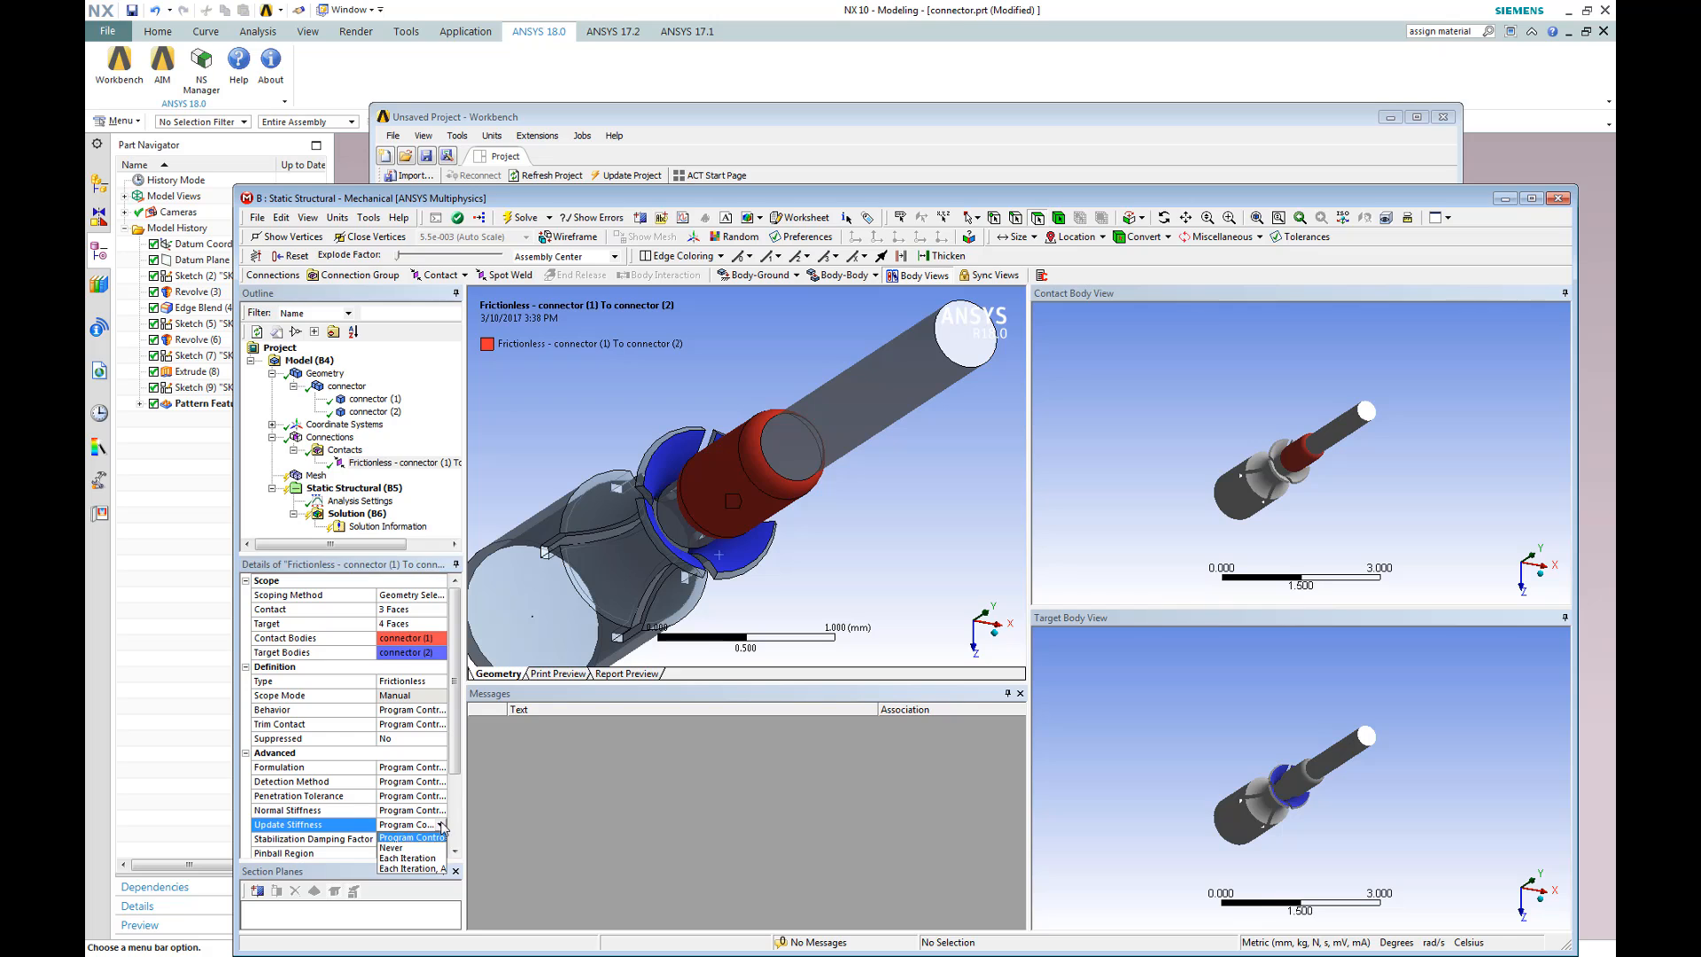
left_click(407, 858)
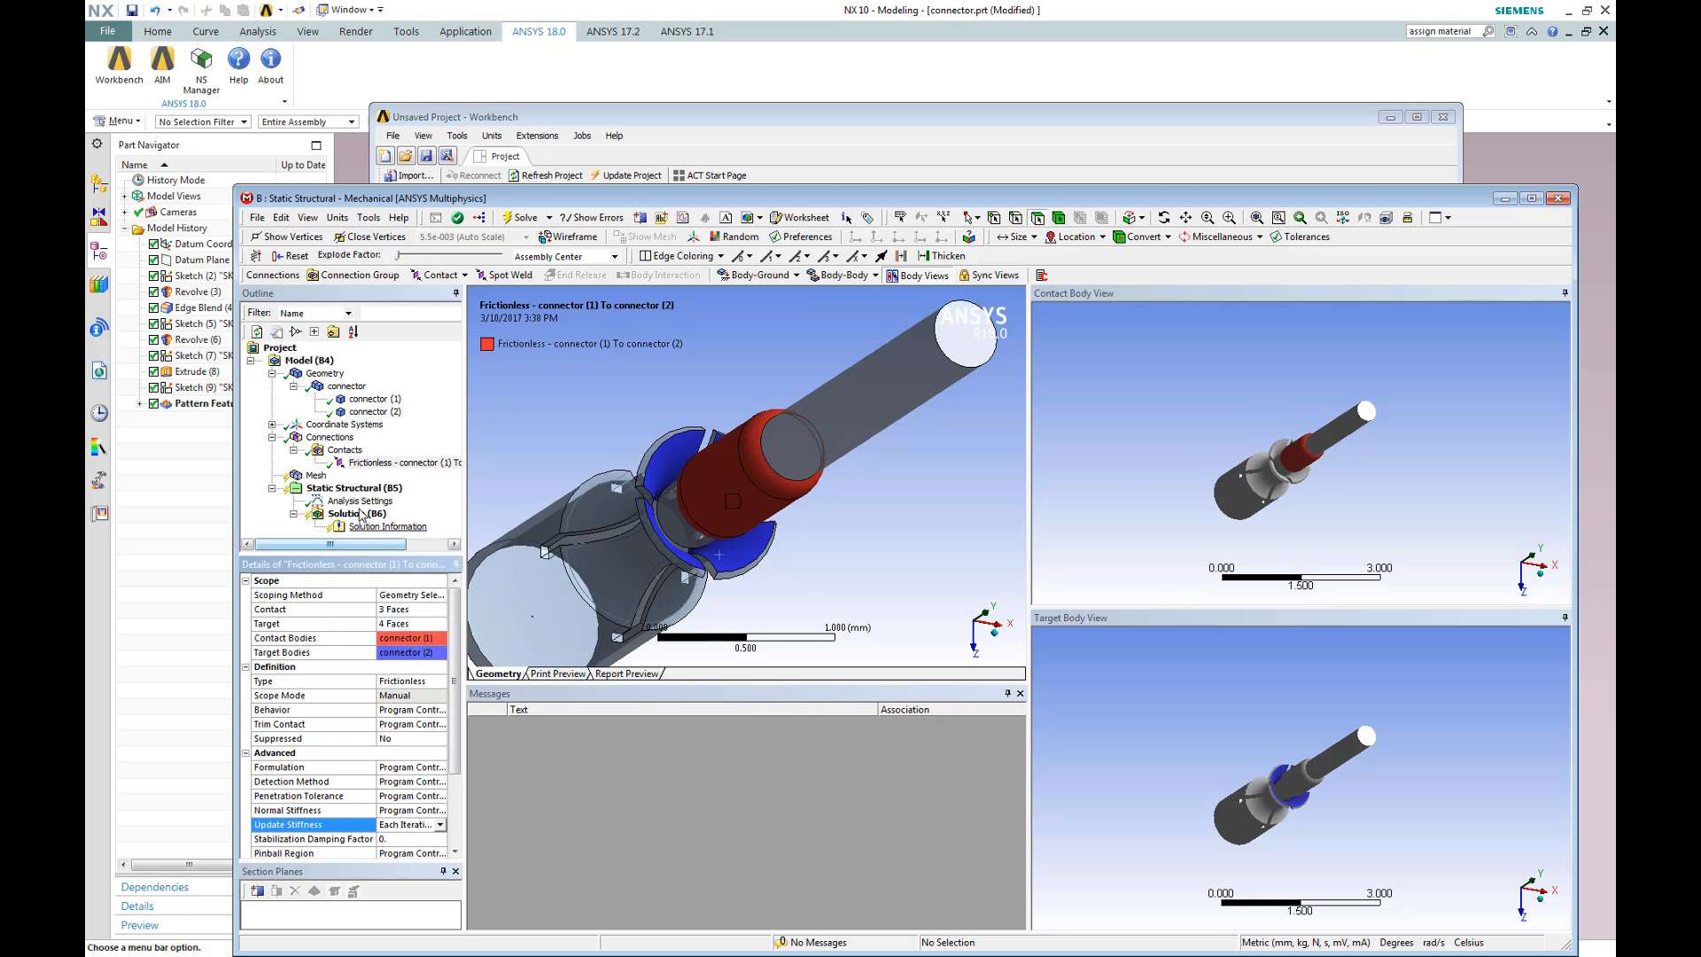
left_click(355, 488)
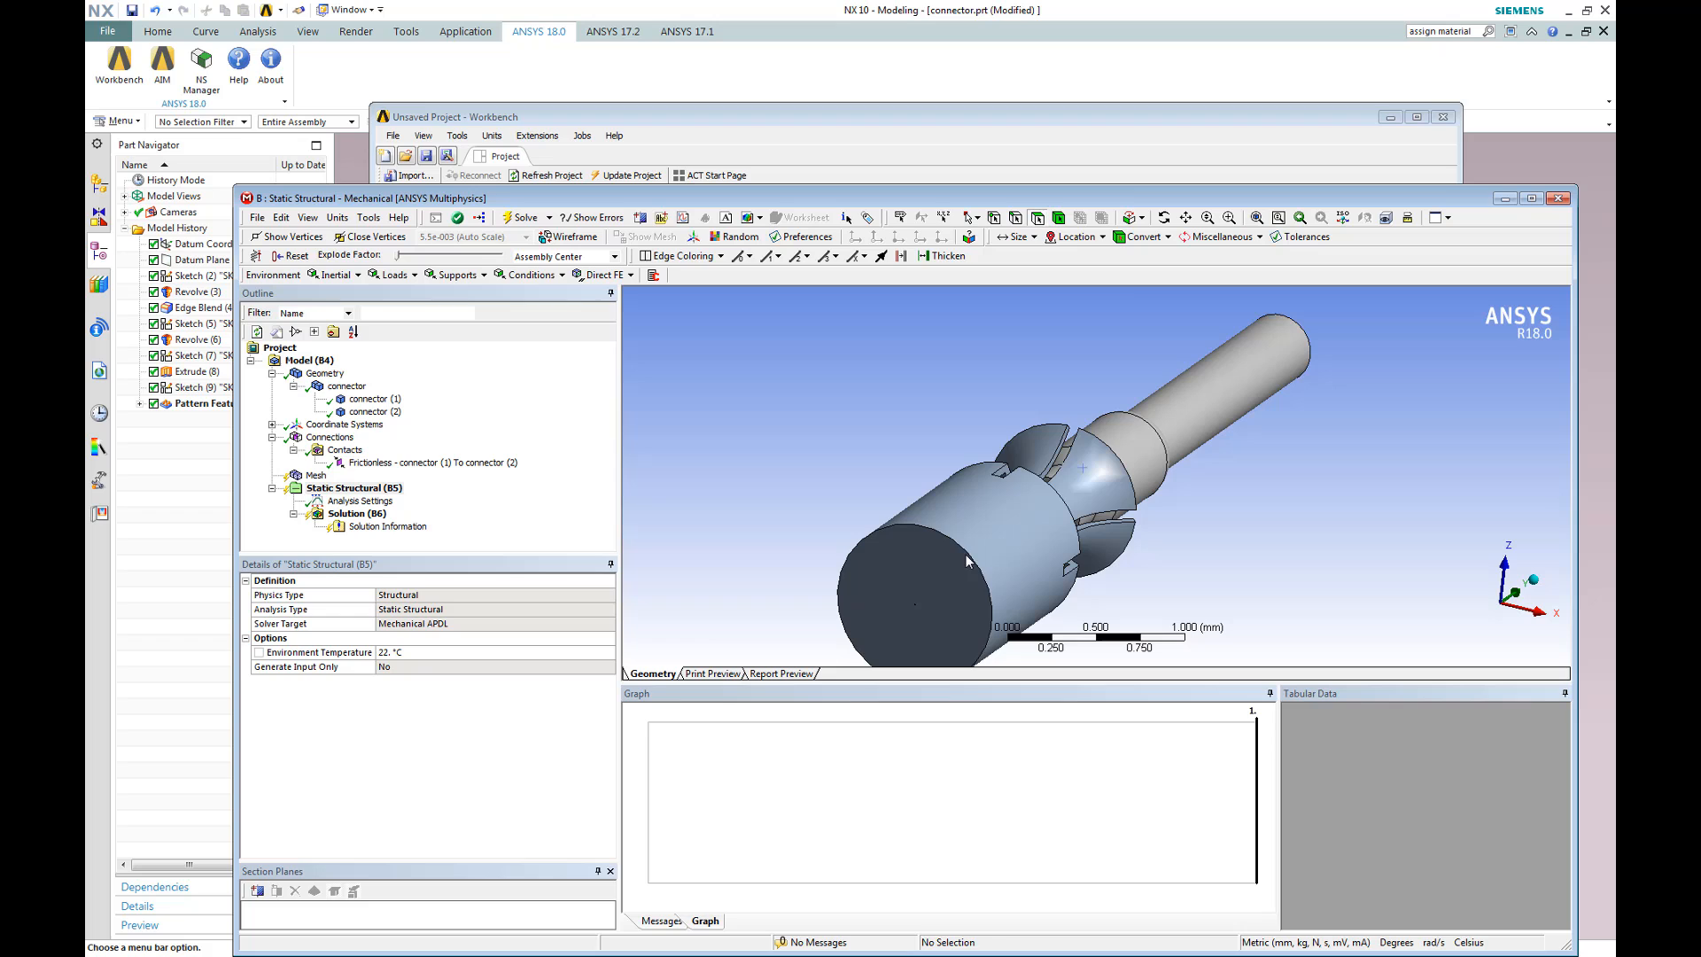
Fix the housing end face and displace the shaft tip X 0, Y -0.4 mm, Z 0
right_click(915, 603)
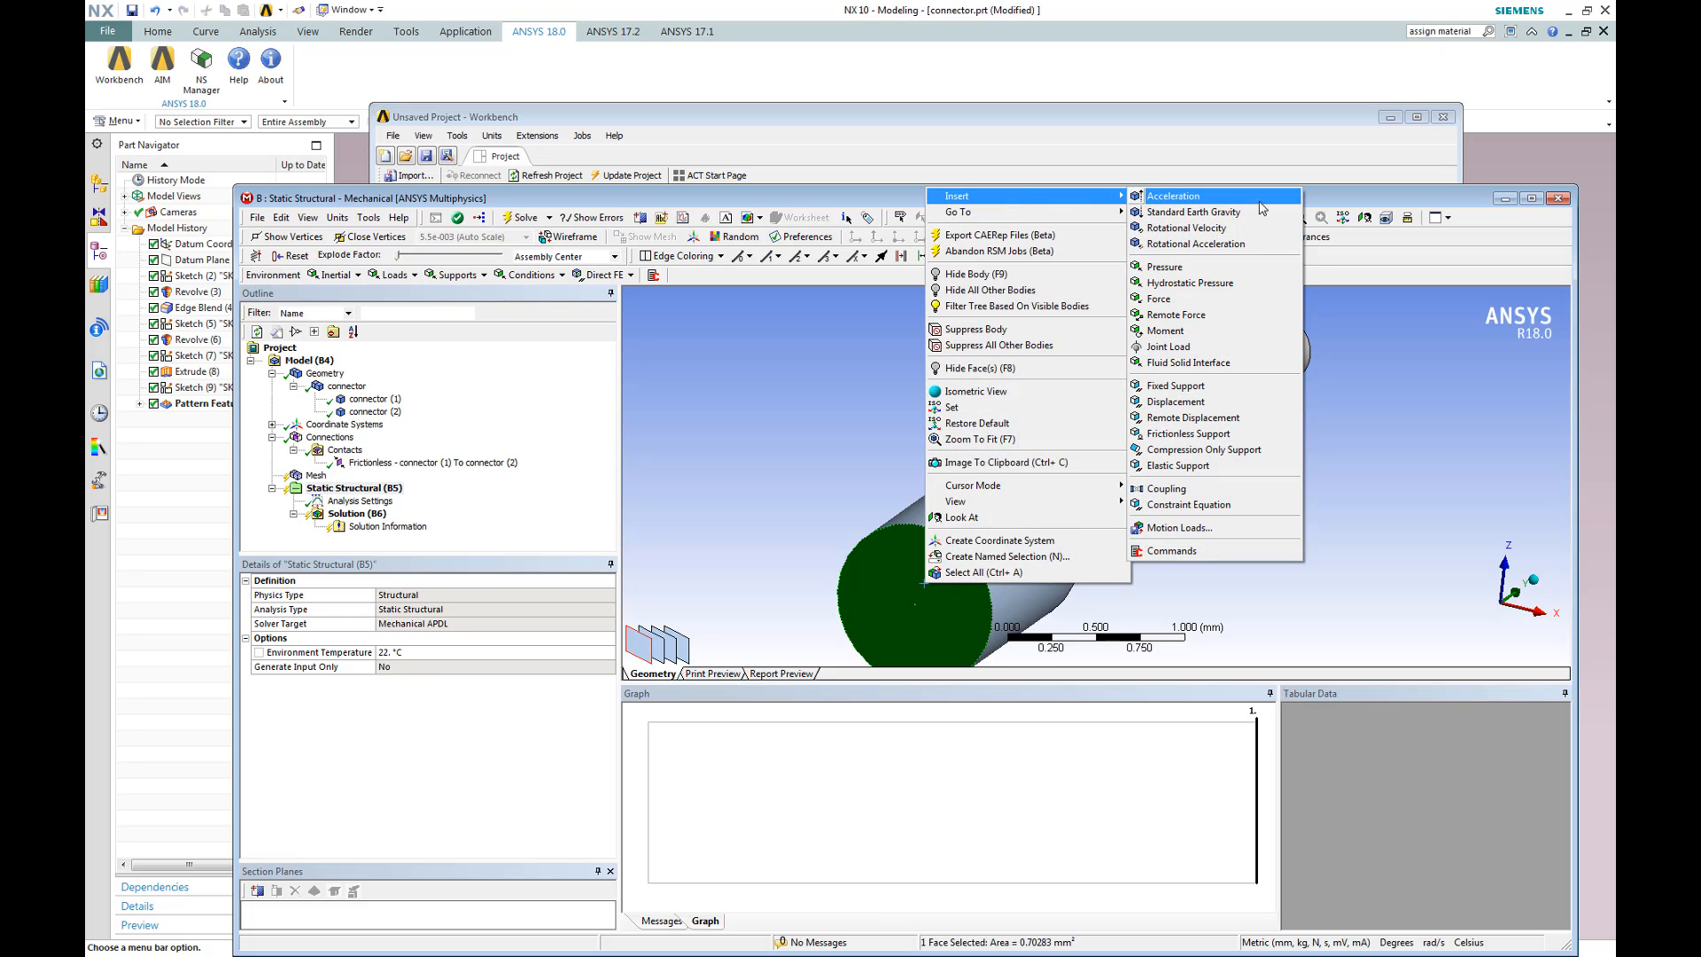
left_click(1176, 385)
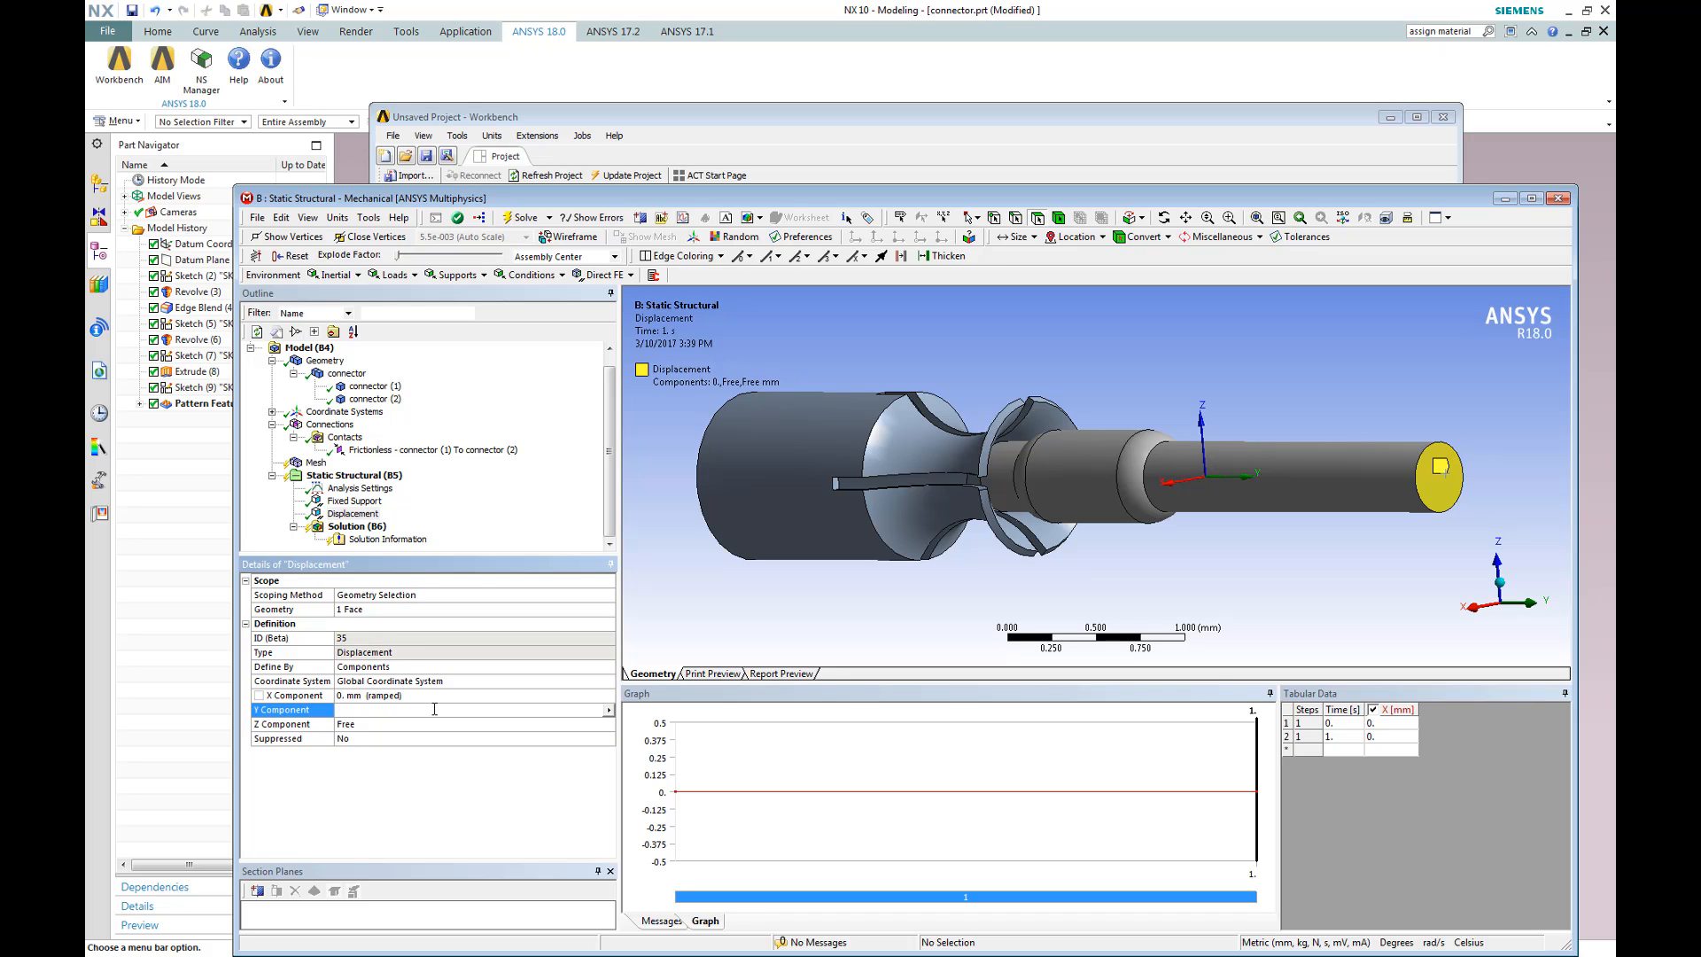
type("-0.4 mm  (ramped")
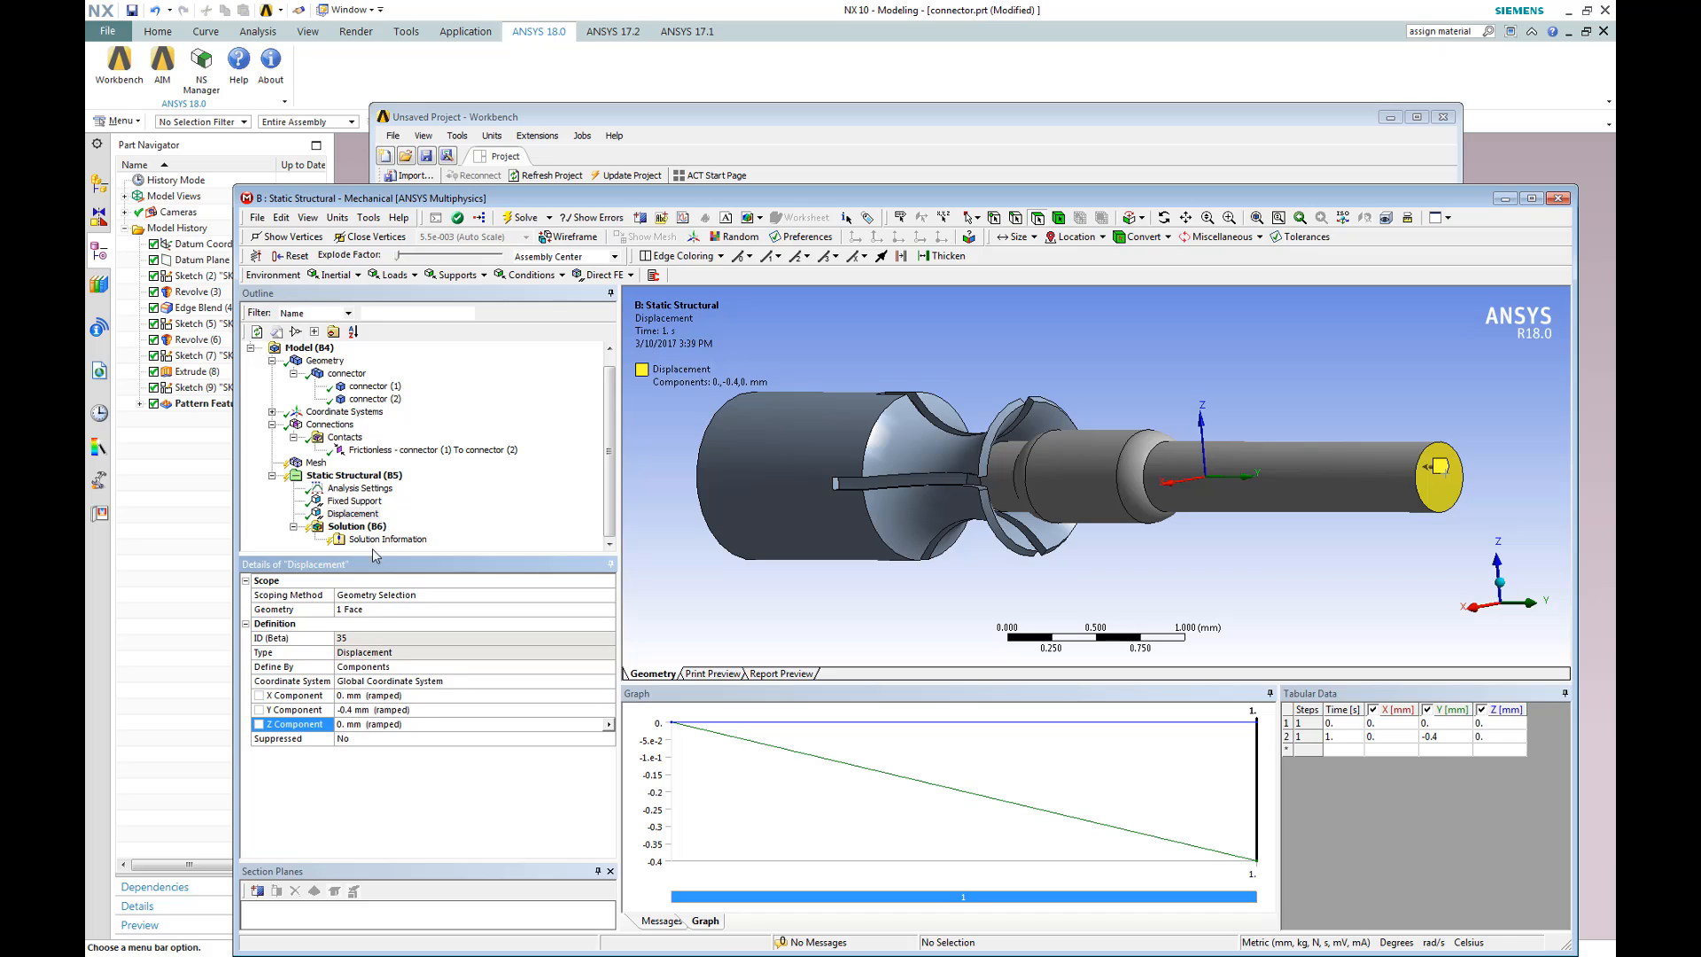
left_click(360, 487)
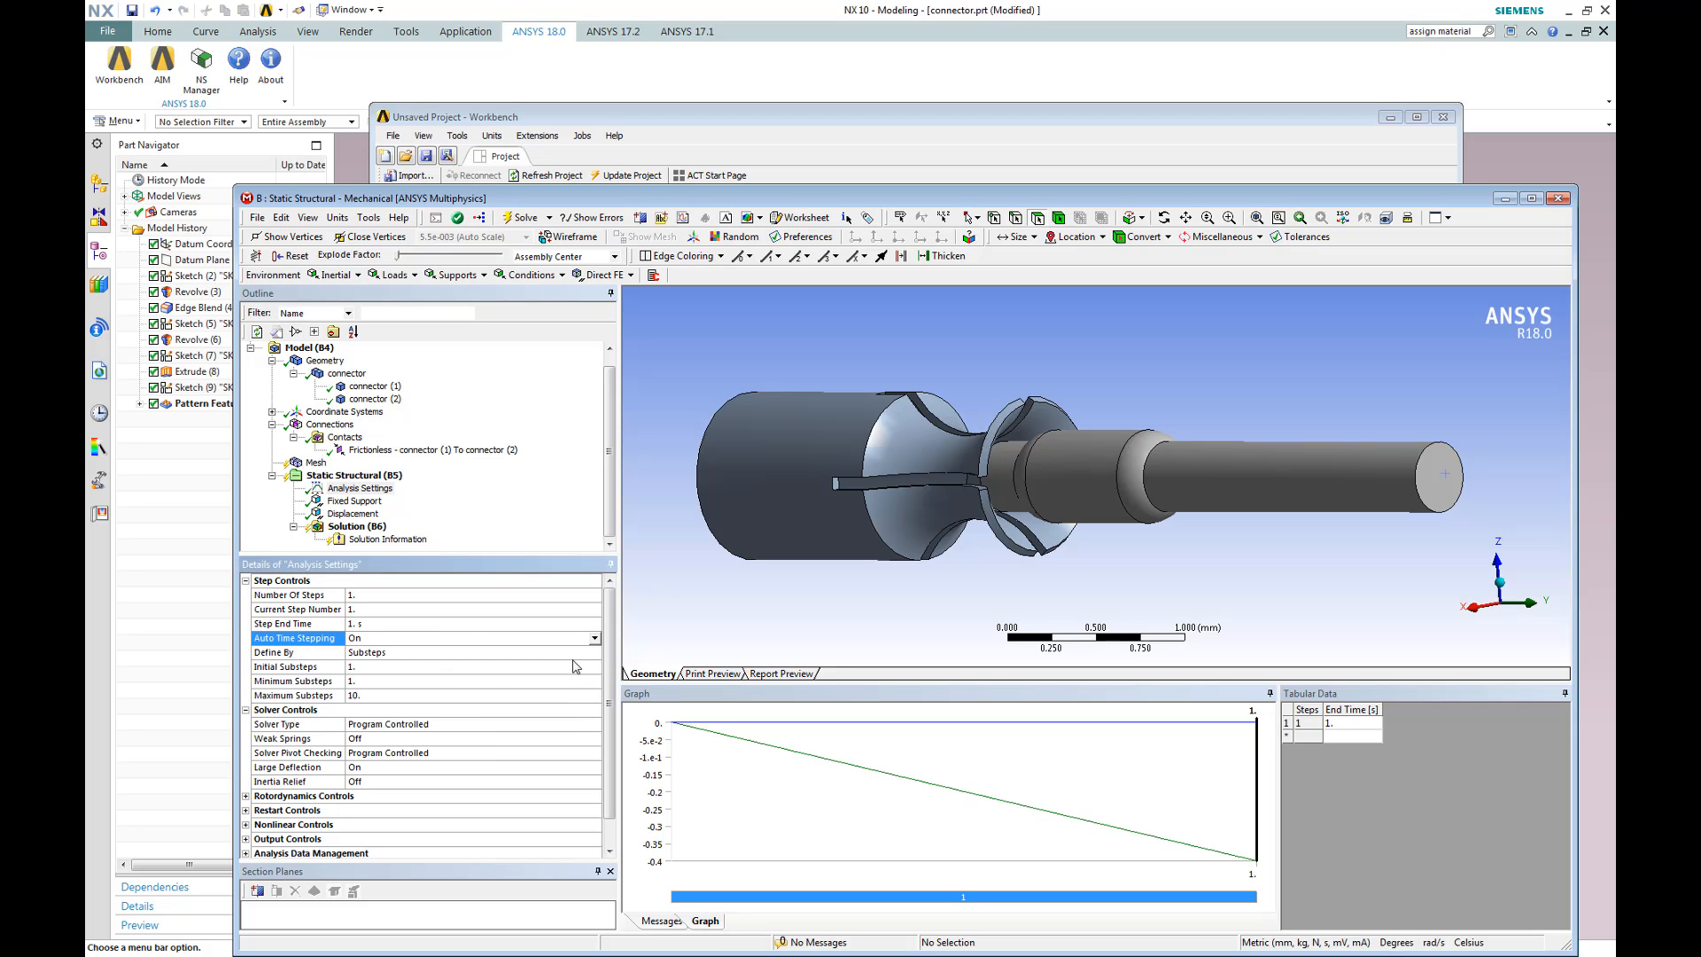
Set Maximum Substeps to 10000 and solve the analysis
left_click(292, 667)
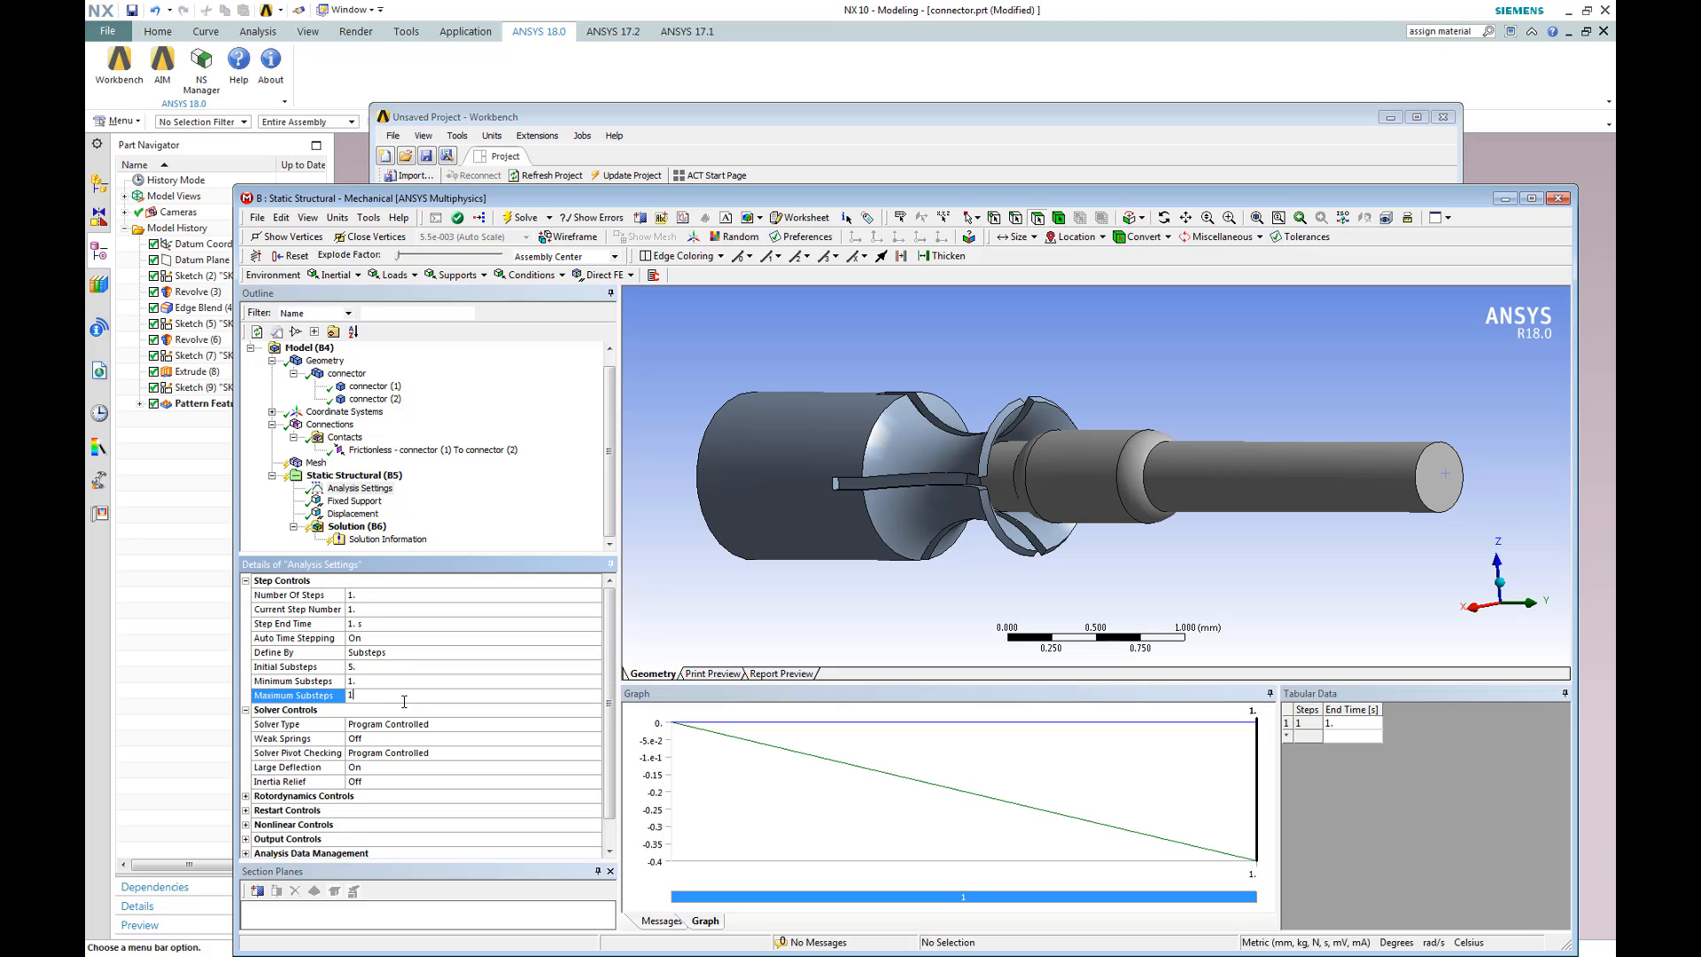
type("10000")
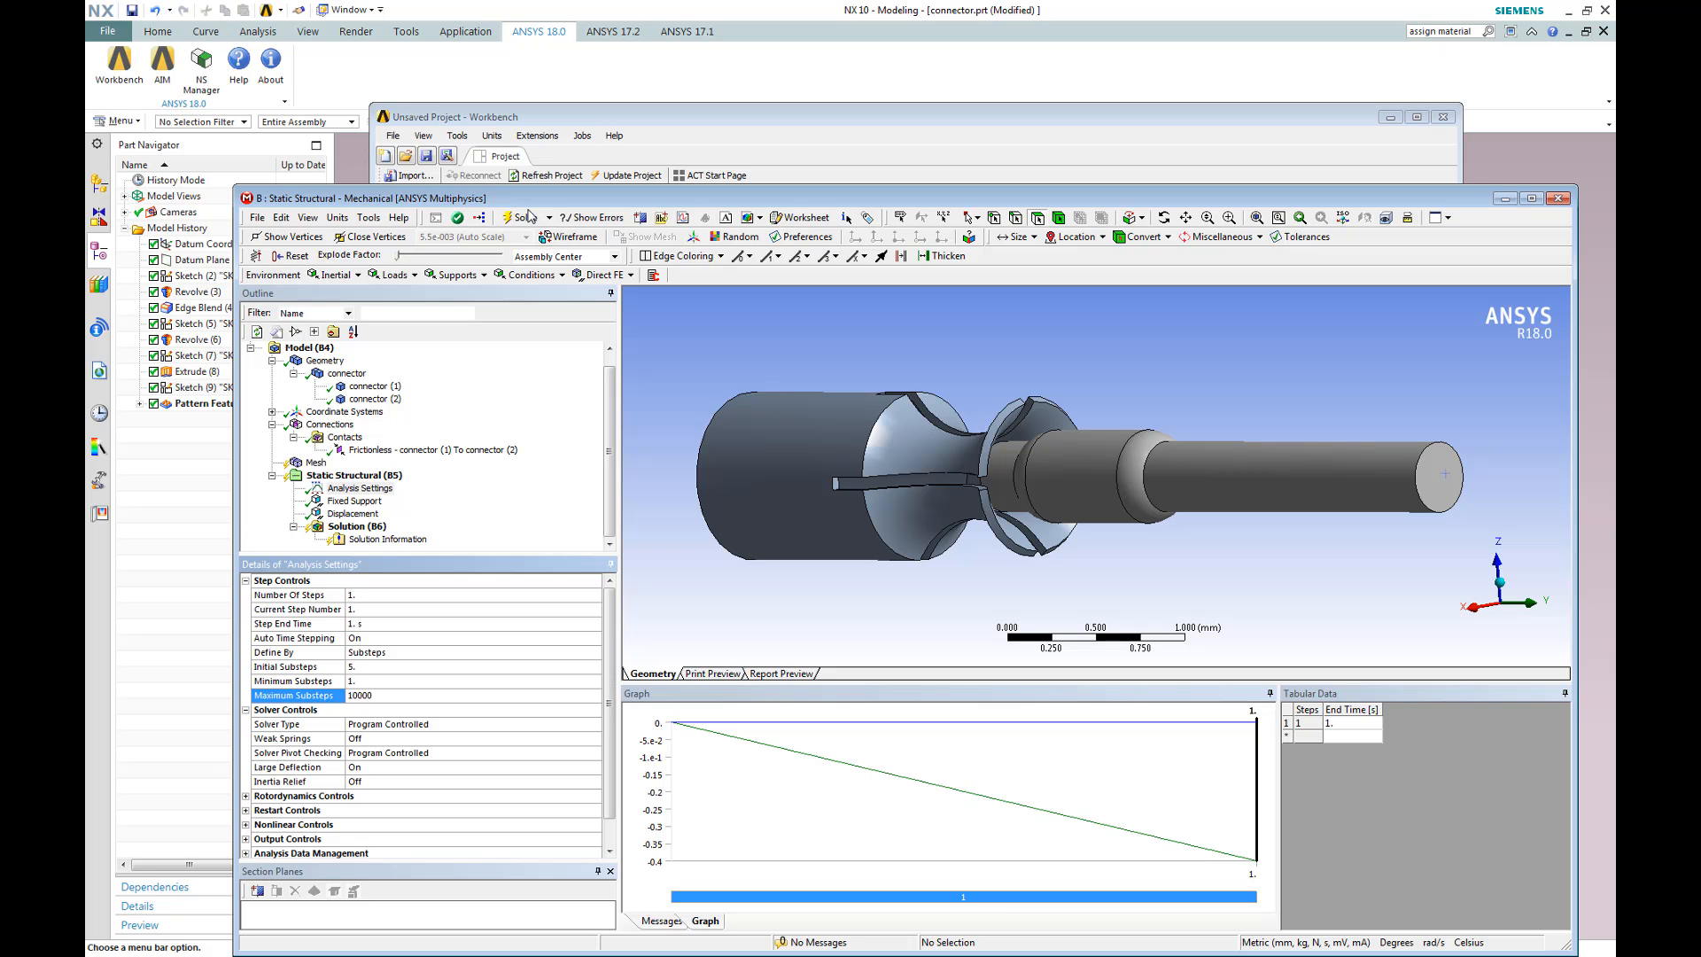
left_click(519, 216)
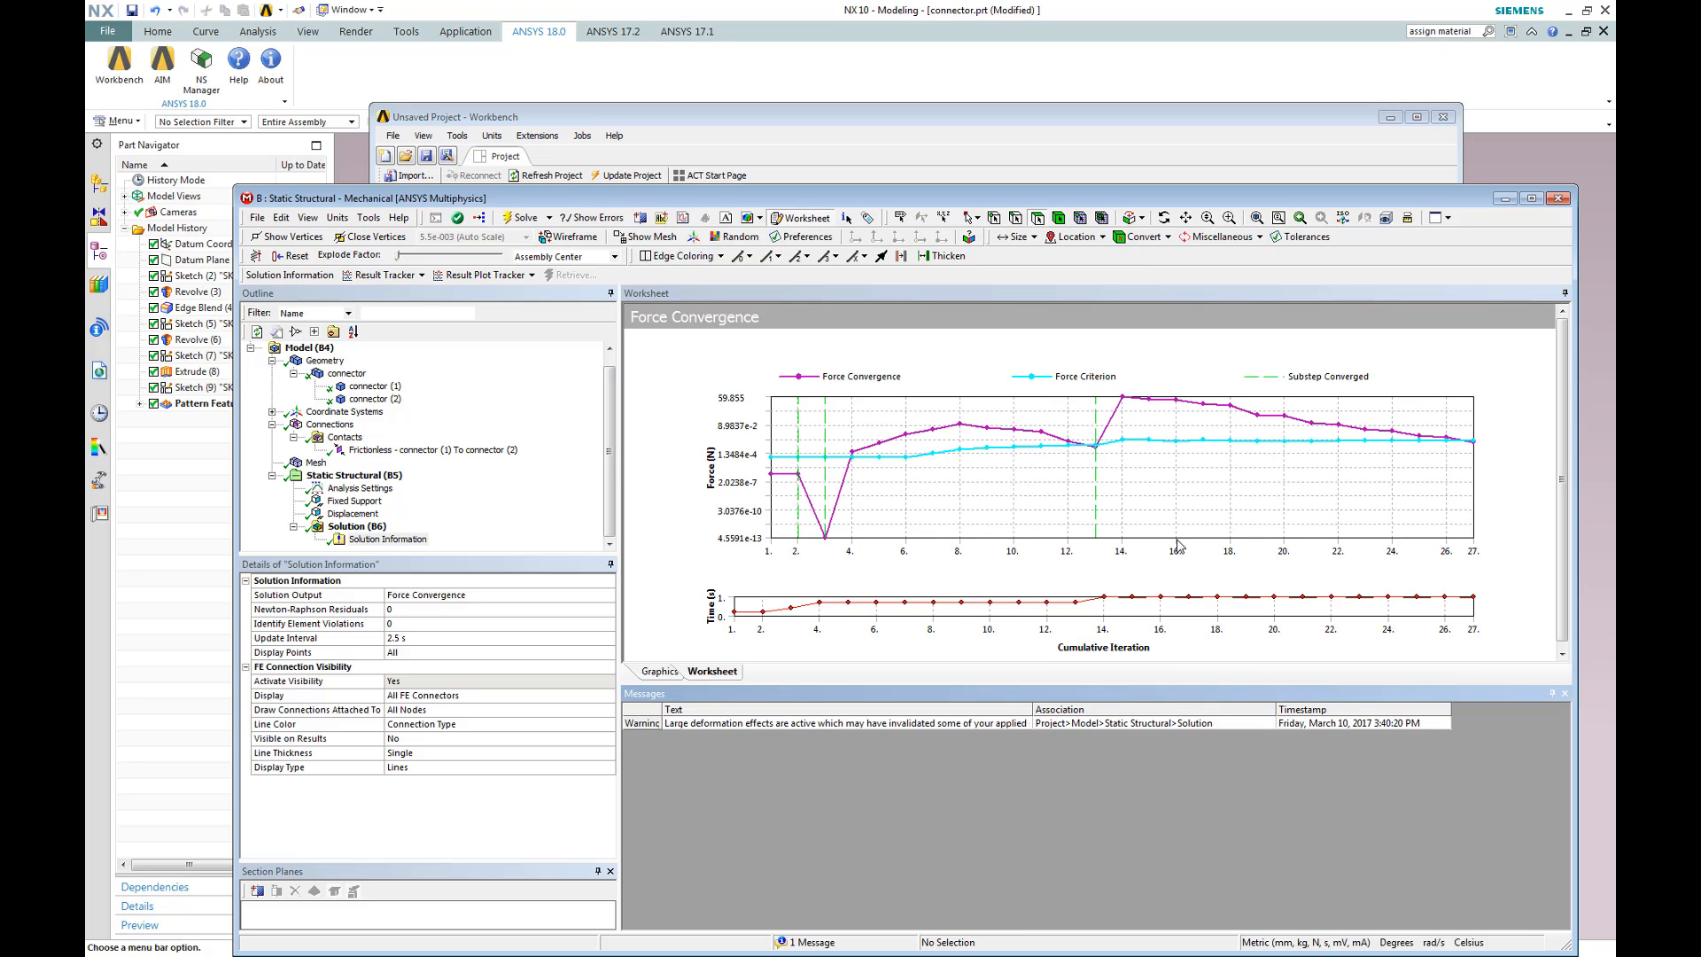
Insert a Total Deformation result (0.4 mm max) and play its animation
right_click(374, 526)
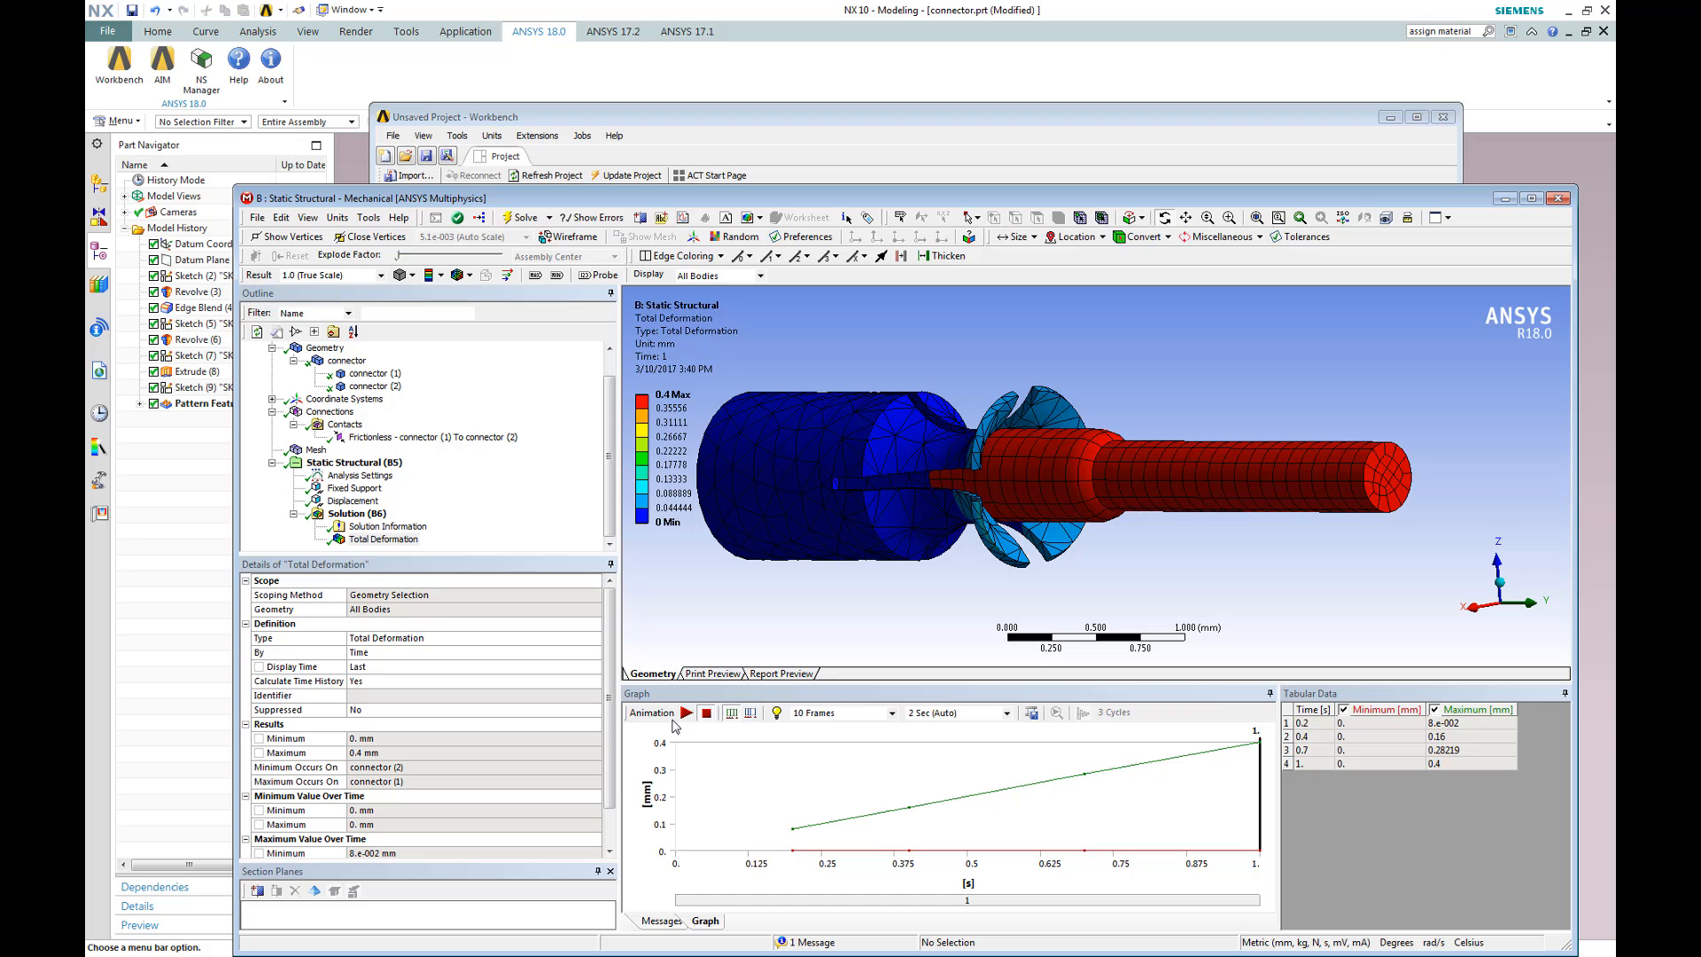
left_click(686, 712)
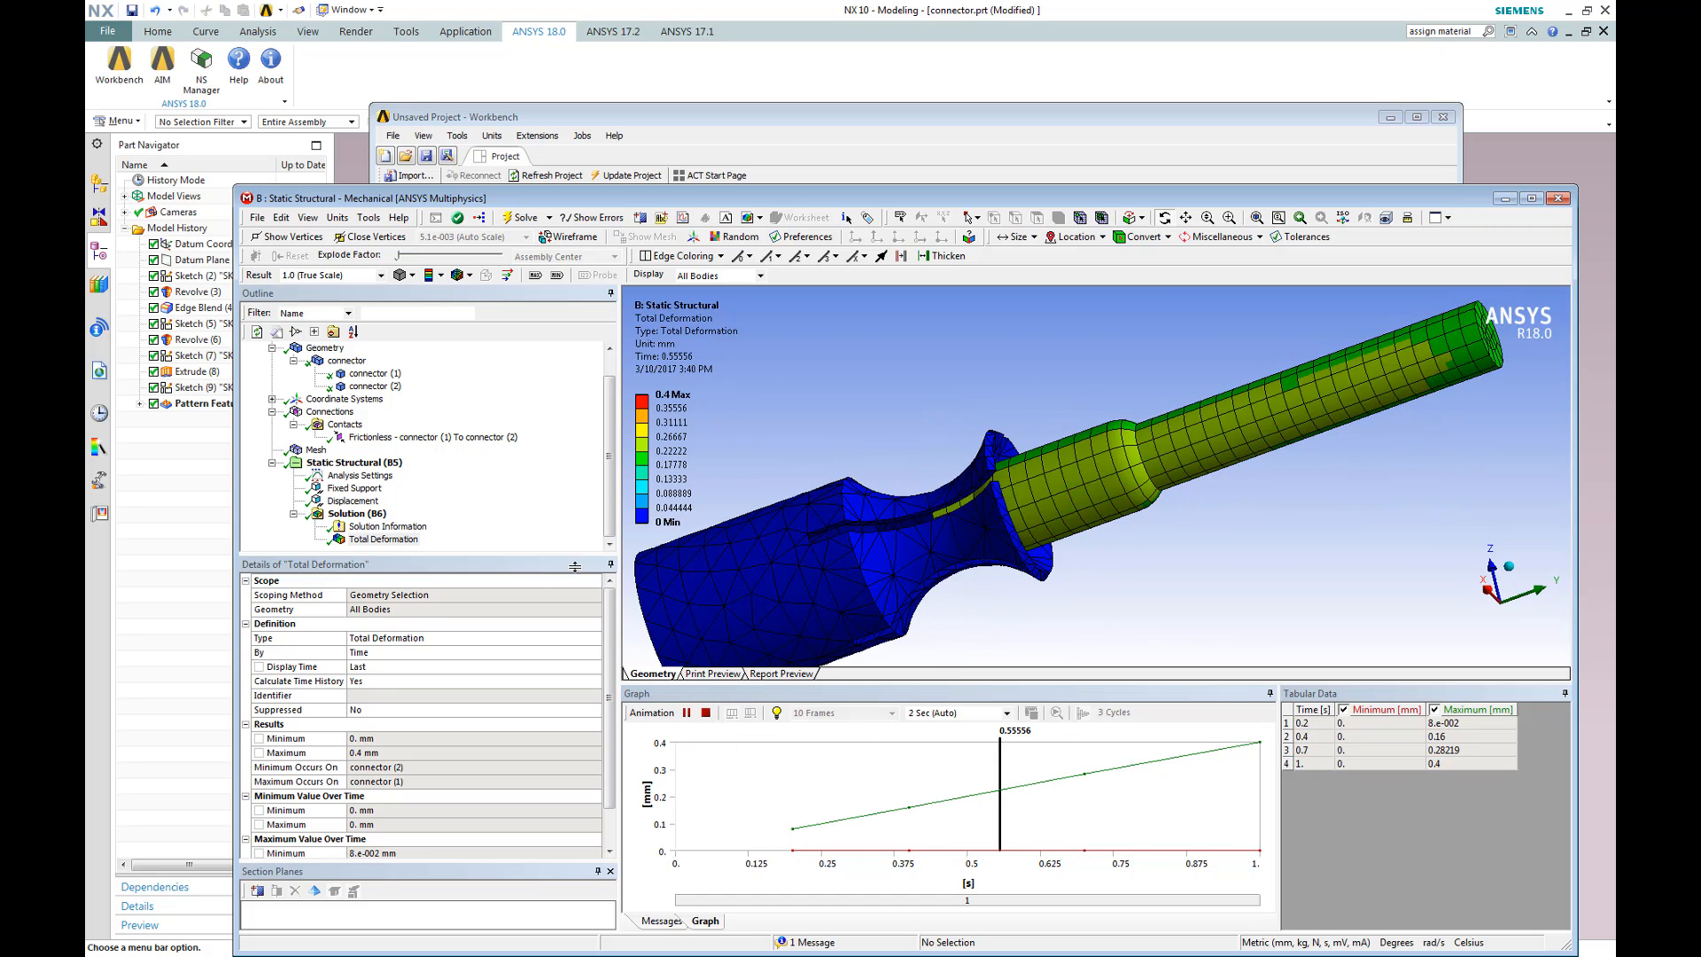
Insert an Equivalent Stress result (1473.5 MPa max) and animate it
right_click(354, 514)
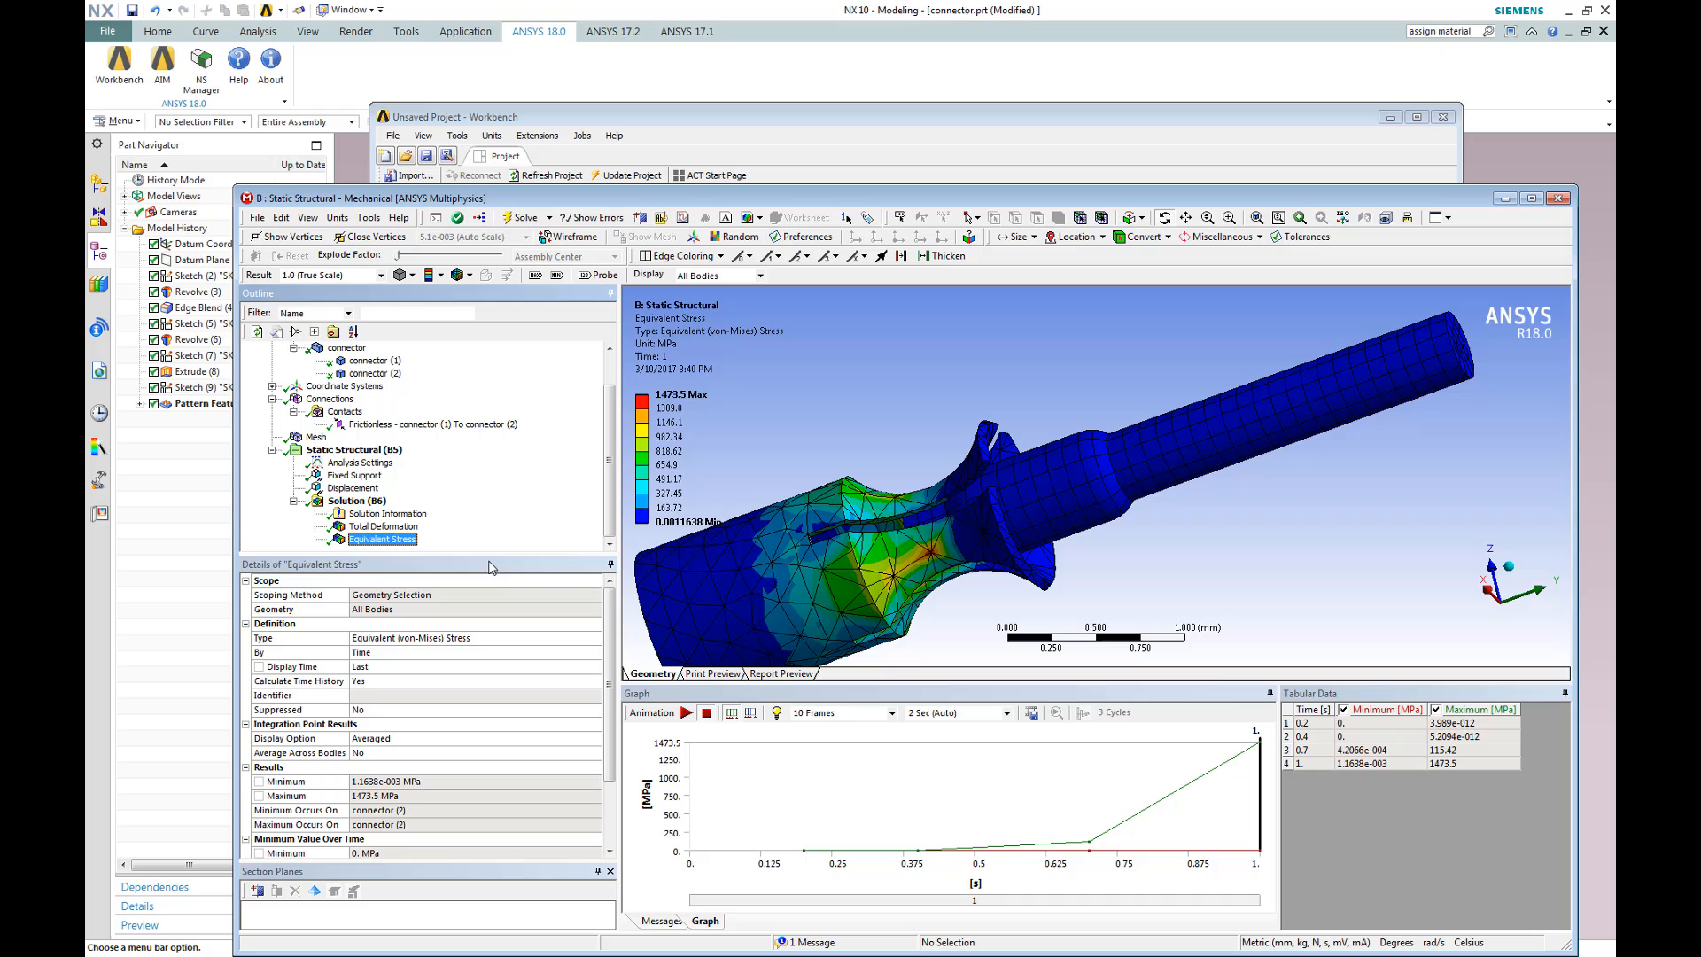
left_click(680, 712)
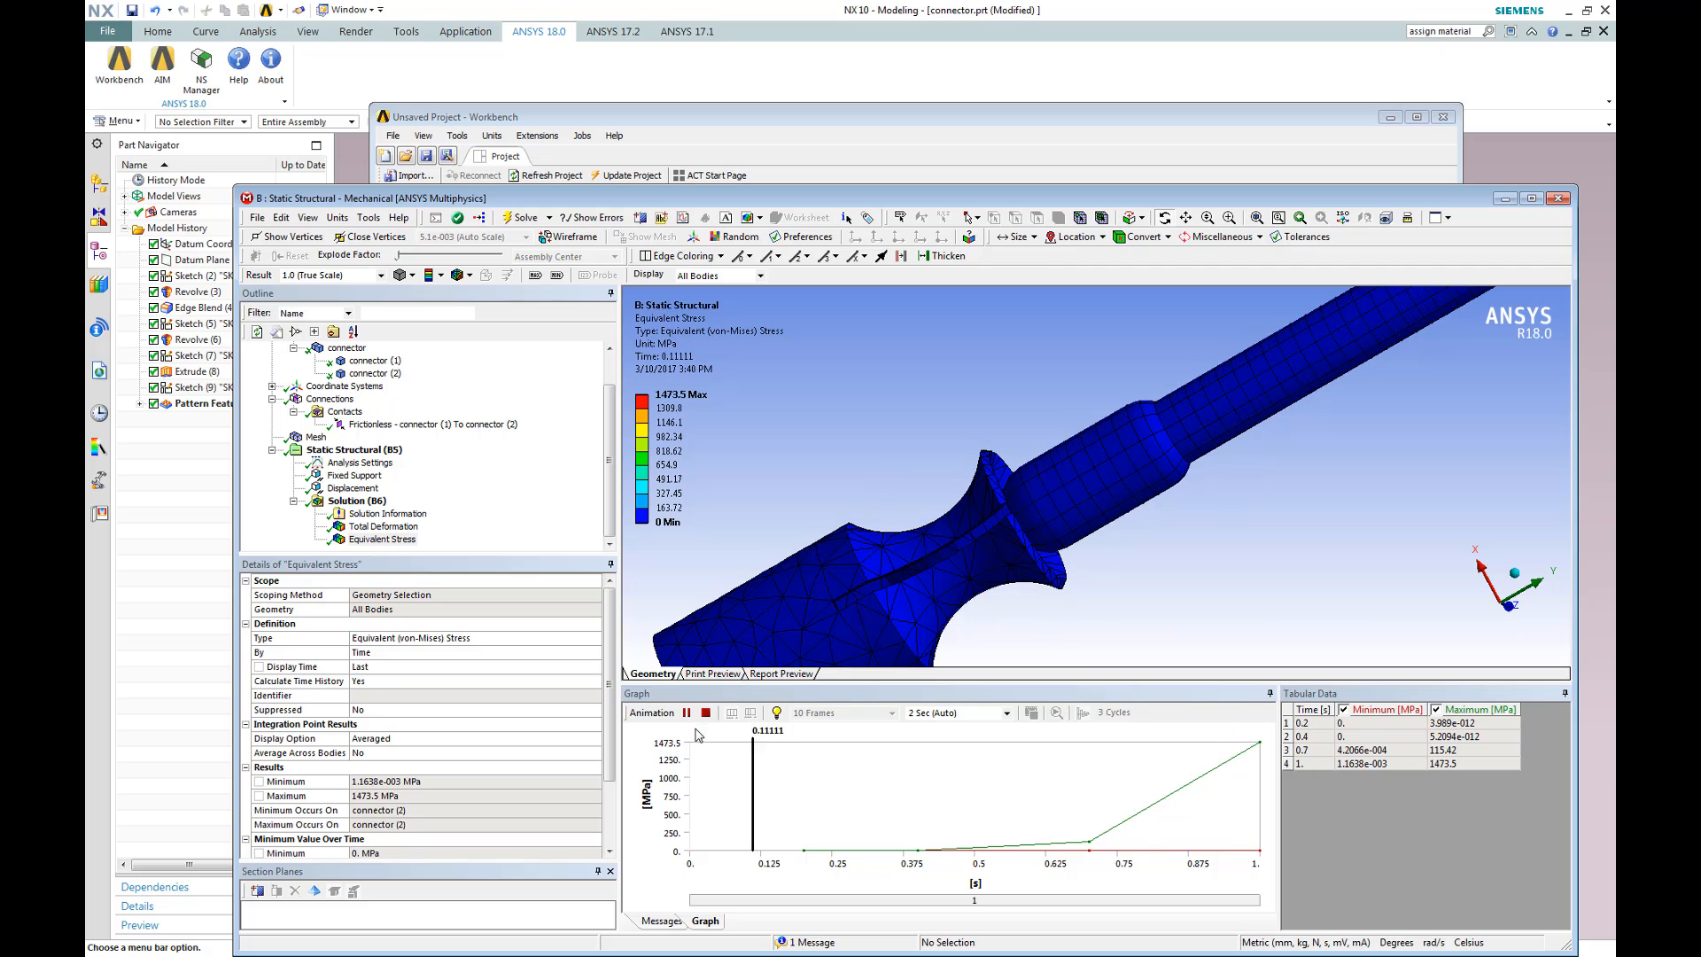
left_click(684, 713)
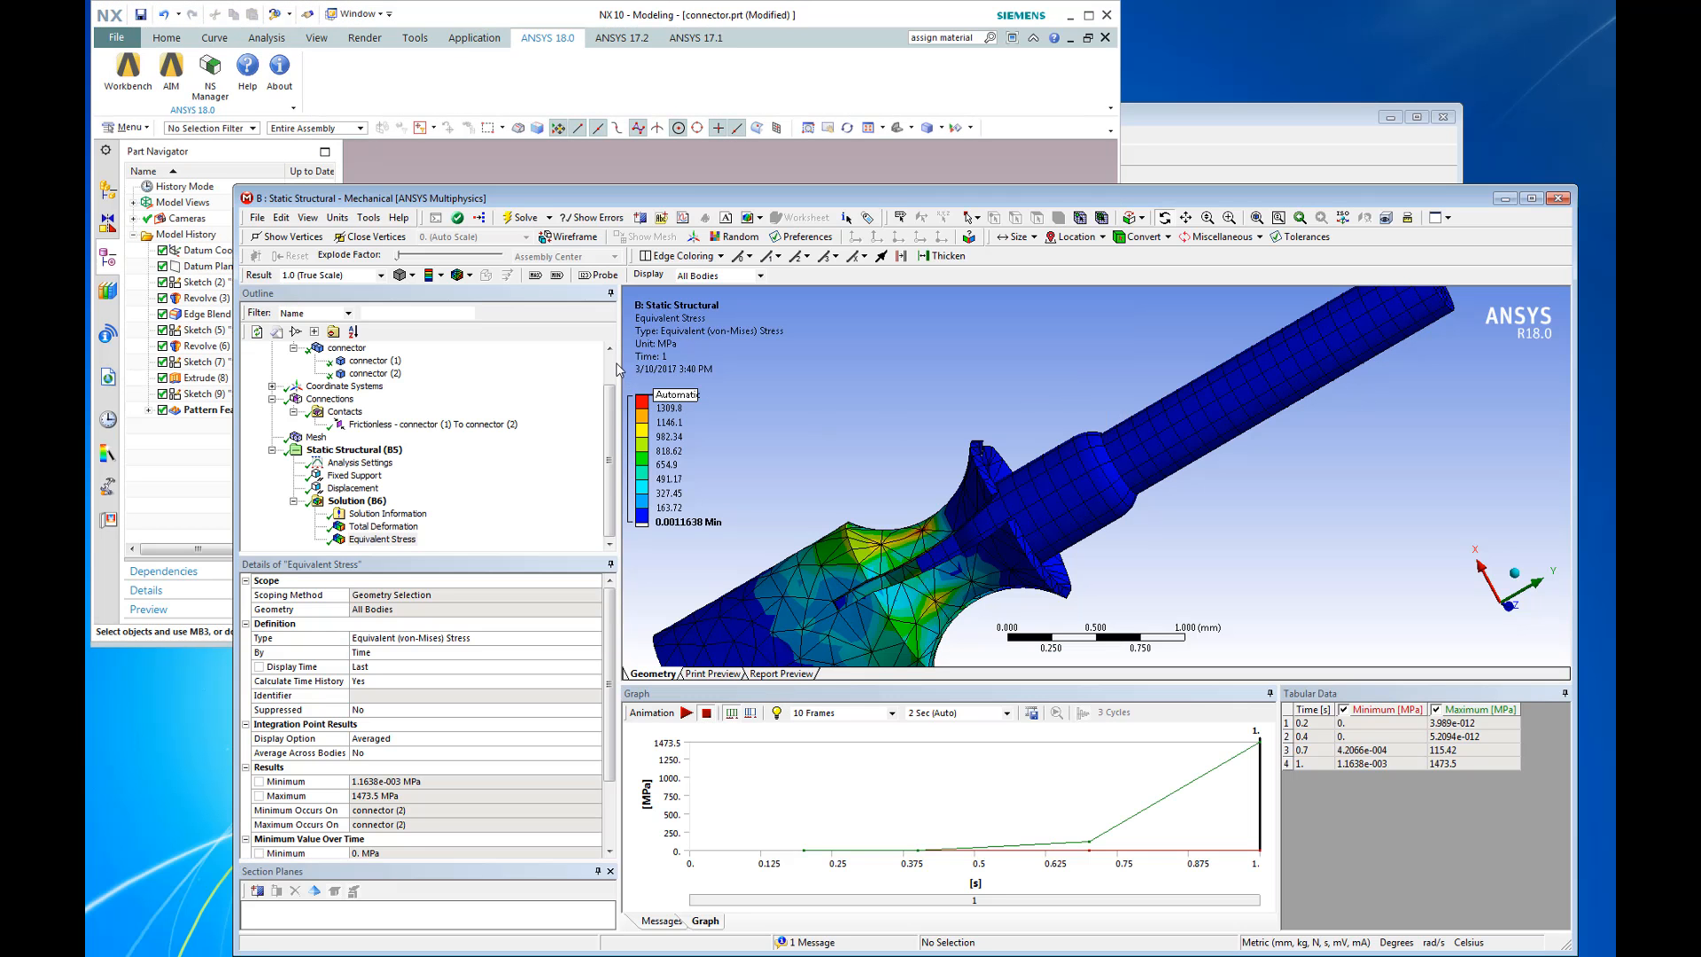
Update the geometry from the CAD source and re-solve the analysis
right_click(309, 360)
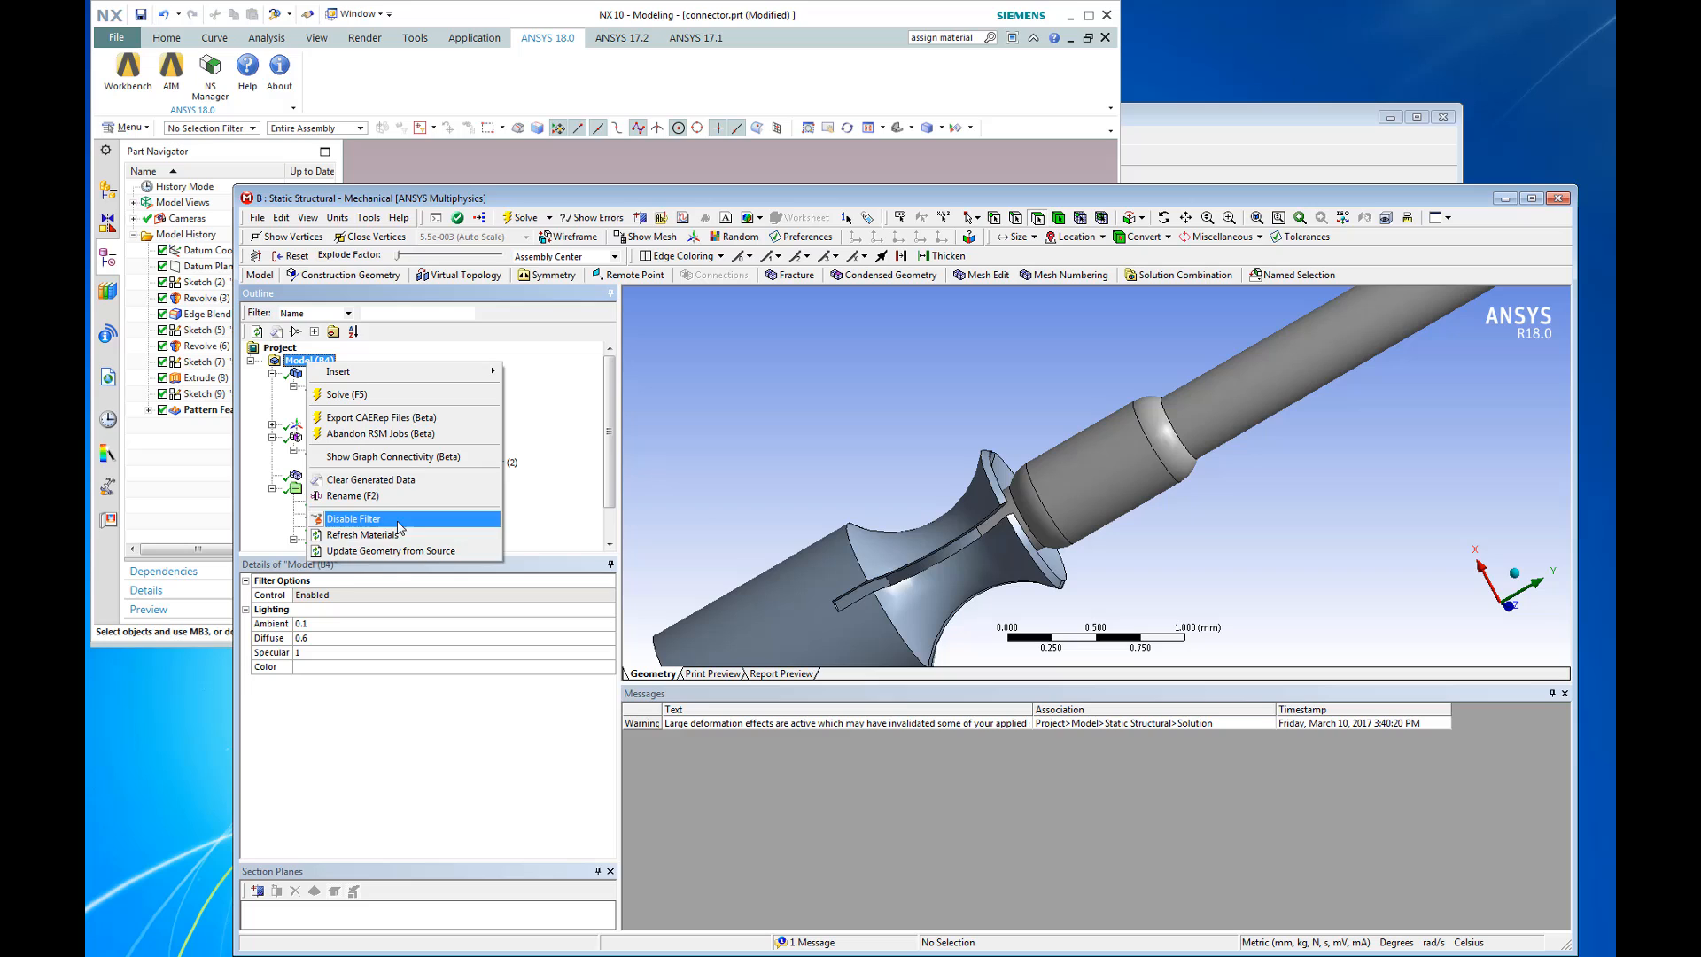
left_click(390, 549)
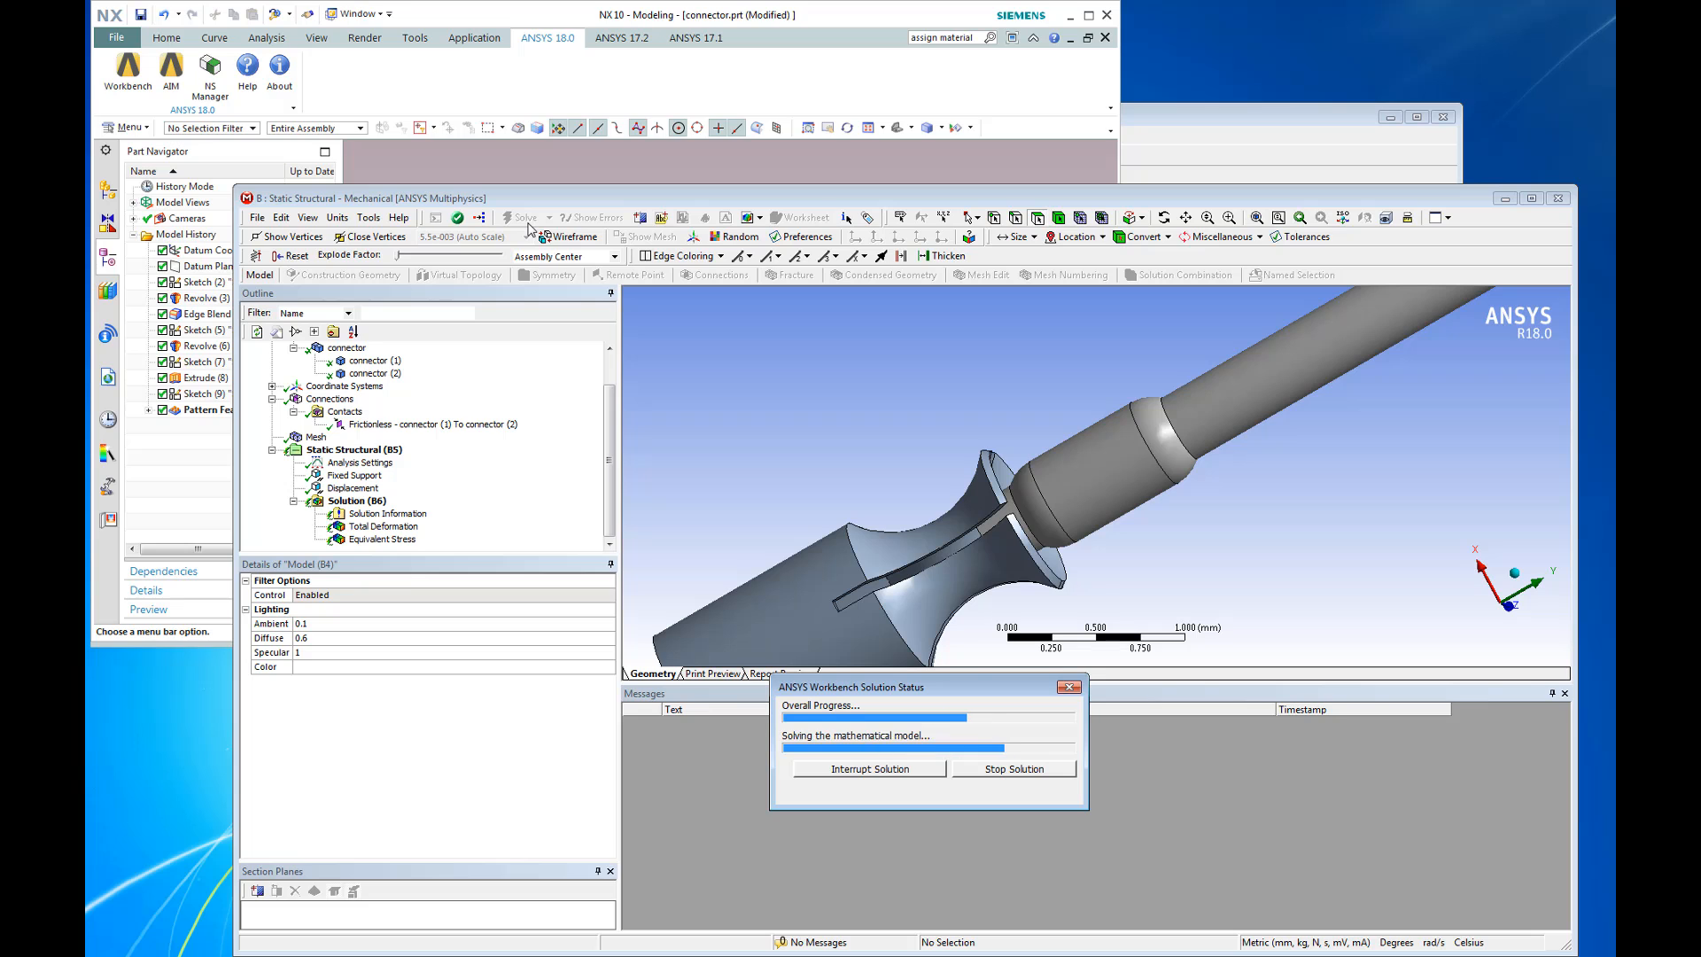
left_click(386, 514)
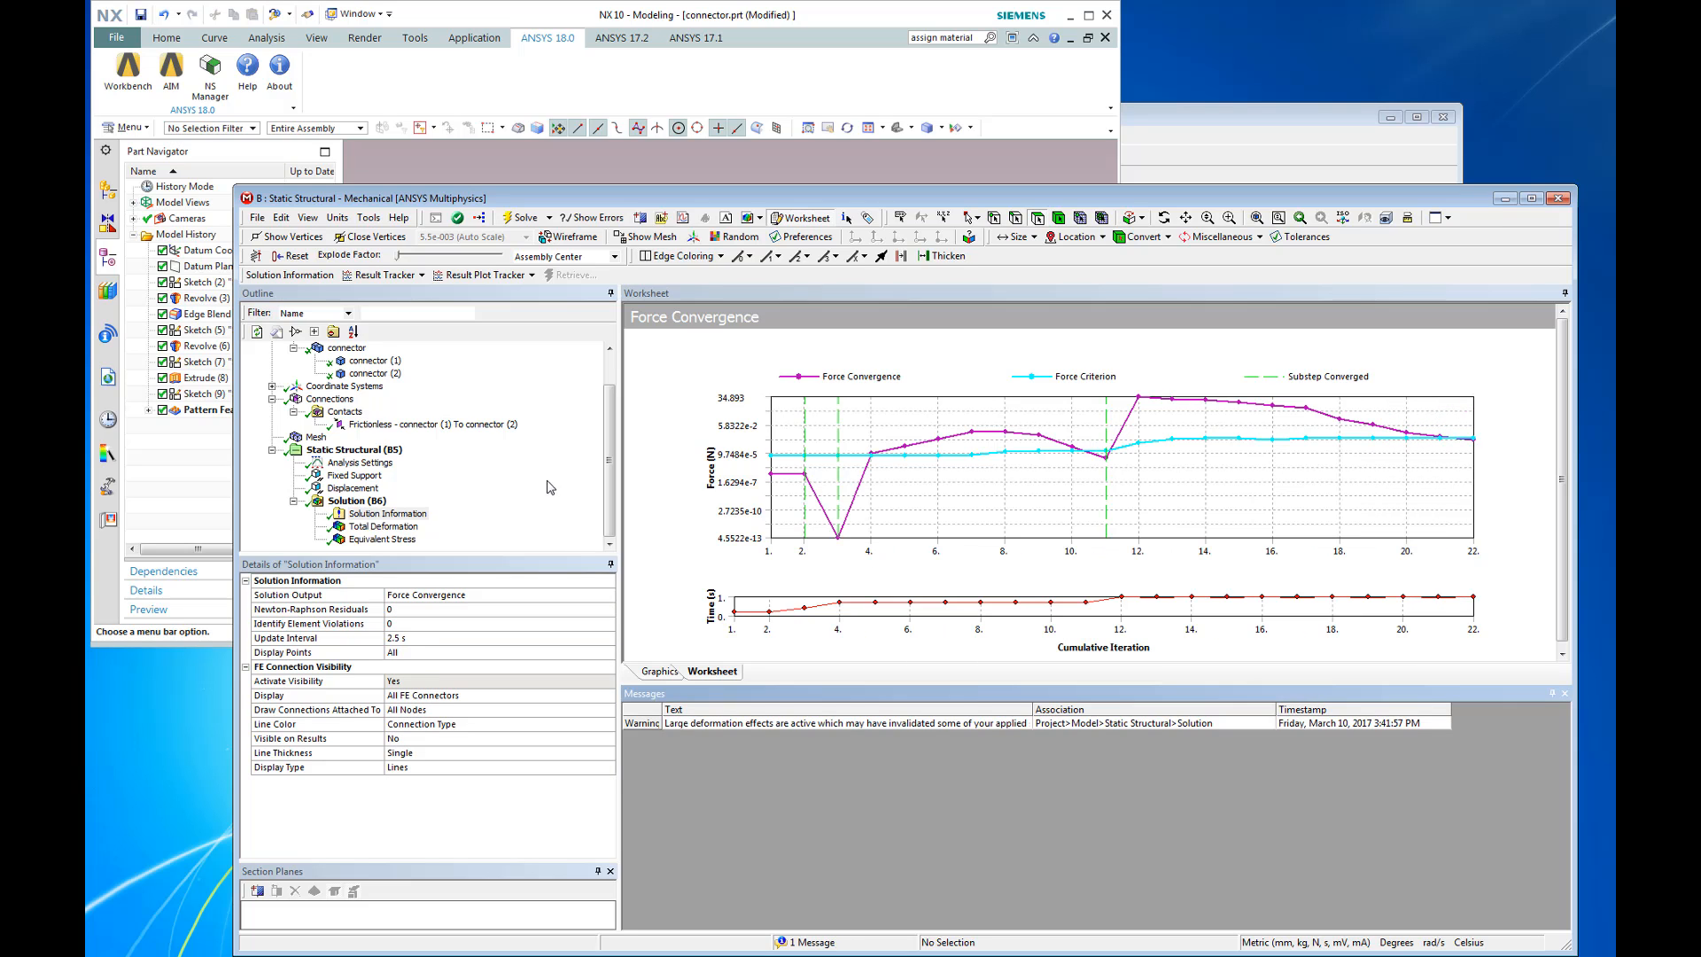
Review the updated Total Deformation animation and the Equivalent Stress result (about 1457.3 MPa)
left_click(382, 526)
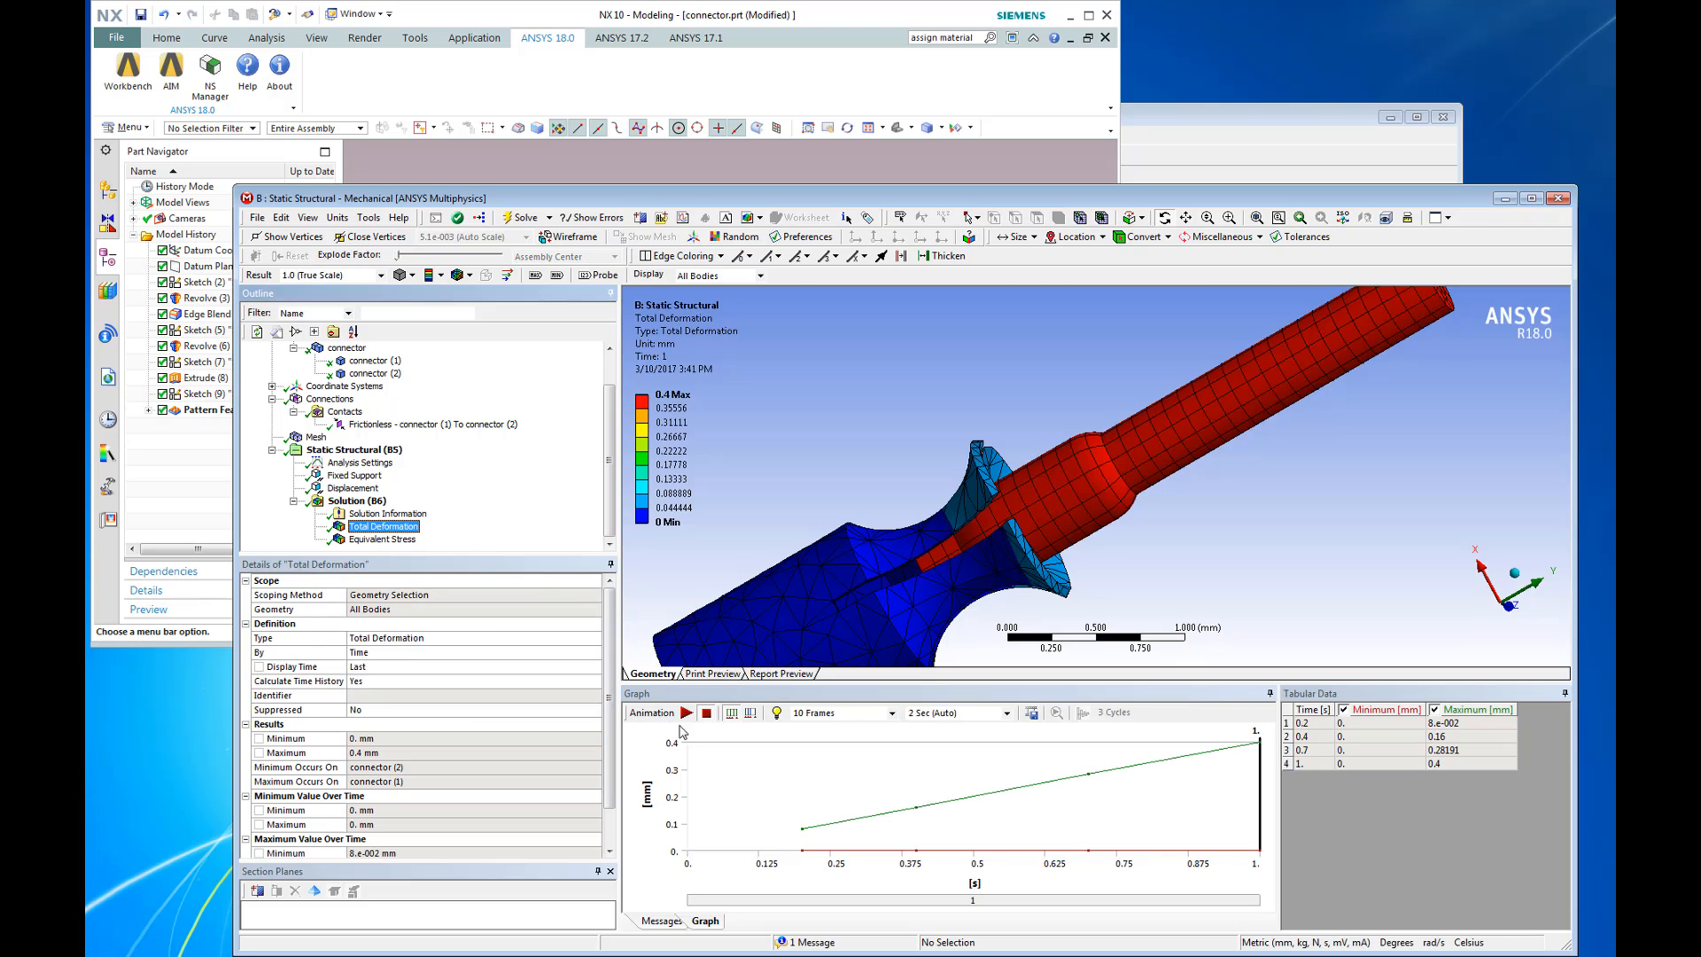
left_click(684, 712)
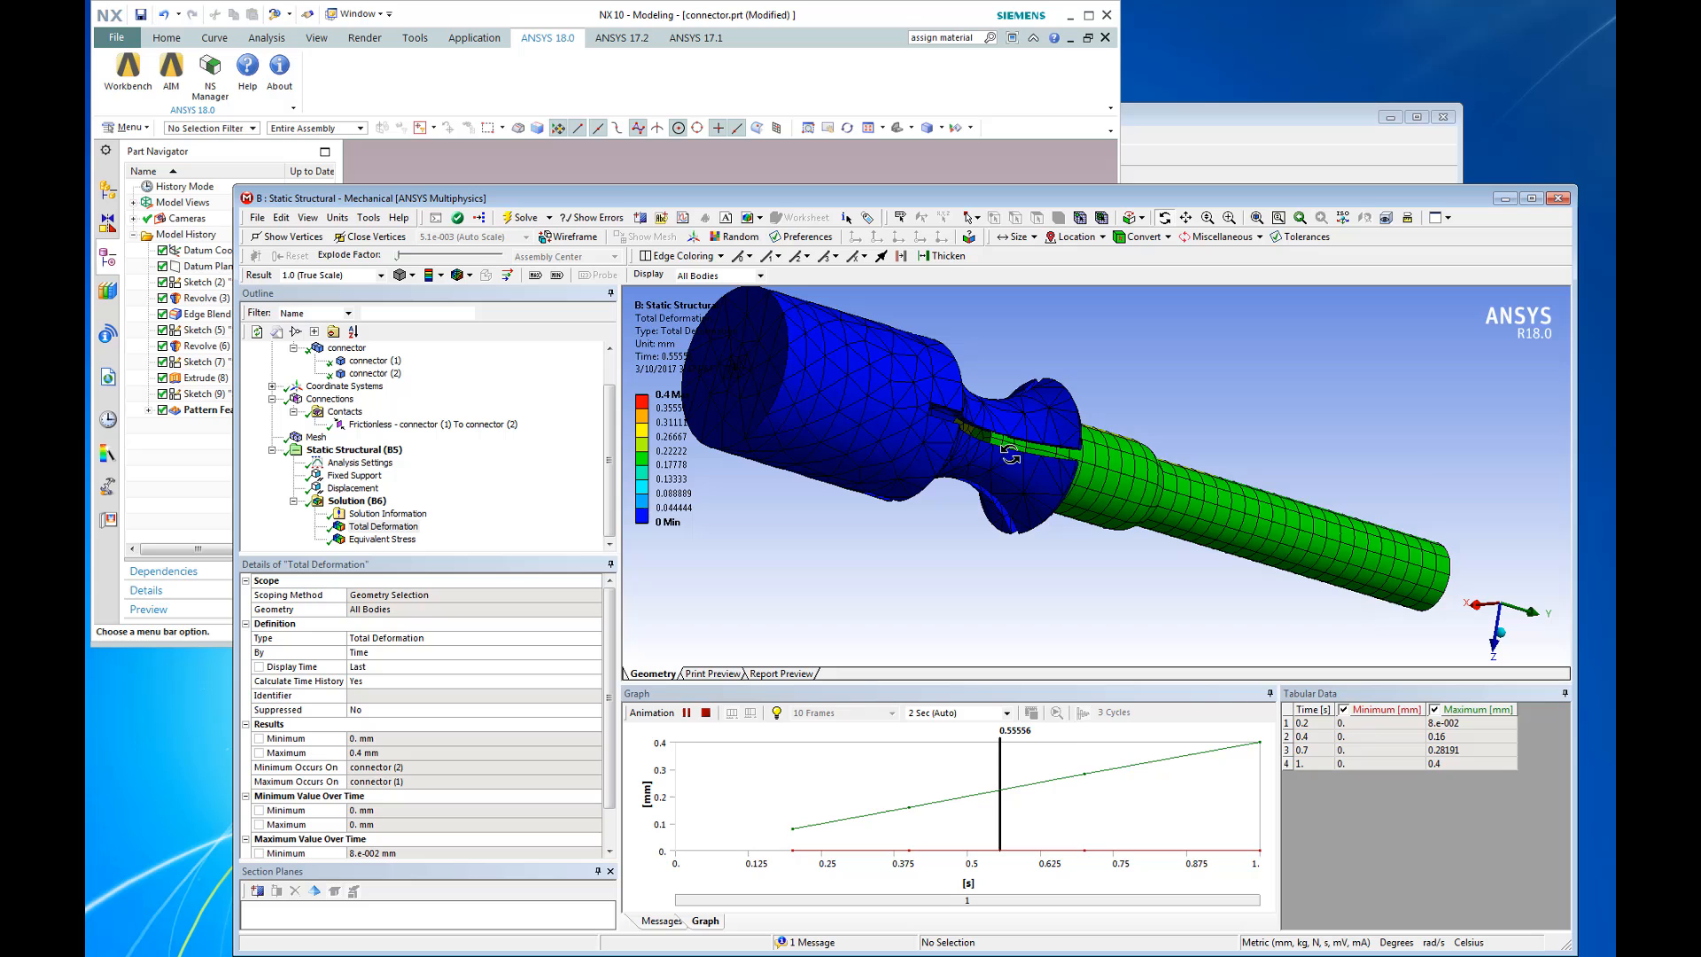
left_click(383, 539)
type("expression")
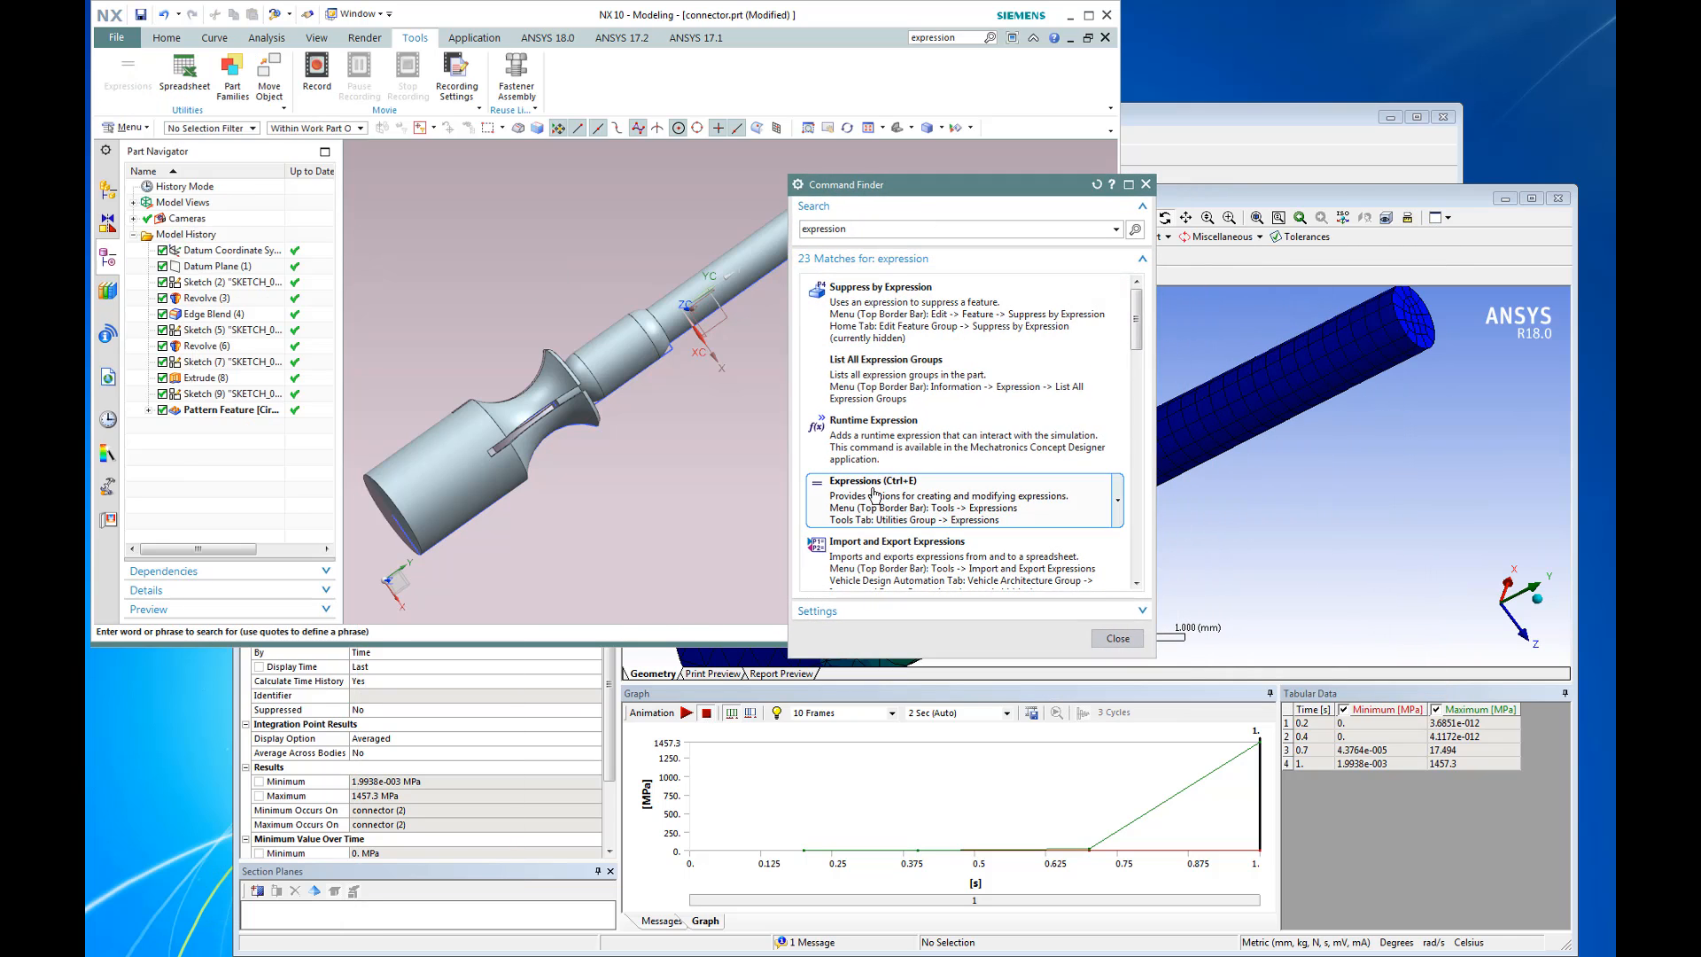
Open the connector's Expressions in NX for review
left_click(872, 480)
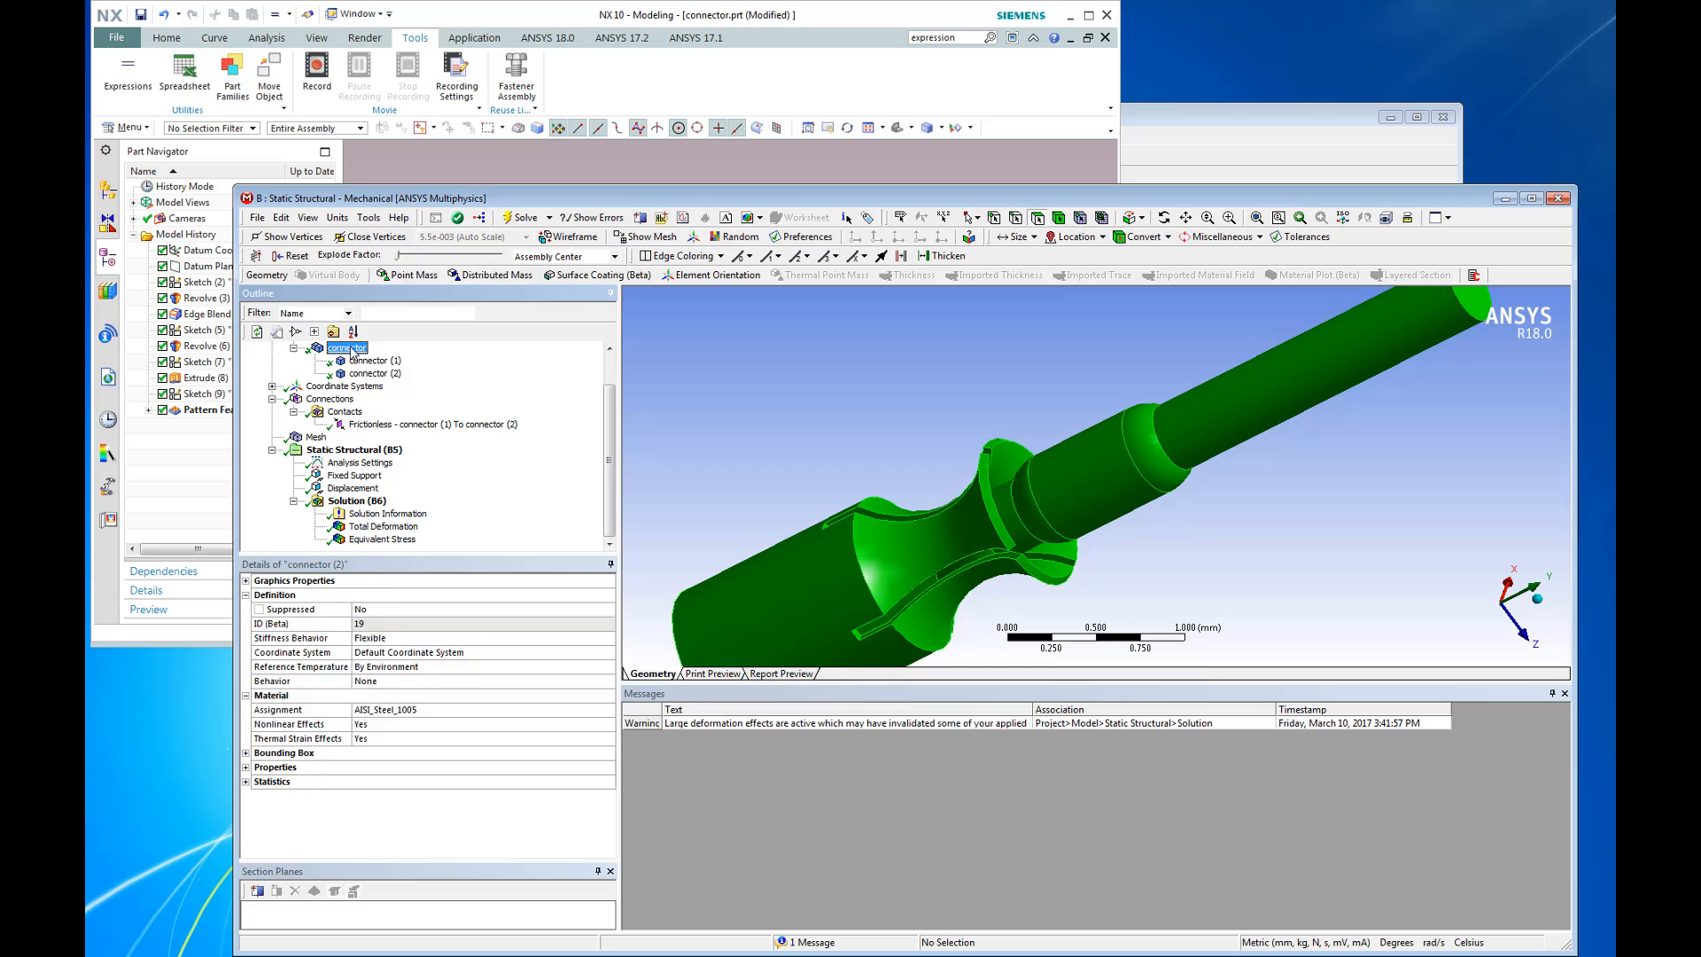
Promote the connector's DS_ CAD dimensions, socket radius through plug bulge, as parameters
left_click(348, 347)
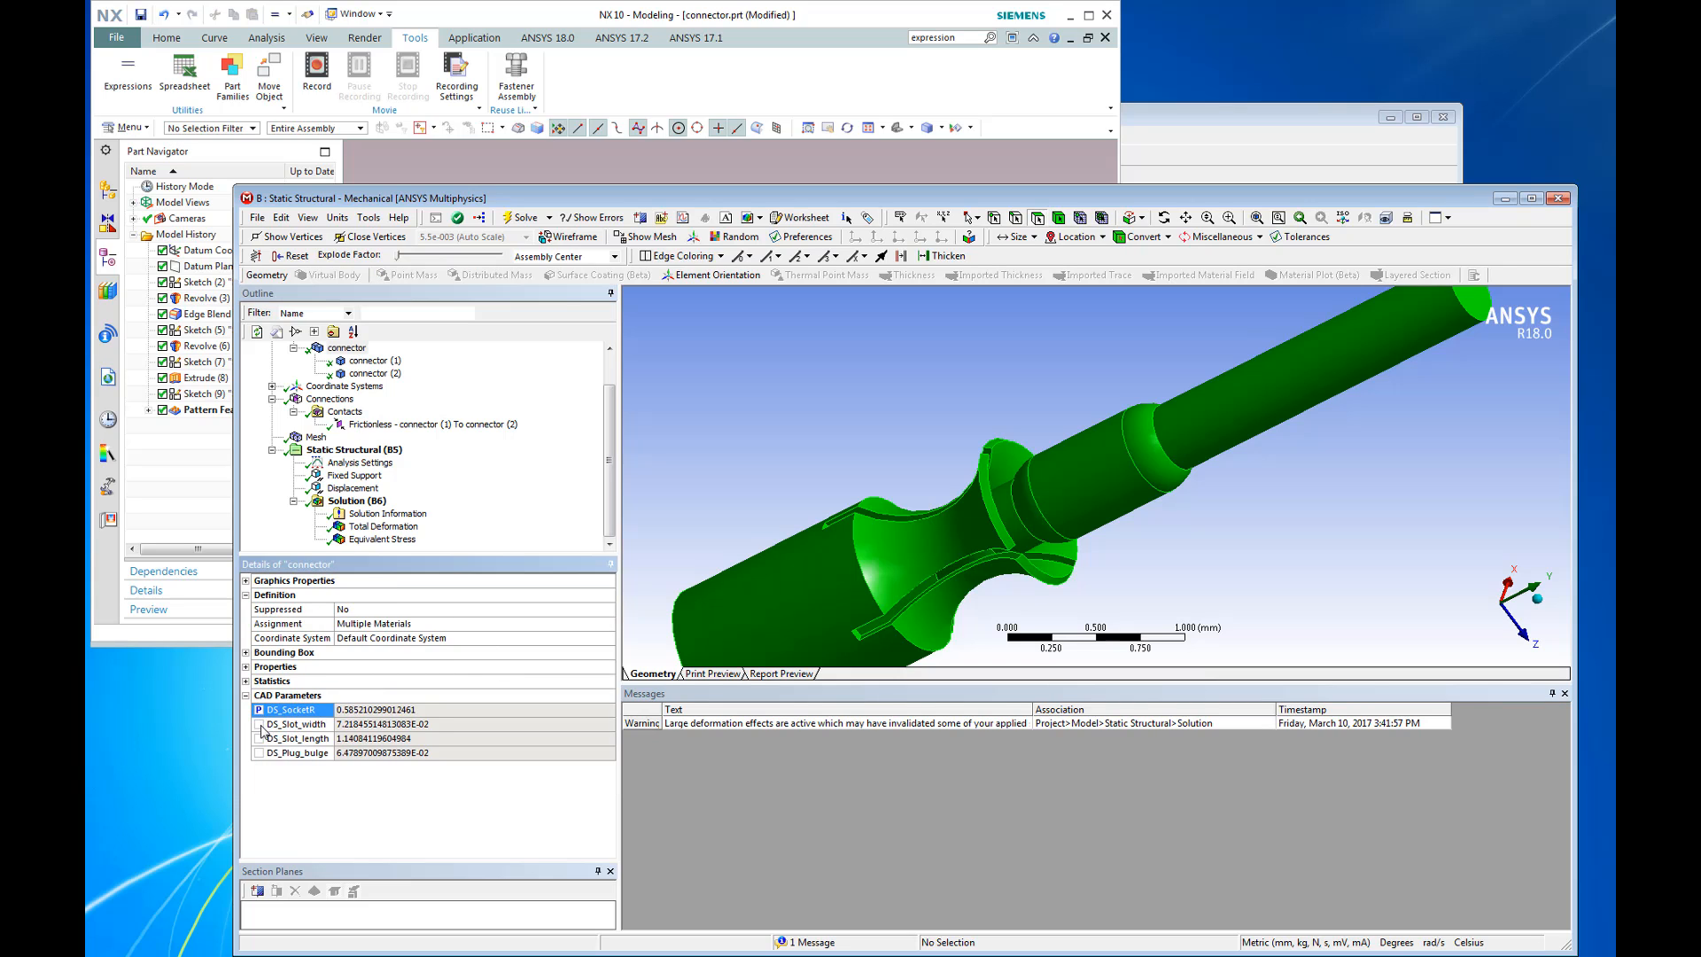
left_click(292, 754)
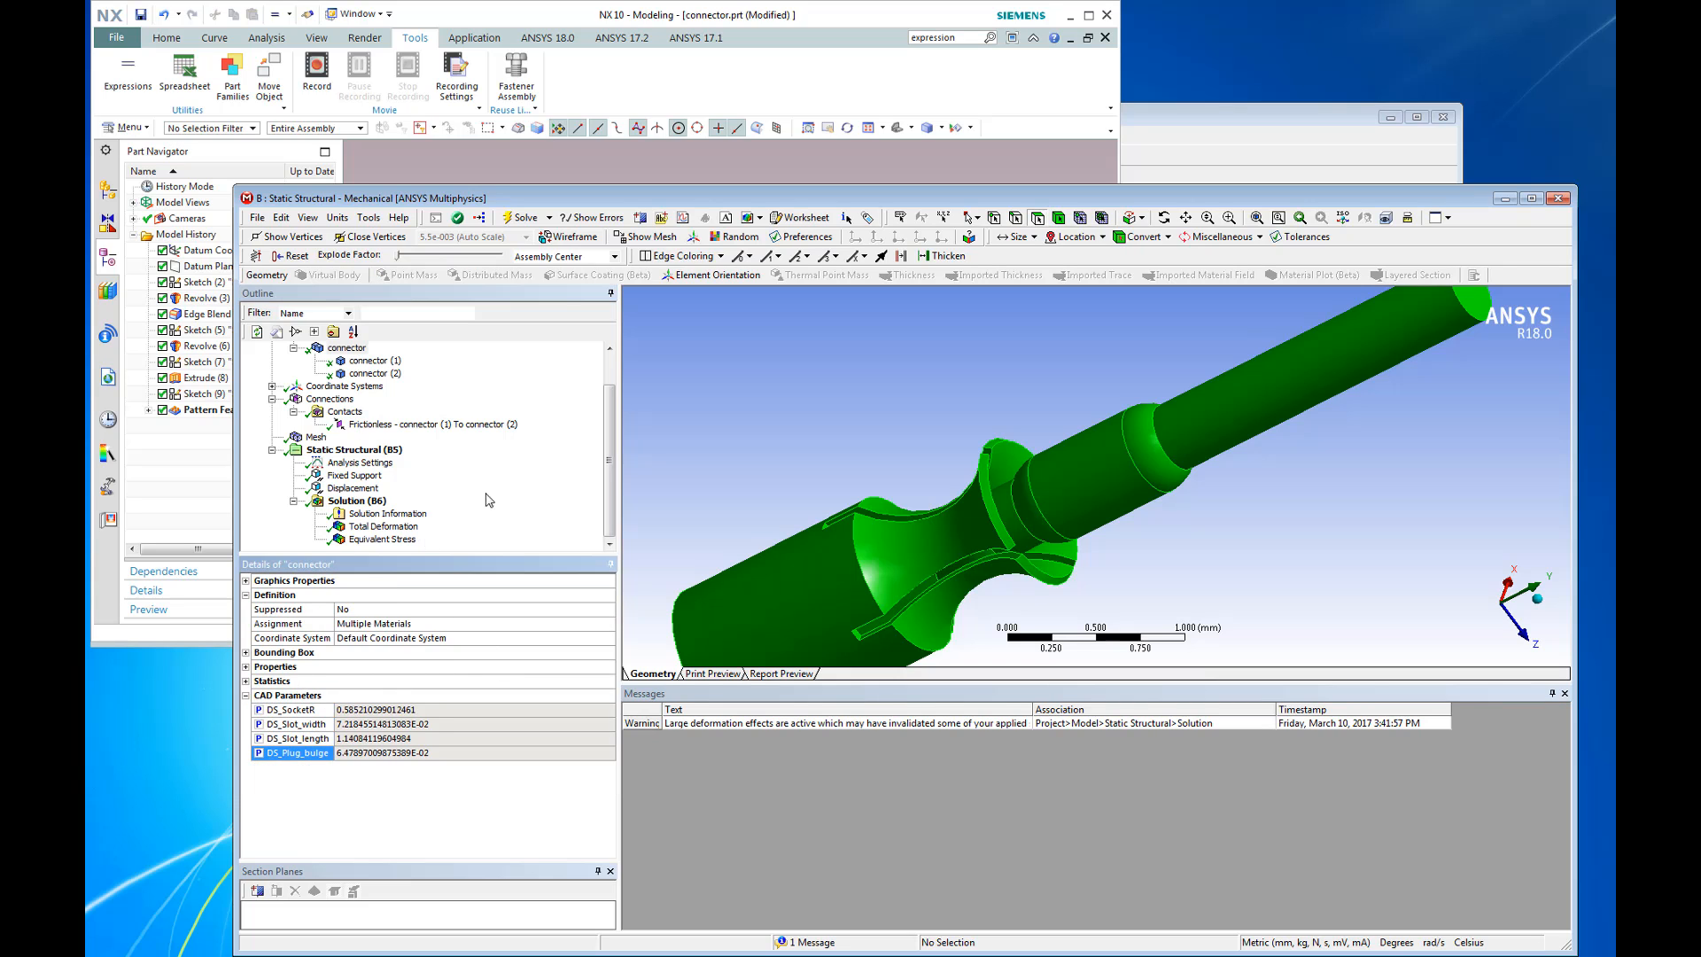
Parameterize maximum total deformation over time and maximum equivalent stress
left_click(381, 526)
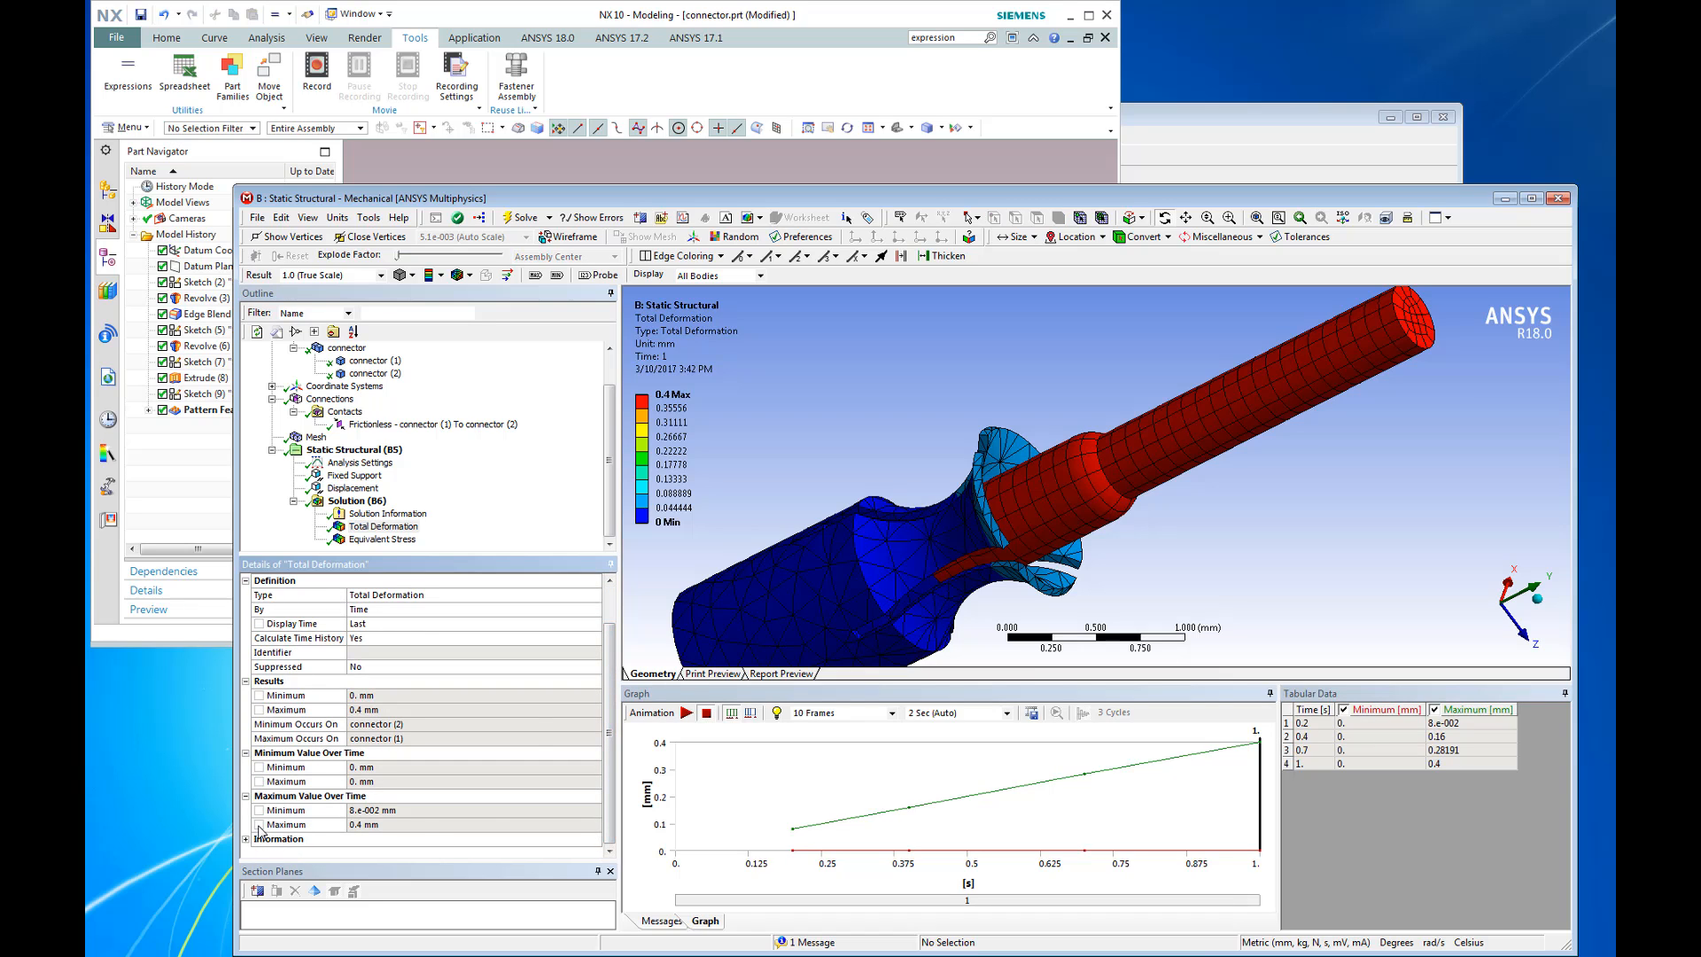
left_click(383, 539)
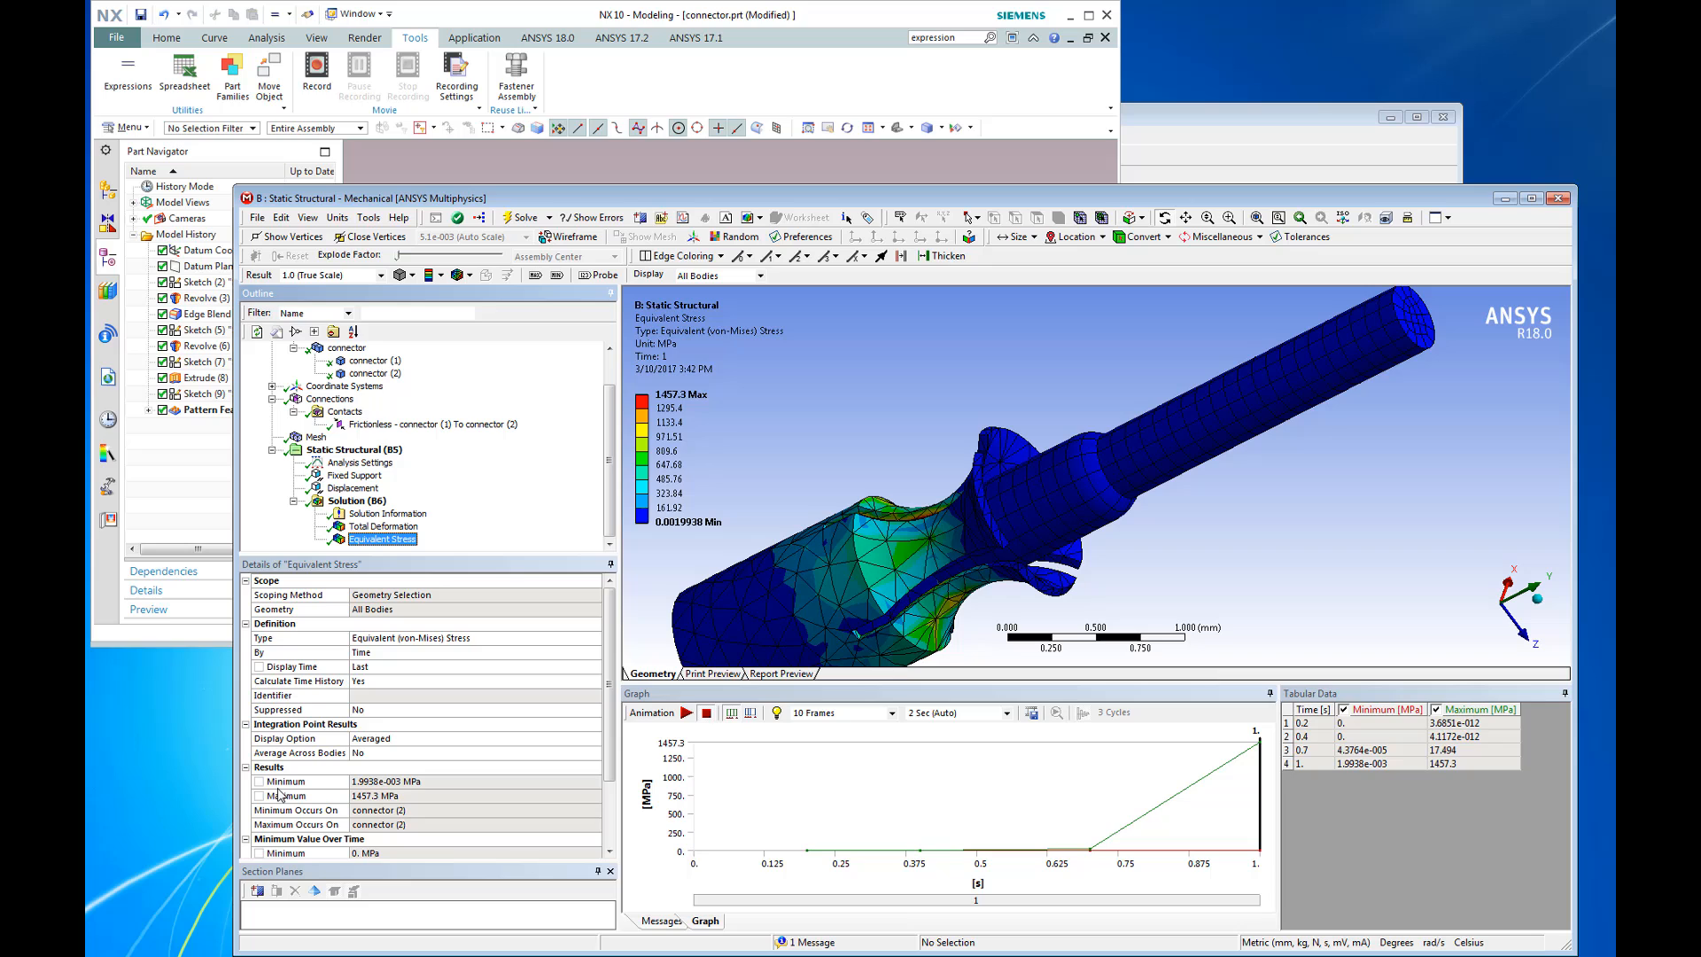
left_click(287, 796)
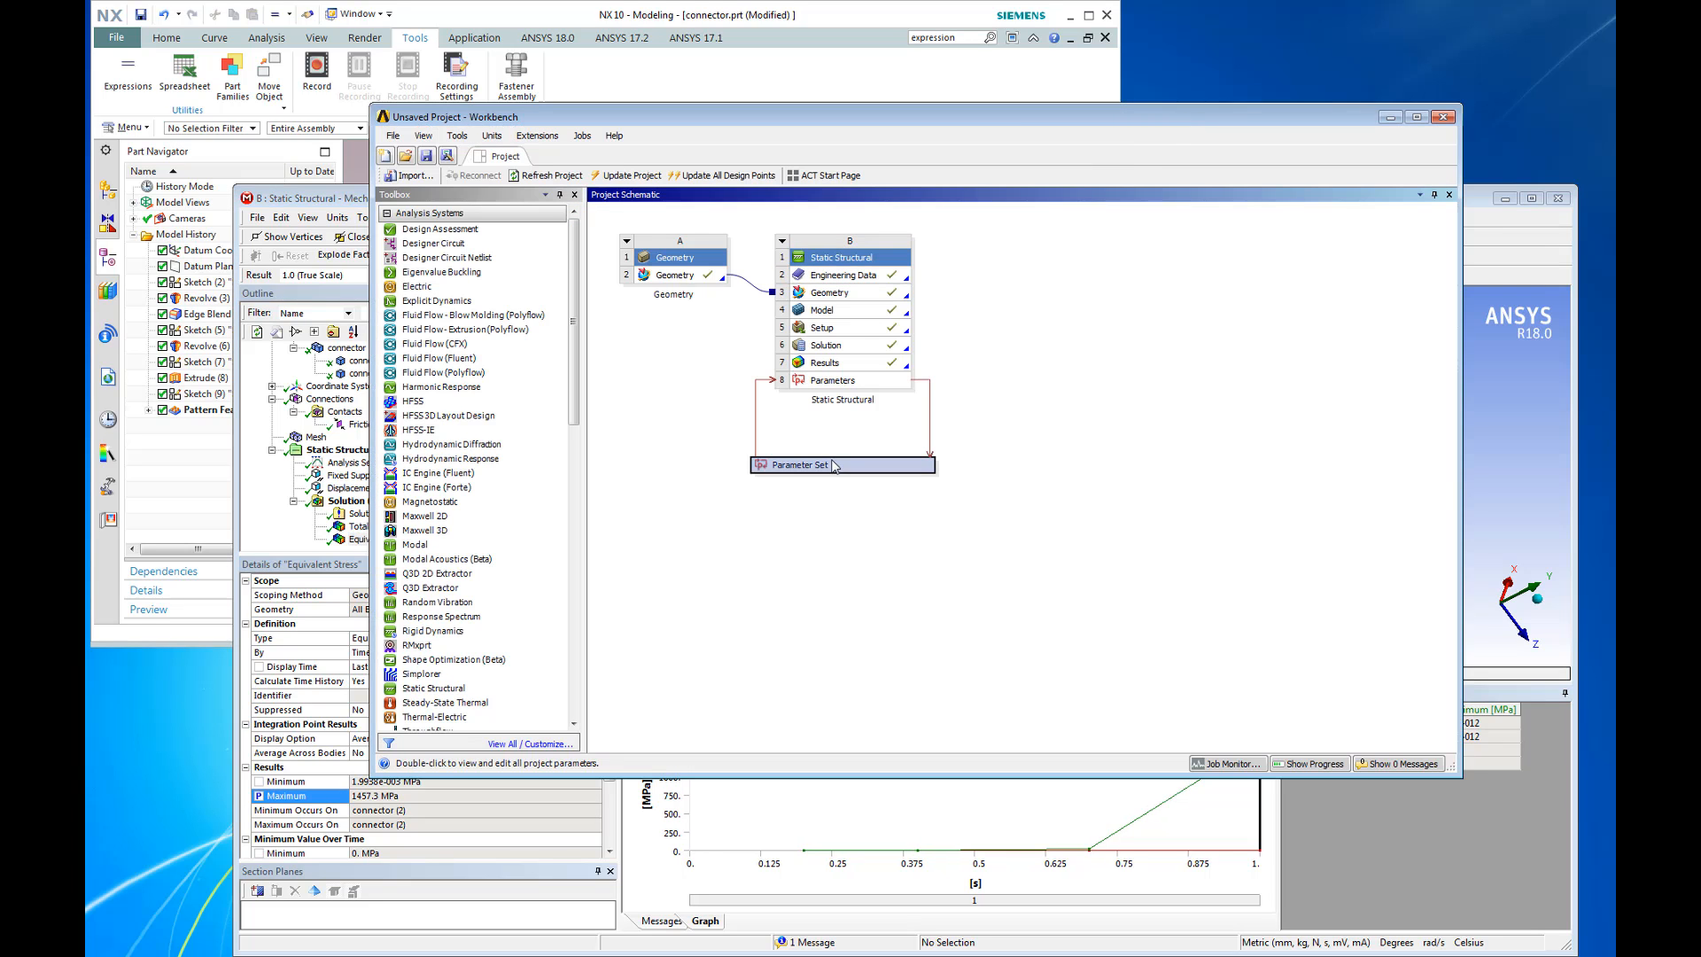
Add design points DP 1–3 with DS_Slot_length 1, 2 and 3 in the Parameter Set table
double_click(840, 464)
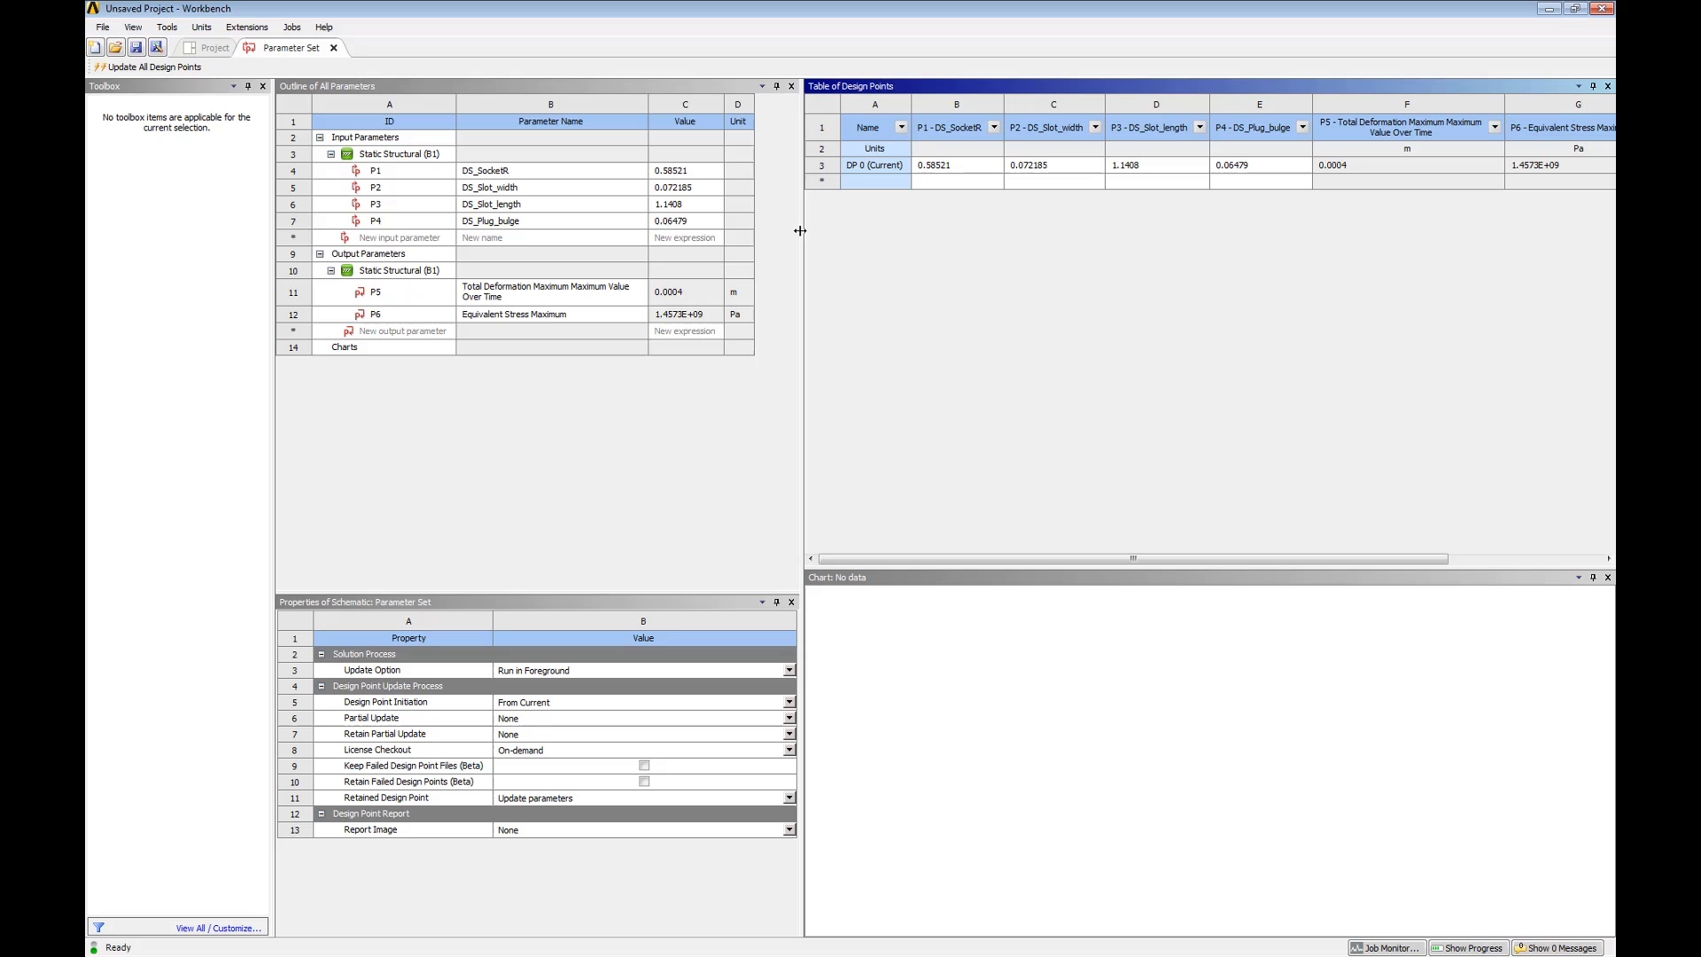
left_click(1156, 181)
type("1")
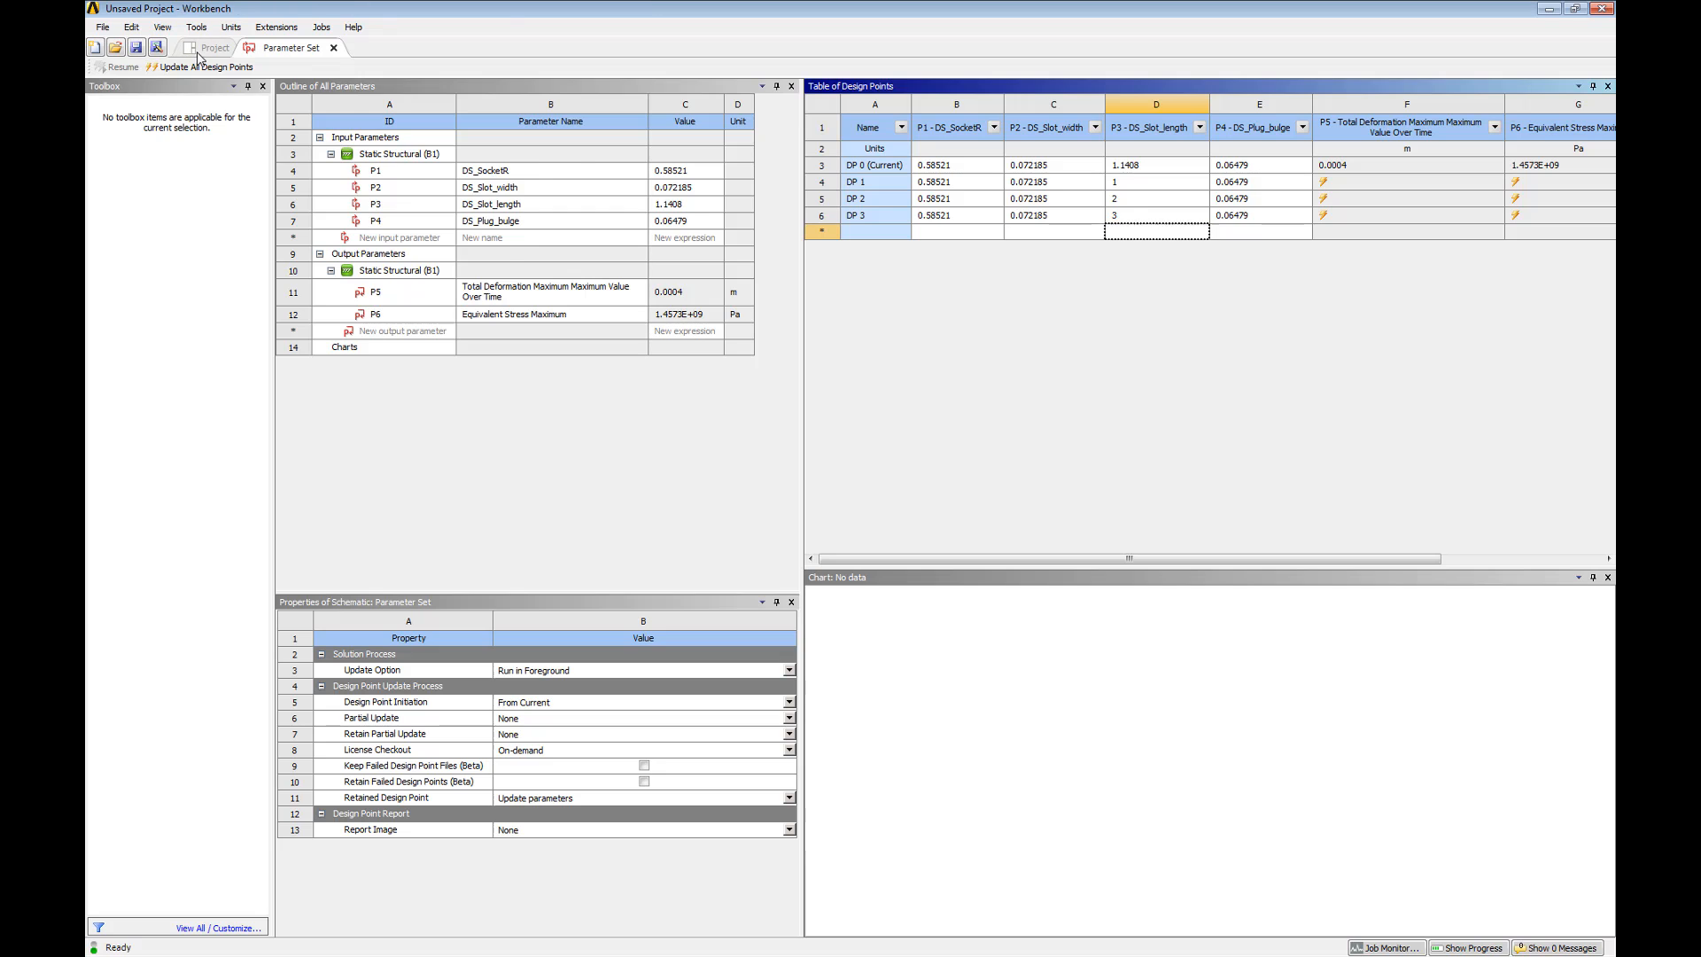
left_click(214, 46)
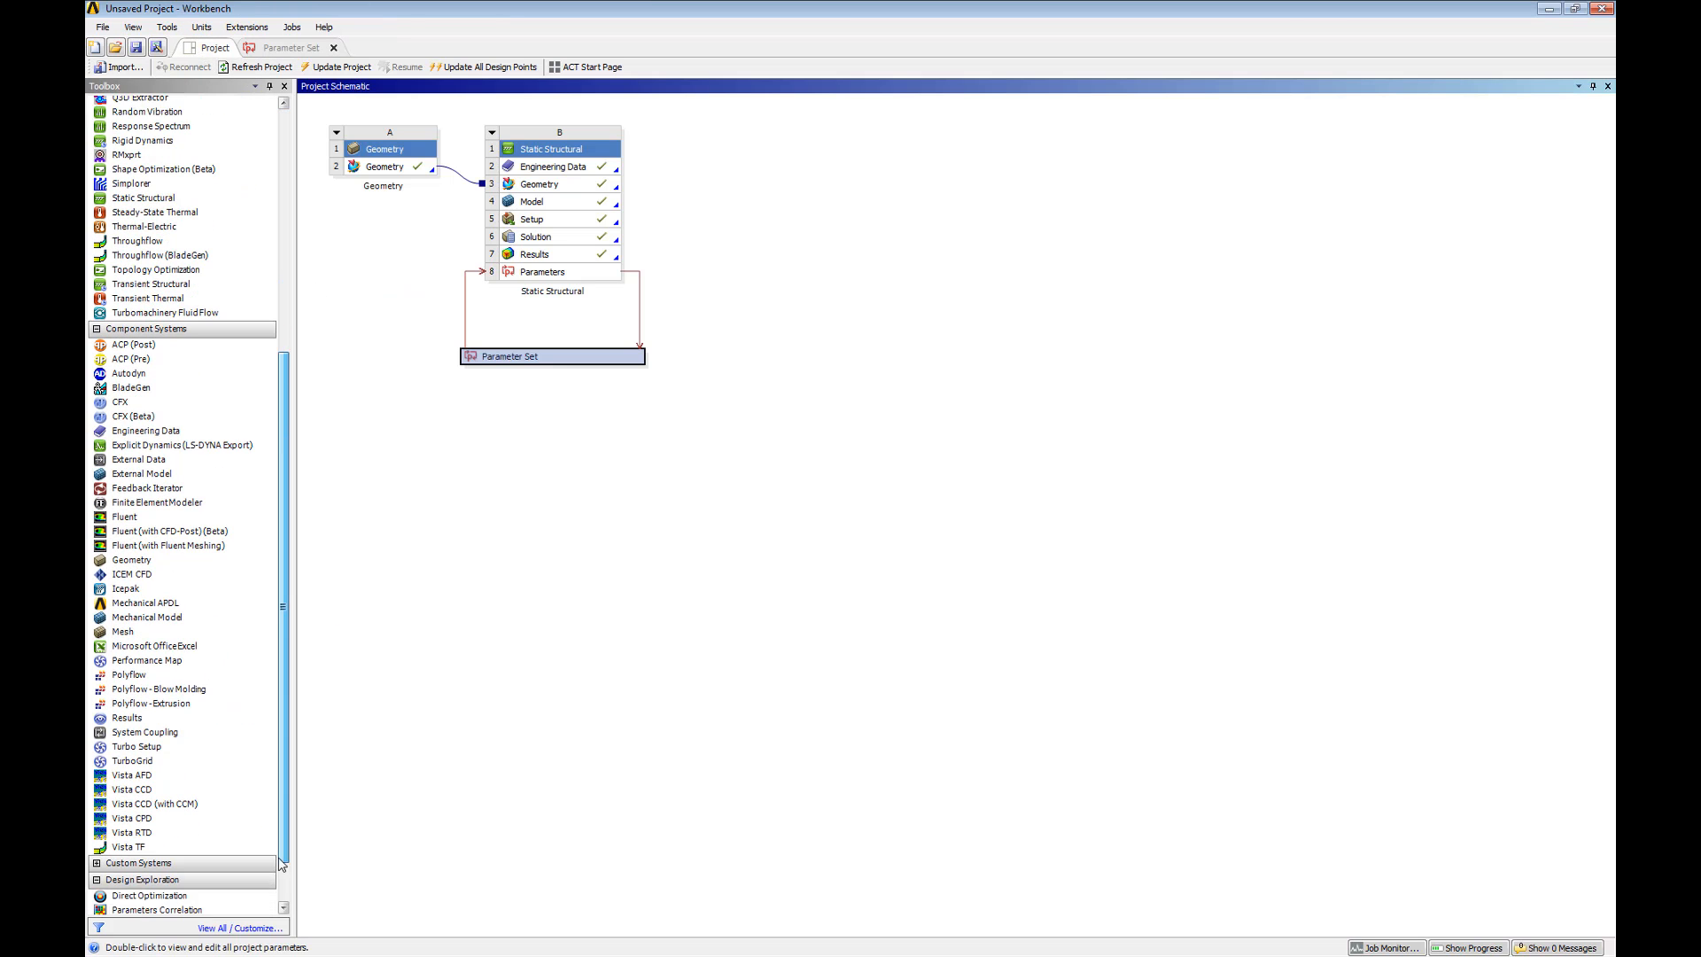
Link Response Surface Optimization, Direct Optimization and Six Sigma Analysis systems to the Parameter Set
scroll("down", 3)
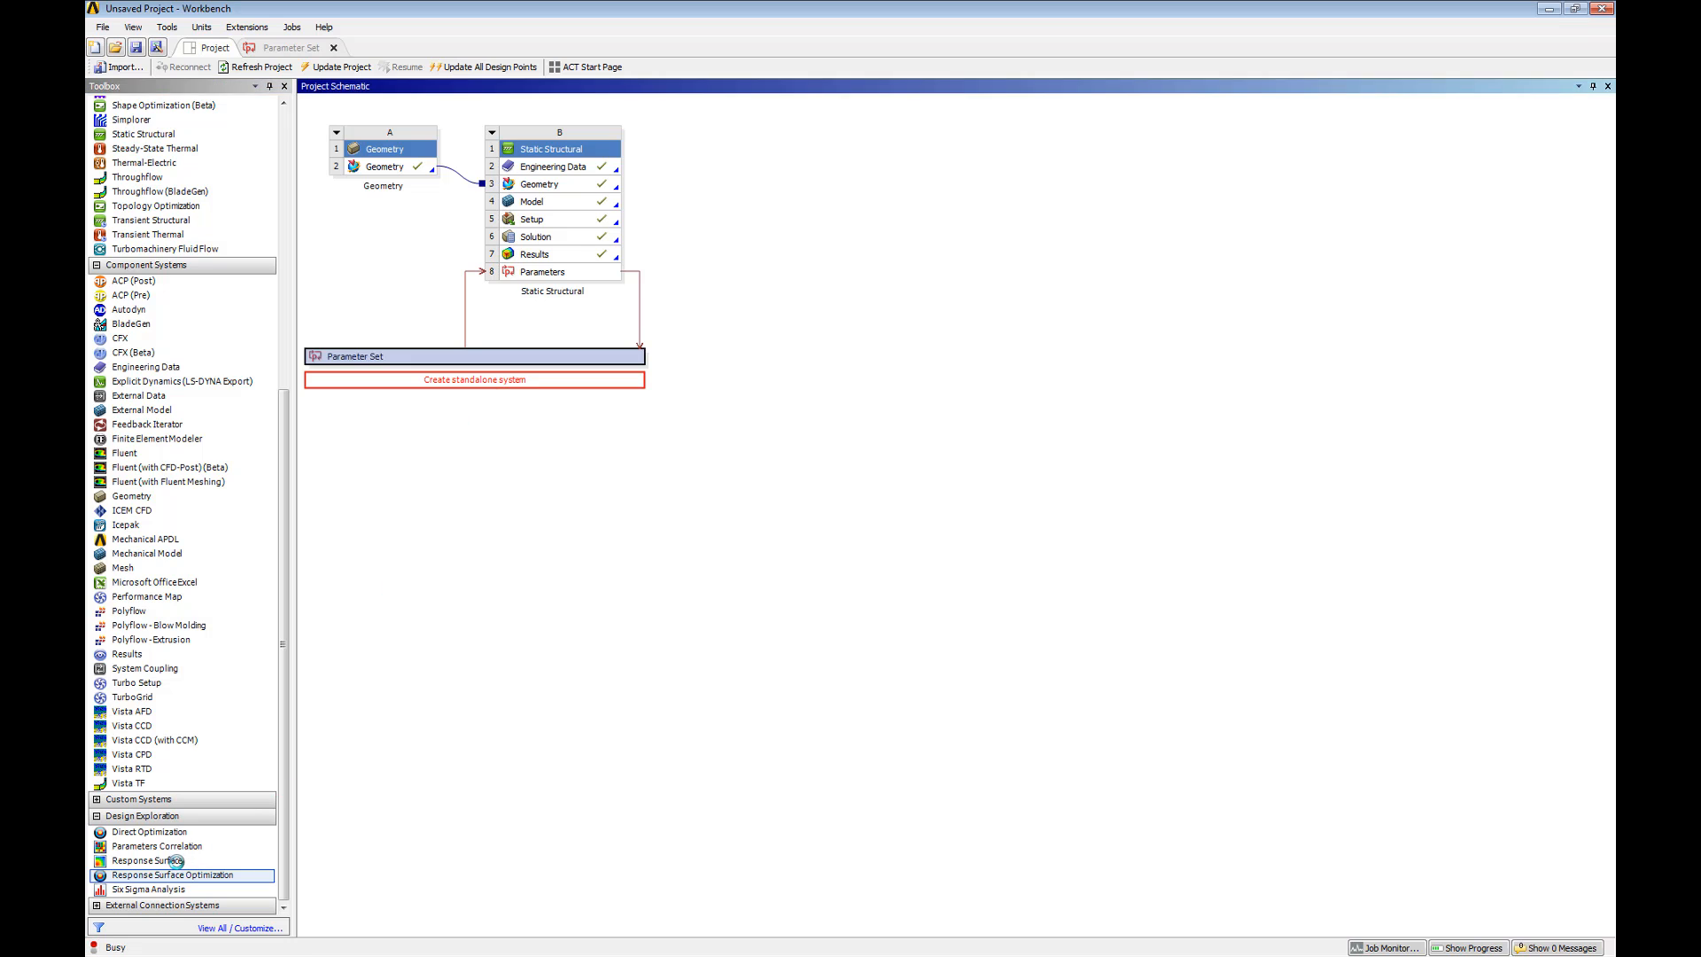
double_click(171, 874)
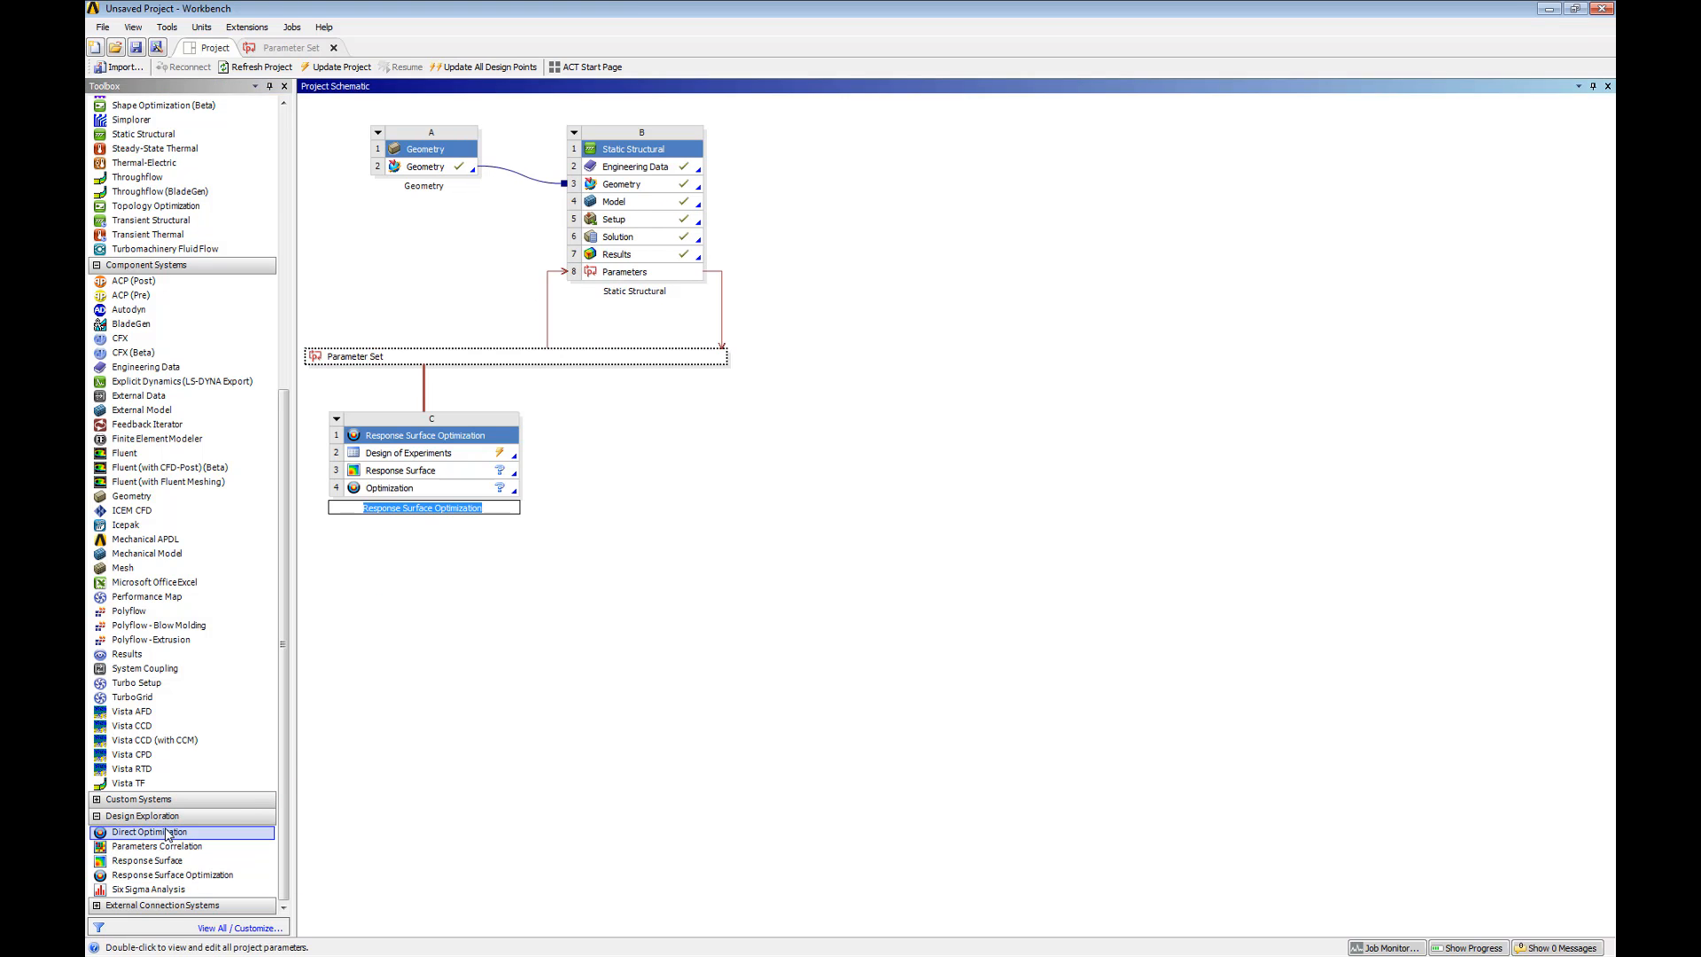
double_click(149, 831)
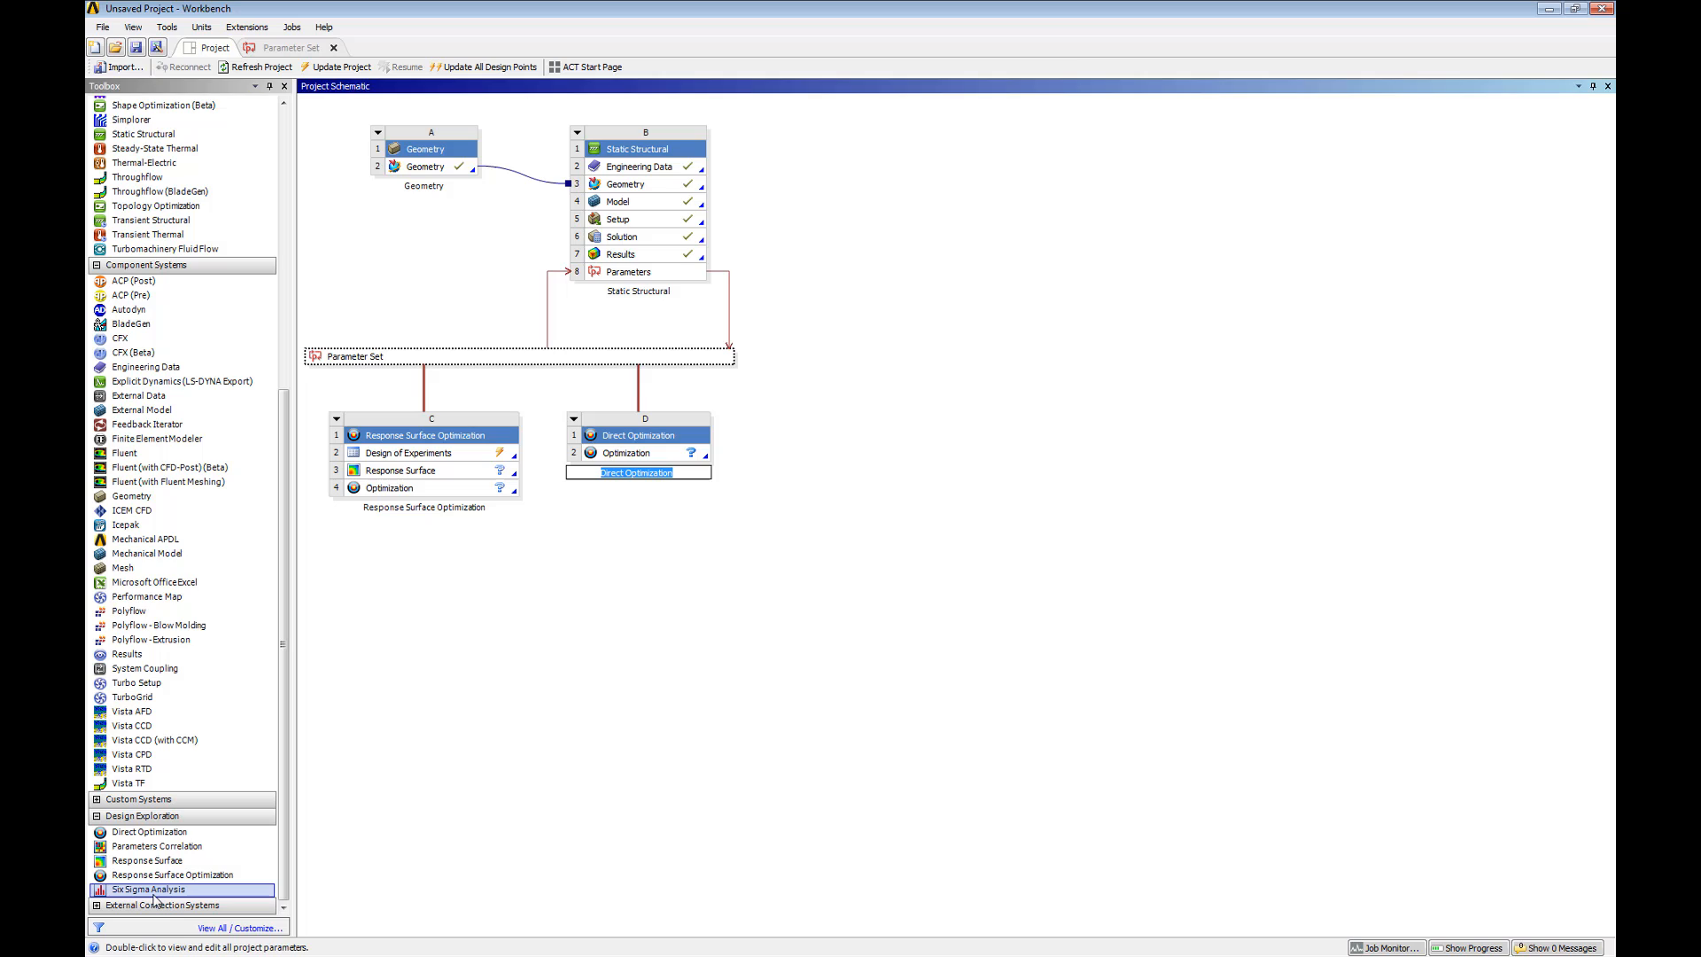
double_click(148, 888)
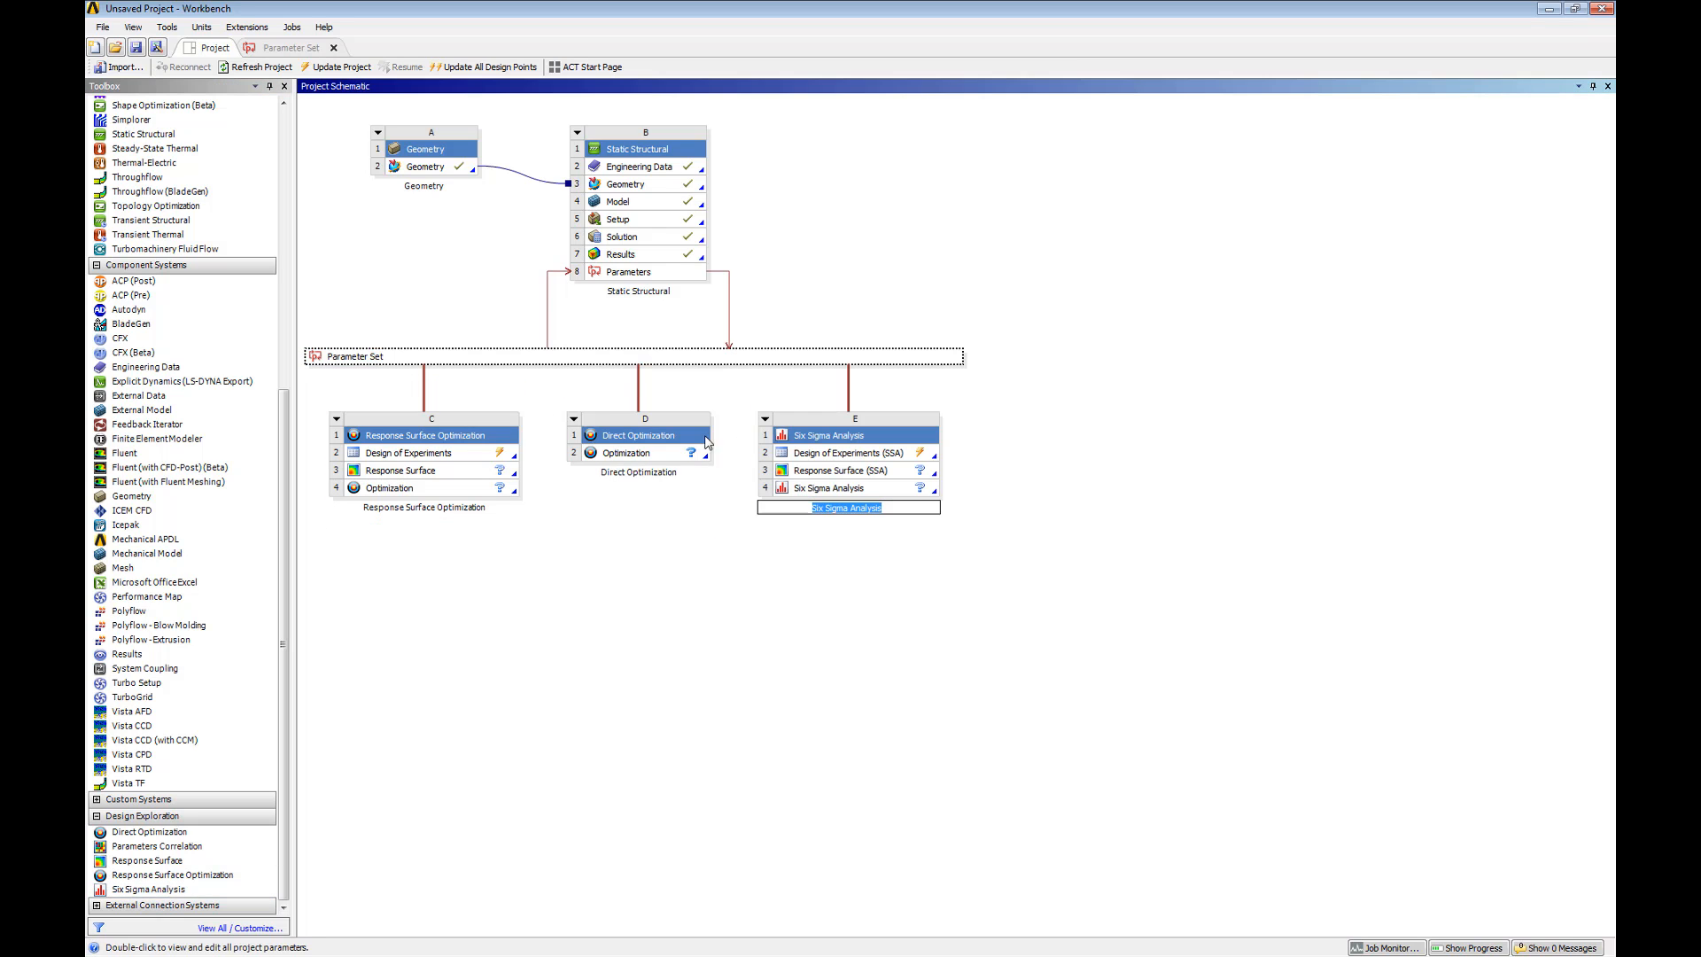